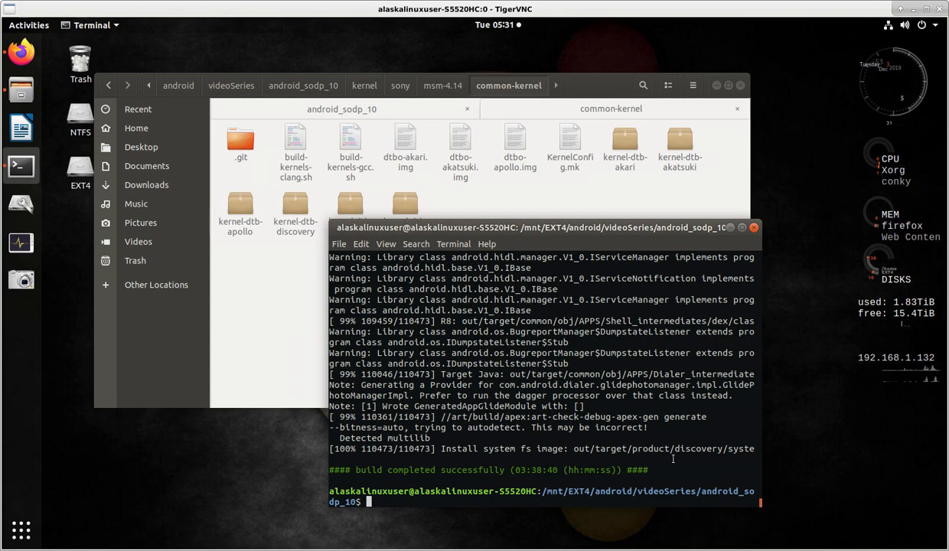
mouse_move(322, 371)
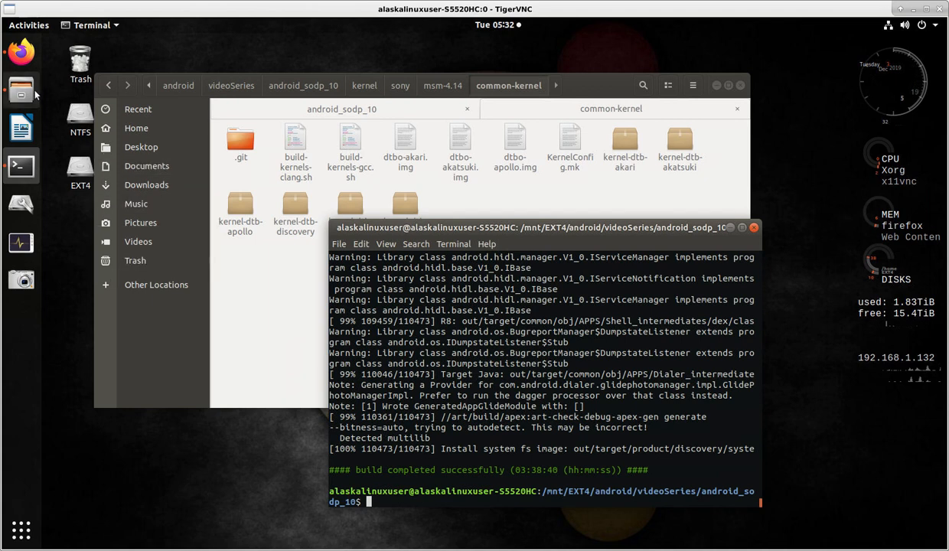
mouse_move(20, 51)
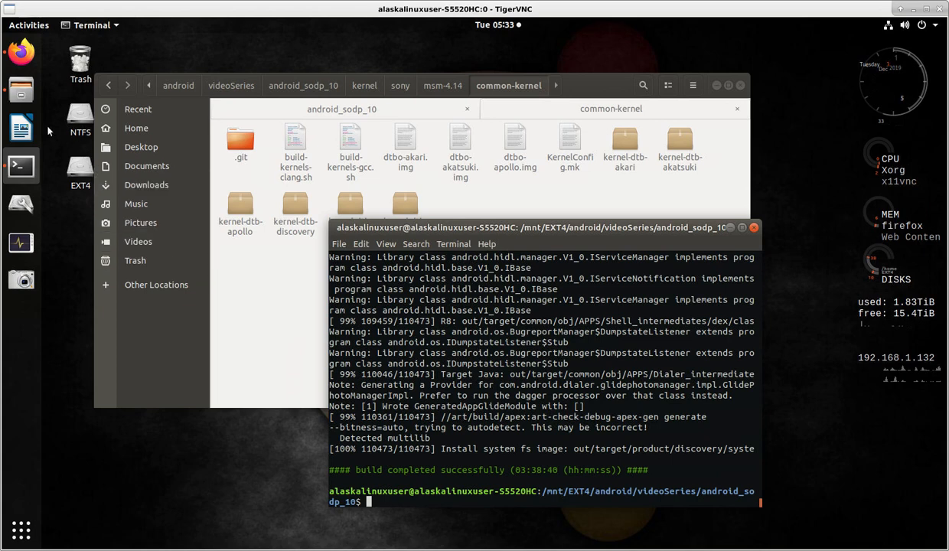
mouse_move(21, 51)
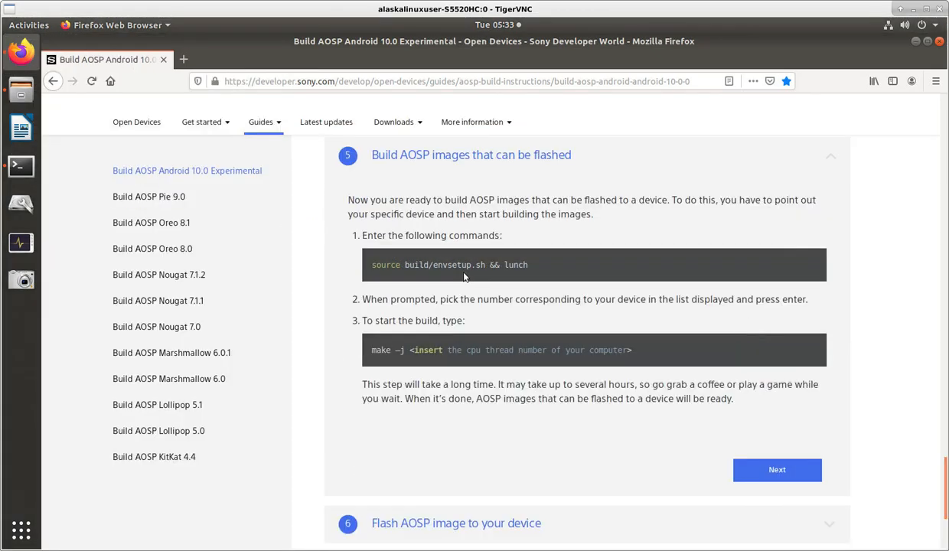
mouse_move(396, 278)
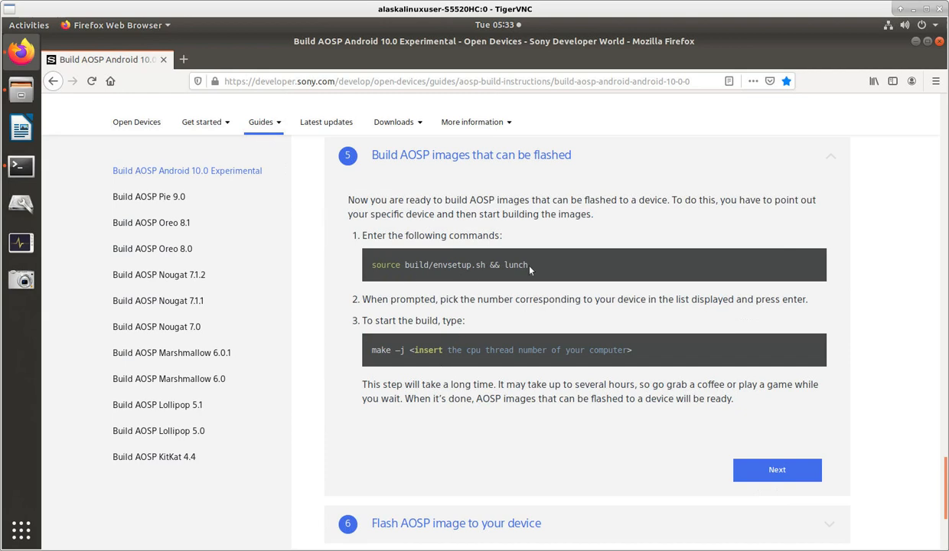
mouse_move(384, 365)
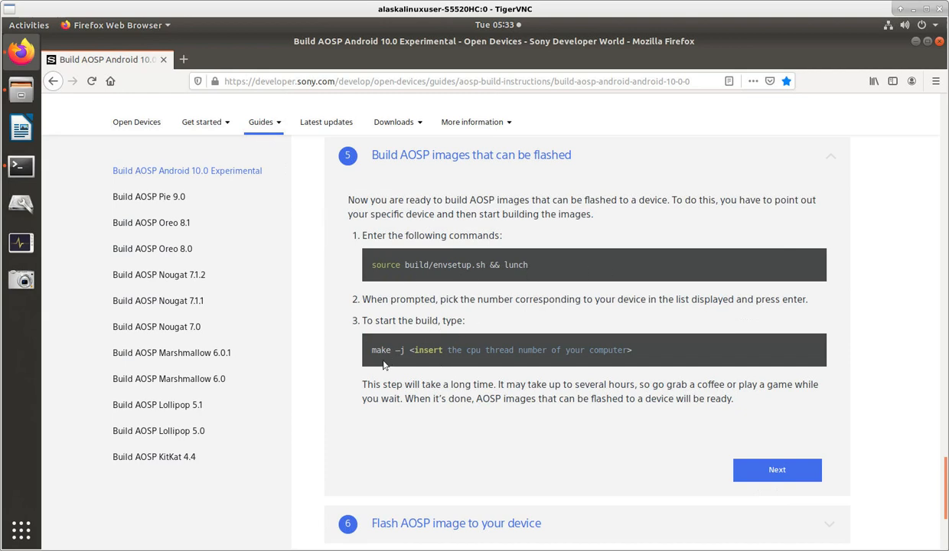
mouse_move(777, 469)
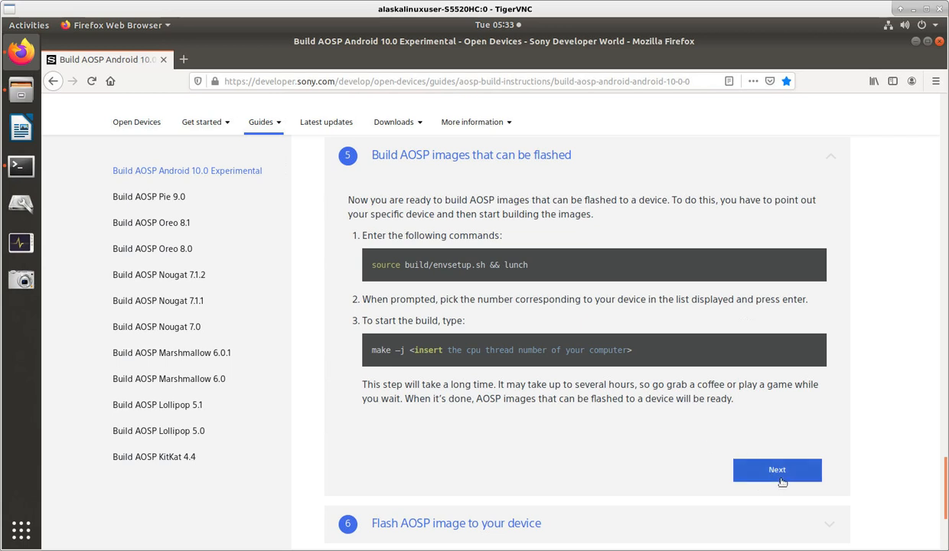
Advance the guide past step 5 to step 6, 'Flash AOSP image to your device'
left_click(777, 469)
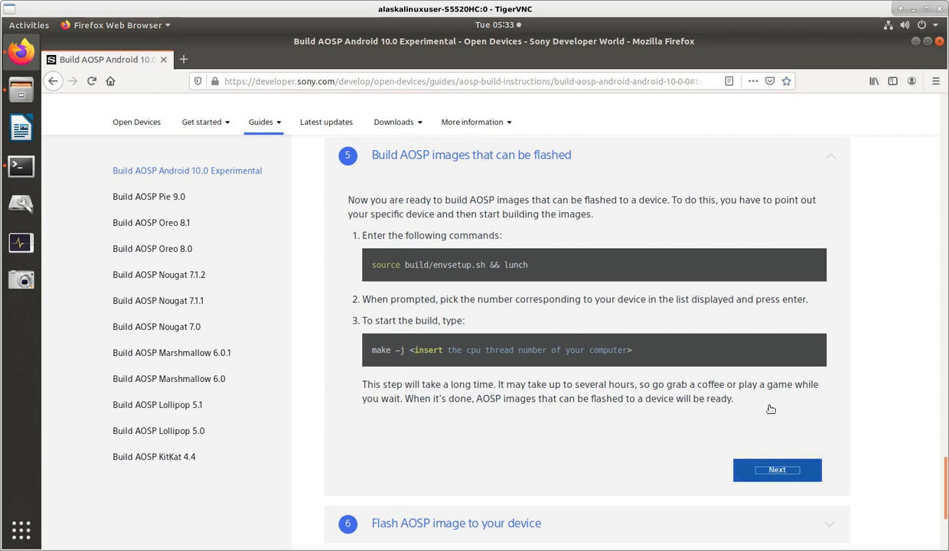
left_click(776, 469)
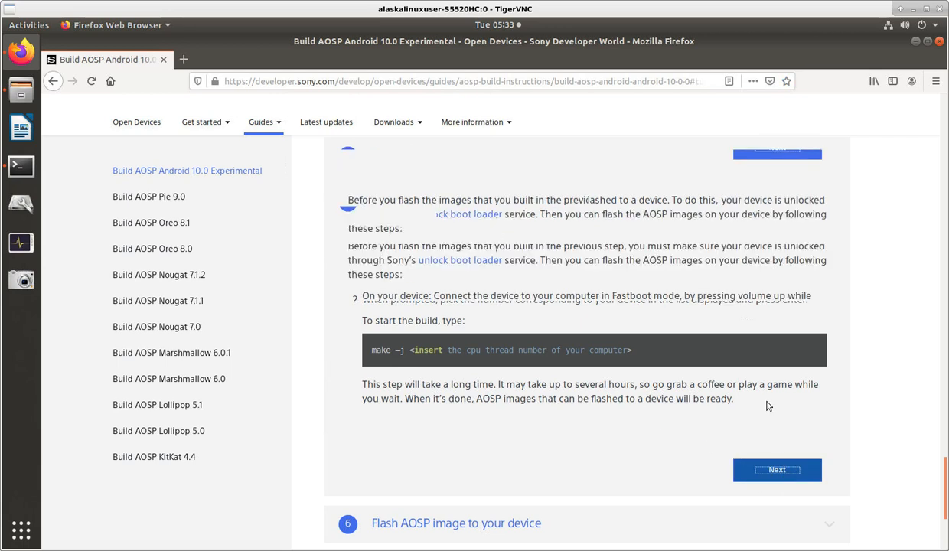
Expand step 6 and examine its fastboot flash commands, briefly selecting 'userdata'
left_click(777, 469)
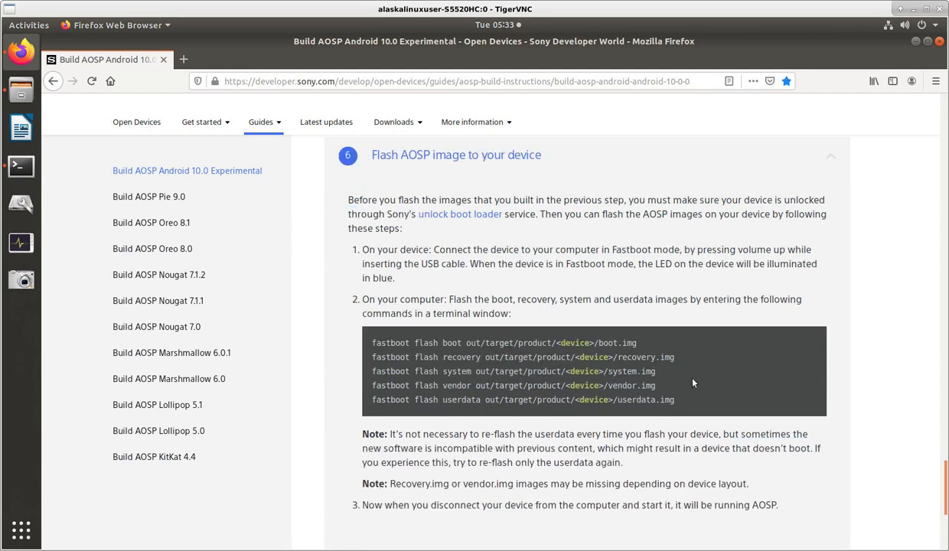
mouse_move(365, 227)
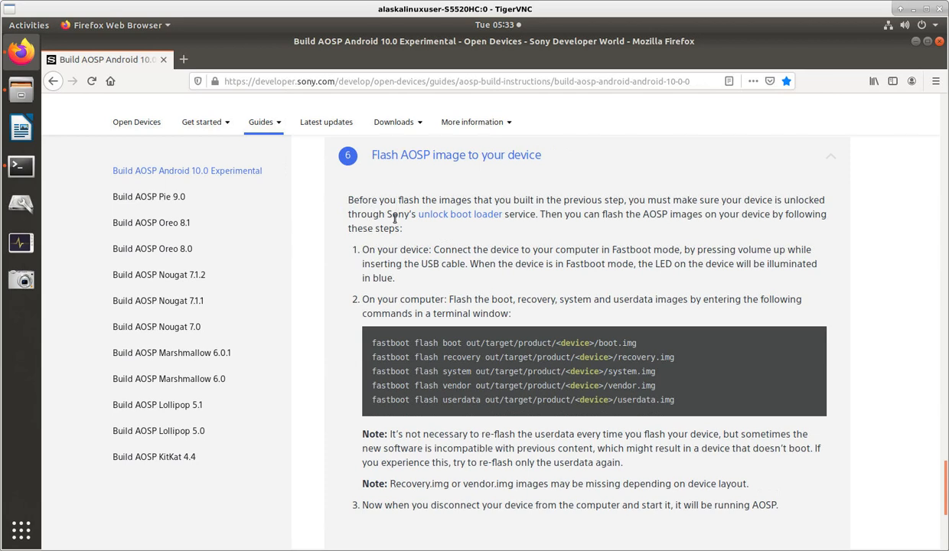
mouse_move(469, 227)
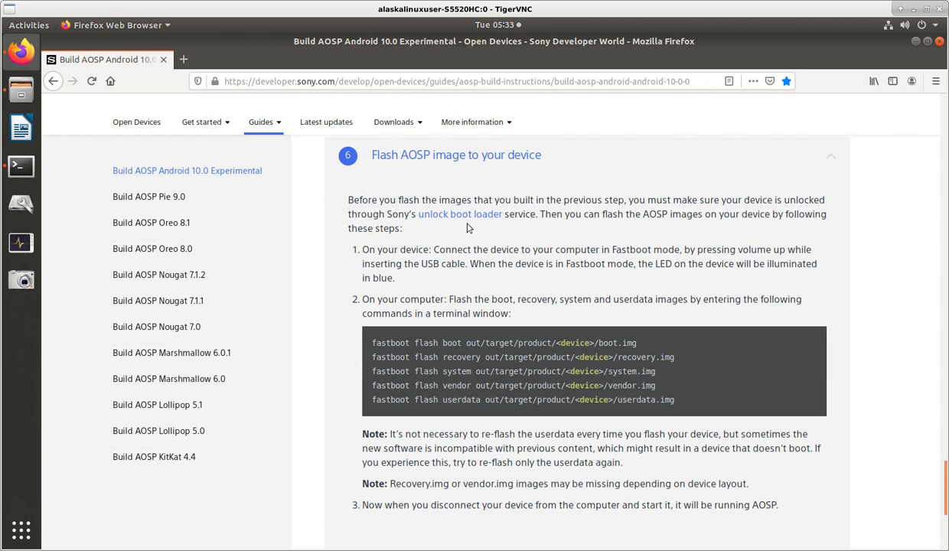
mouse_move(461, 237)
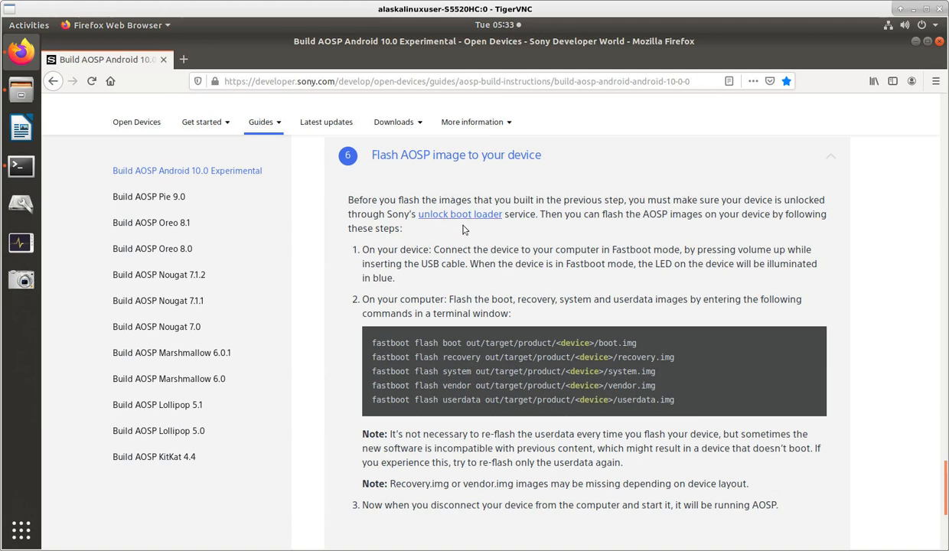
mouse_move(451, 222)
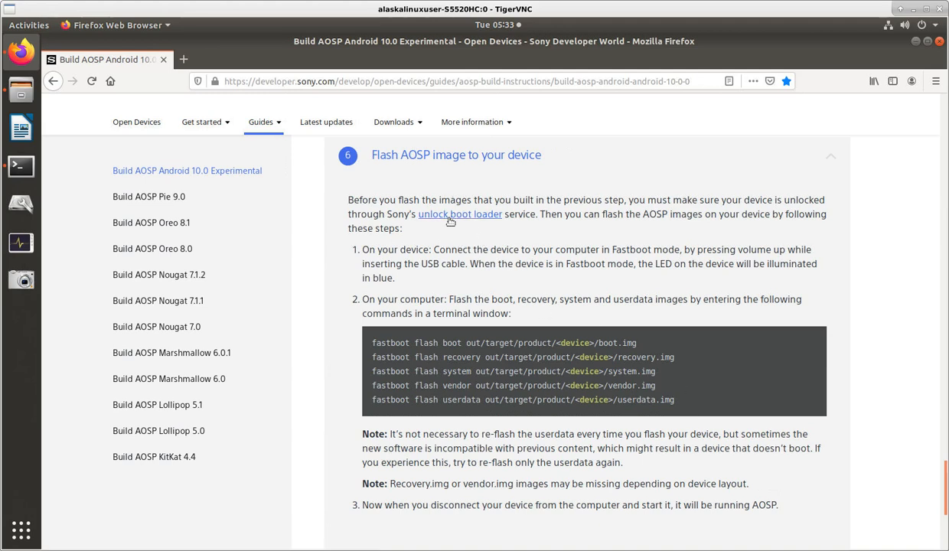
mouse_move(451, 218)
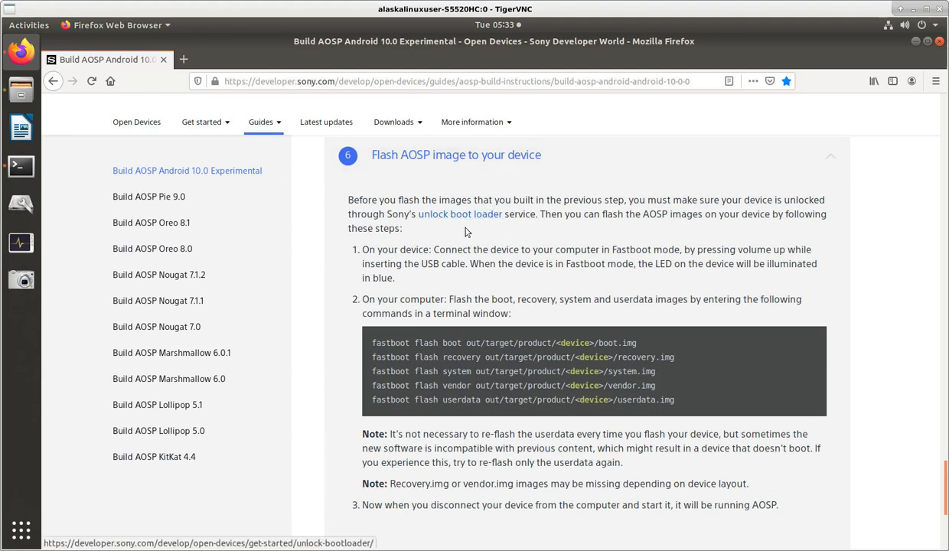
mouse_move(588, 317)
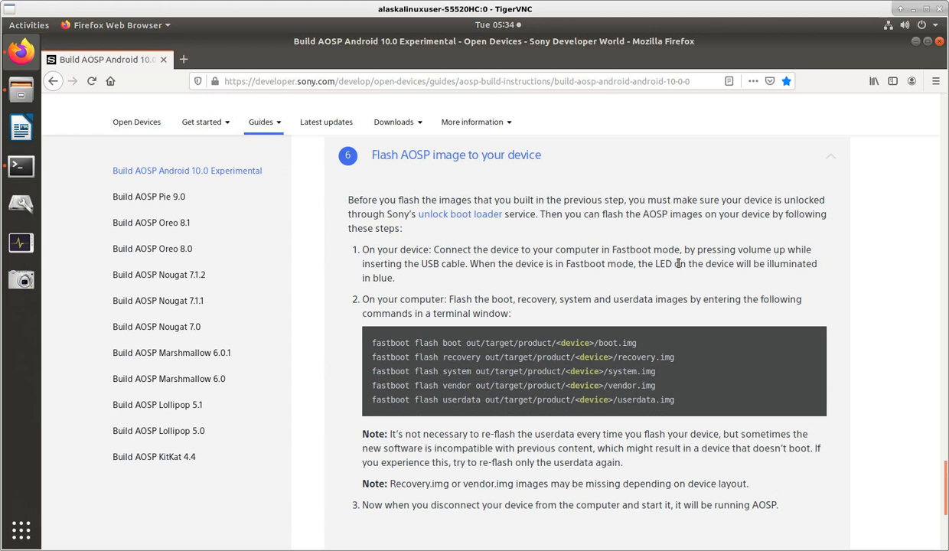
mouse_move(801, 264)
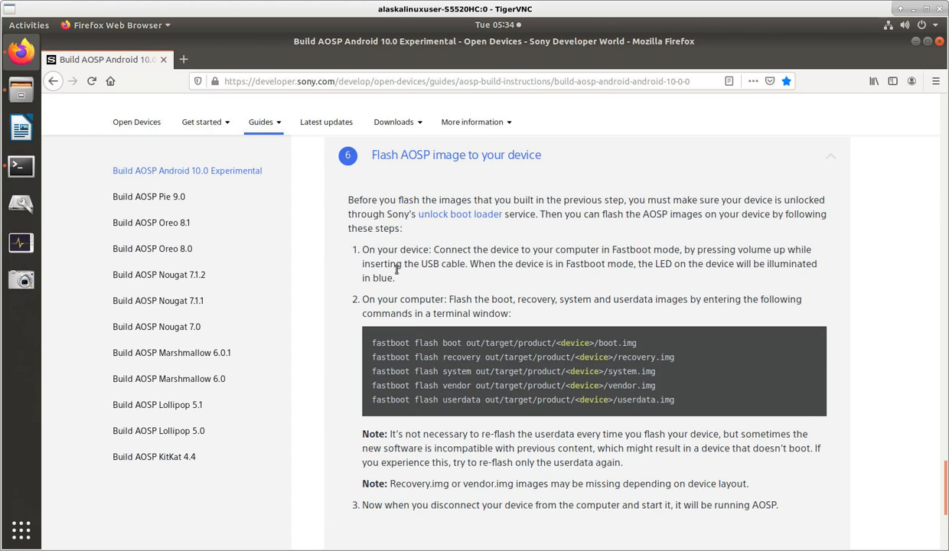
mouse_move(450, 277)
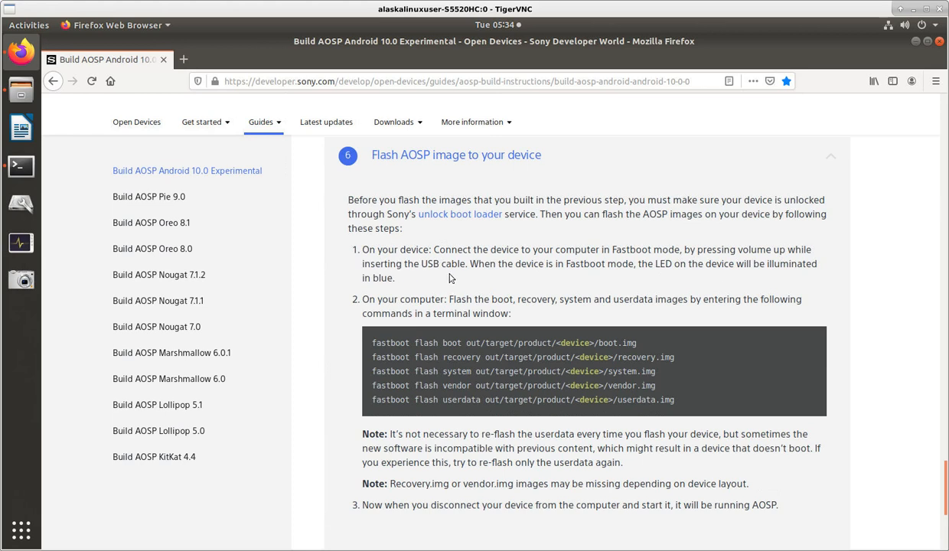
mouse_move(647, 280)
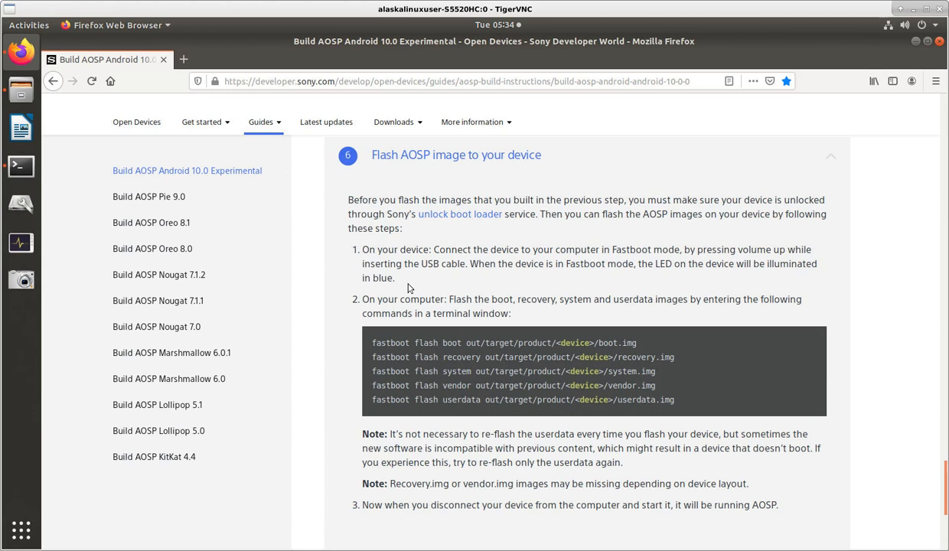
mouse_move(396, 316)
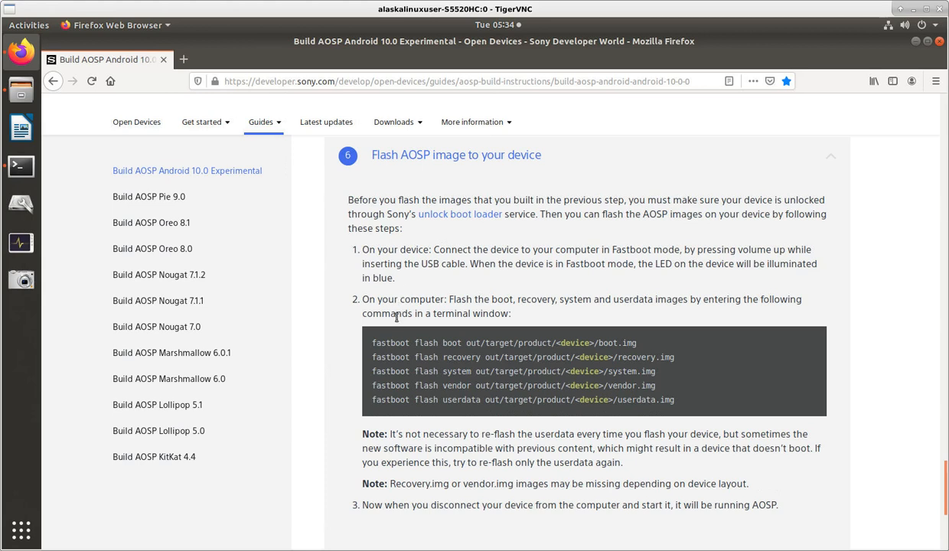
mouse_move(528, 317)
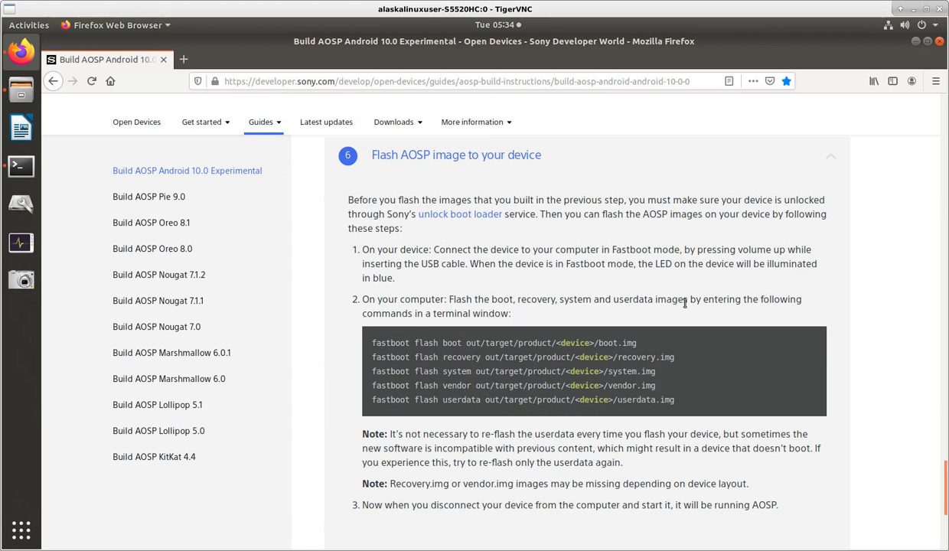
mouse_move(428, 319)
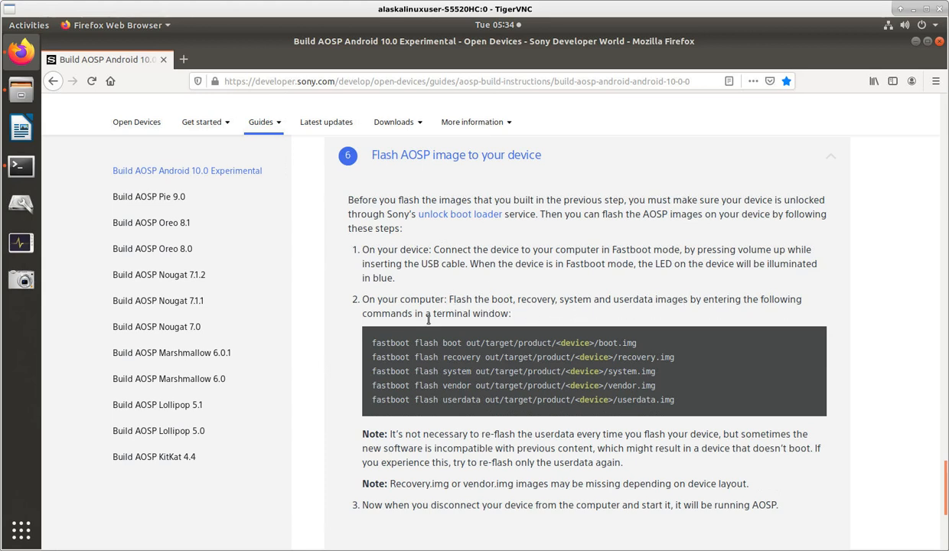
mouse_move(385, 352)
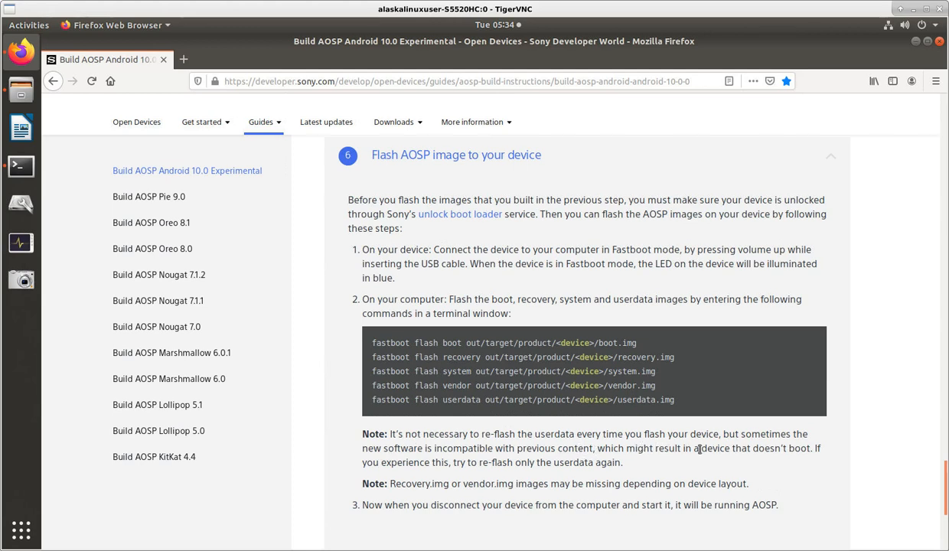
mouse_move(445, 460)
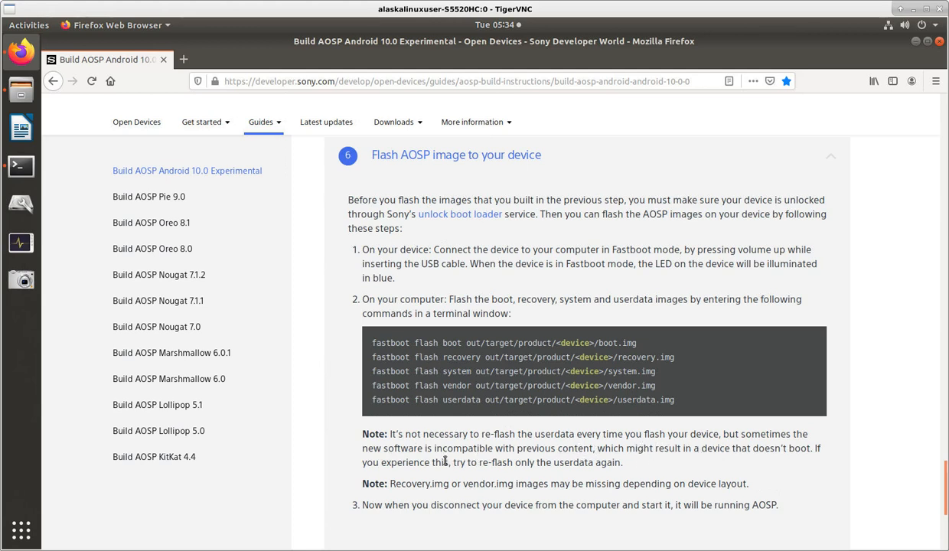
mouse_move(602, 475)
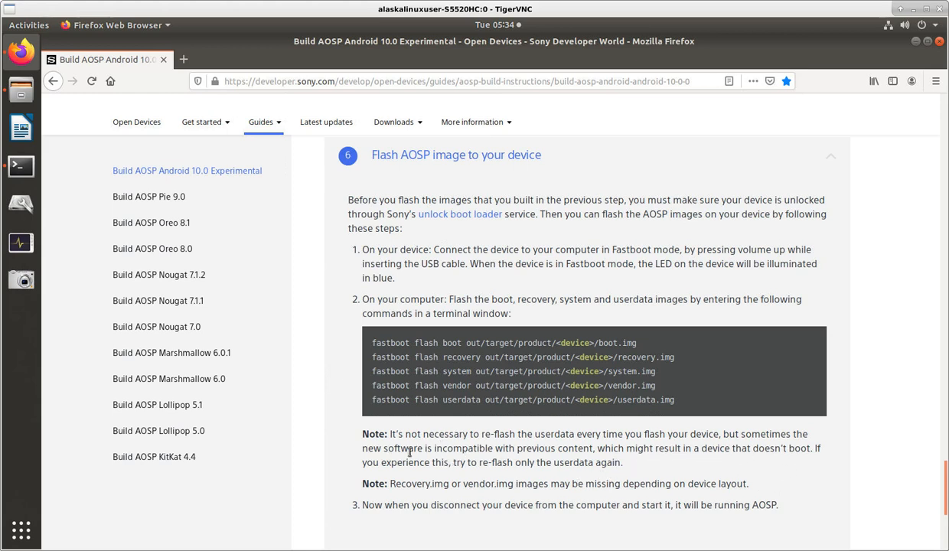
mouse_move(541, 482)
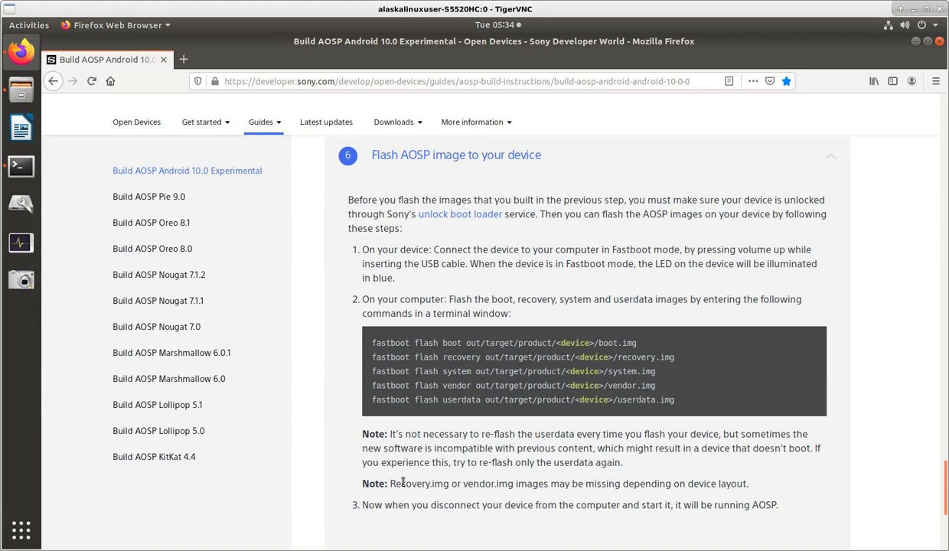
mouse_move(556, 487)
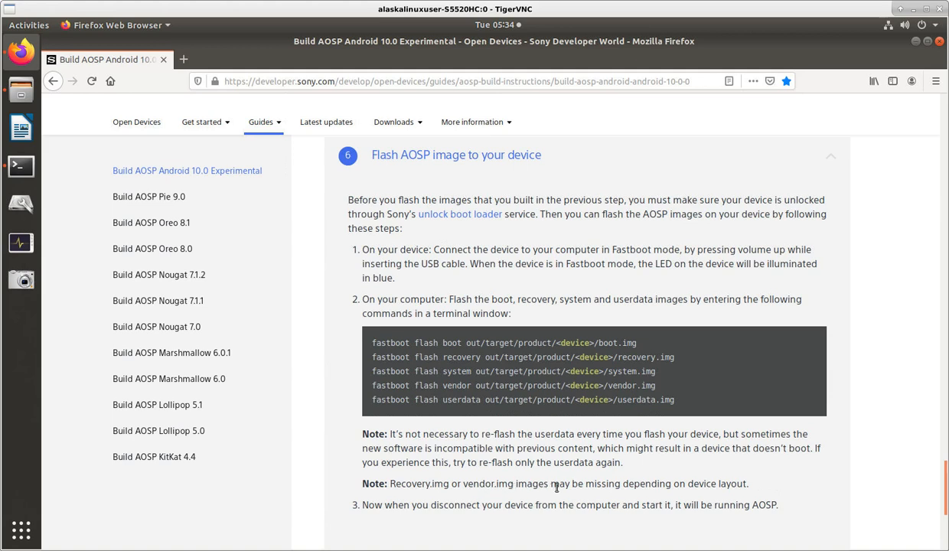
mouse_move(756, 498)
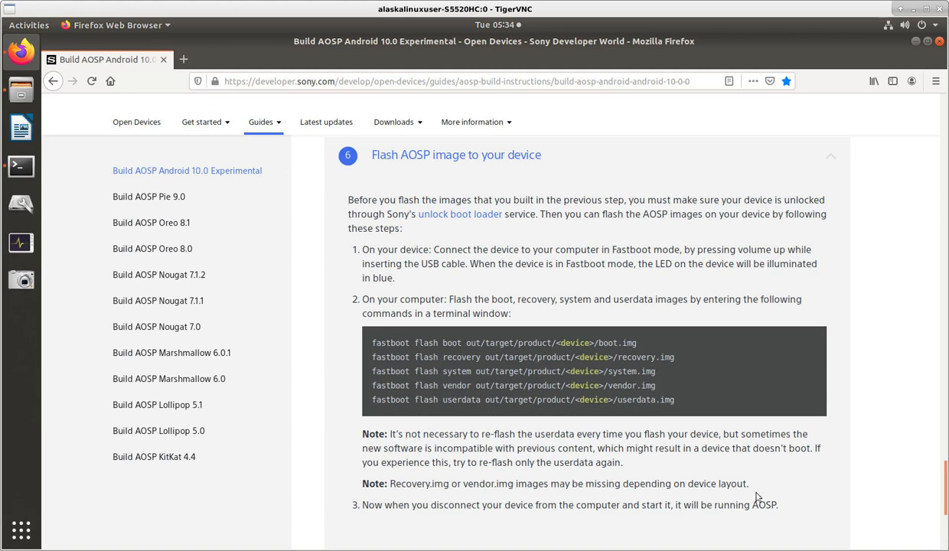
mouse_move(624, 463)
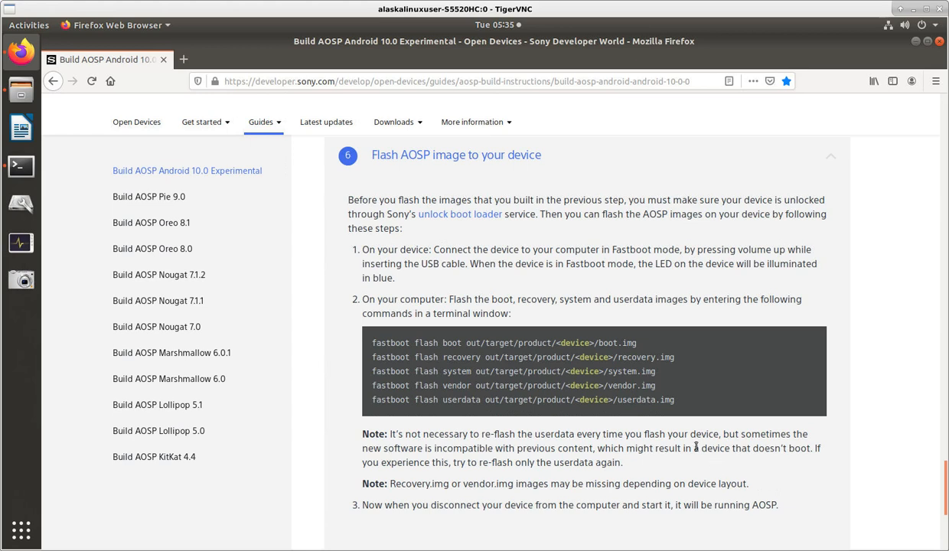
mouse_move(625, 366)
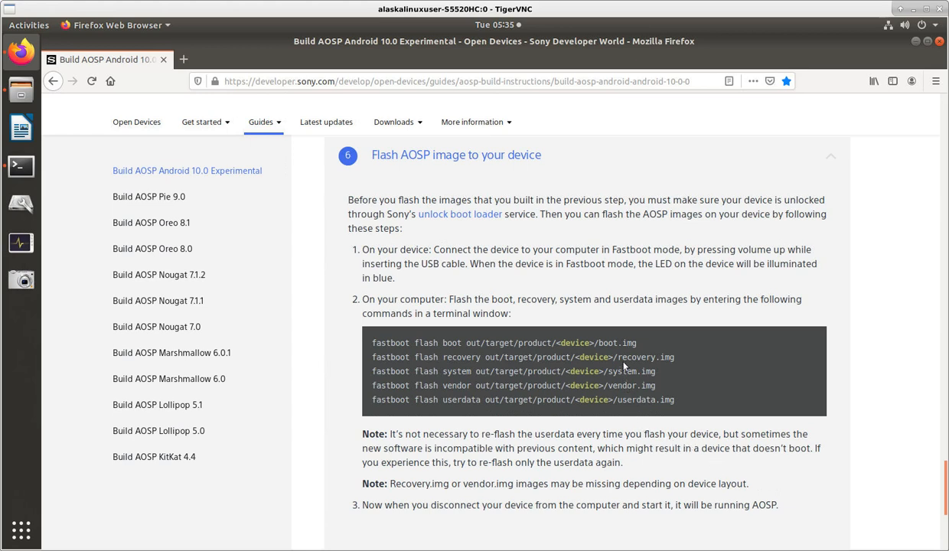
double_click(636, 357)
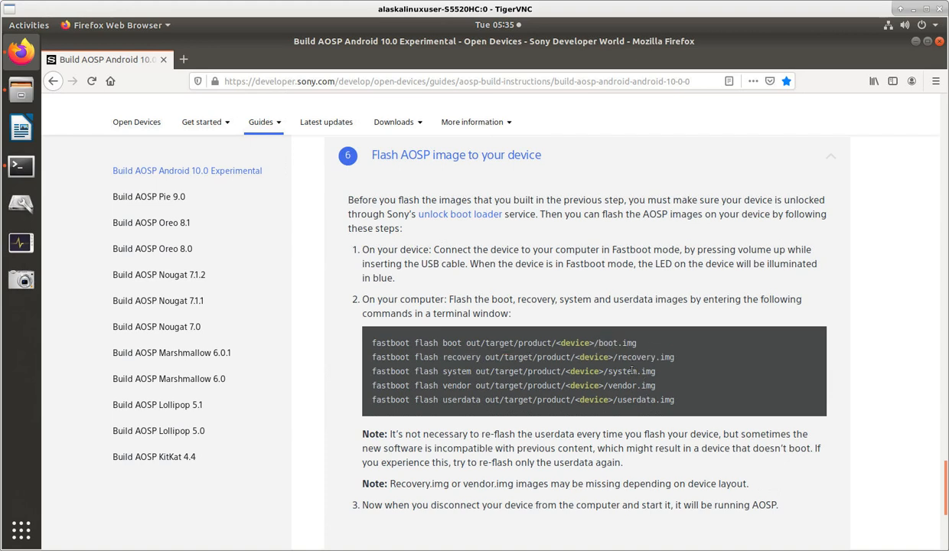
double_click(636, 399)
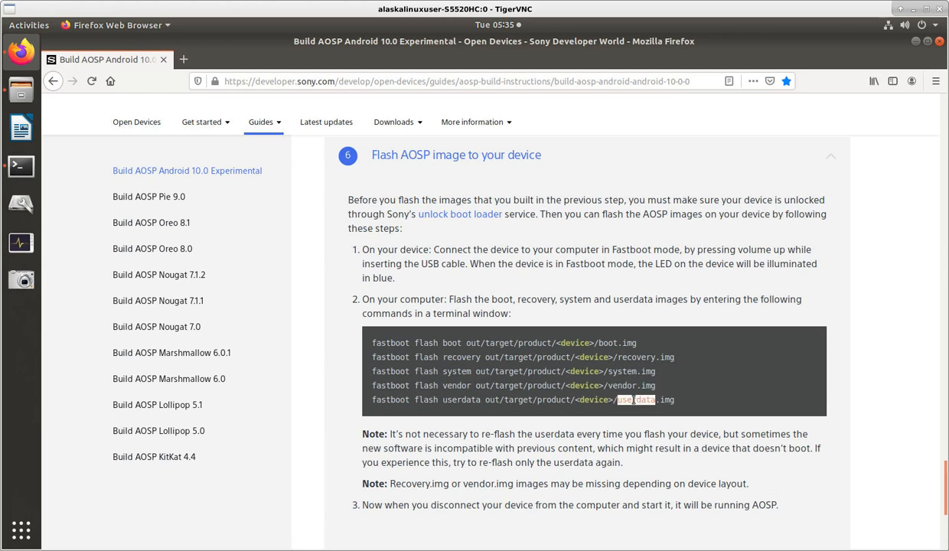
left_click(633, 462)
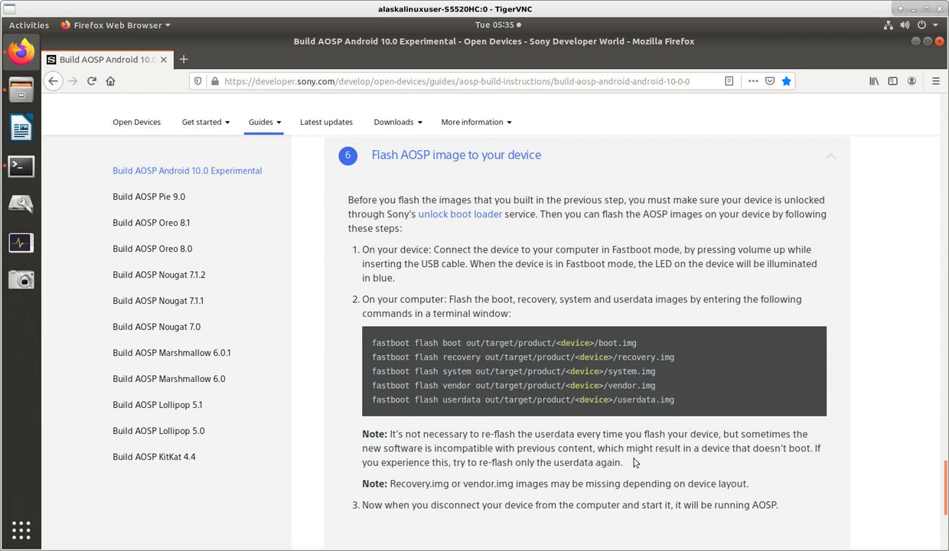
scroll("down", 3)
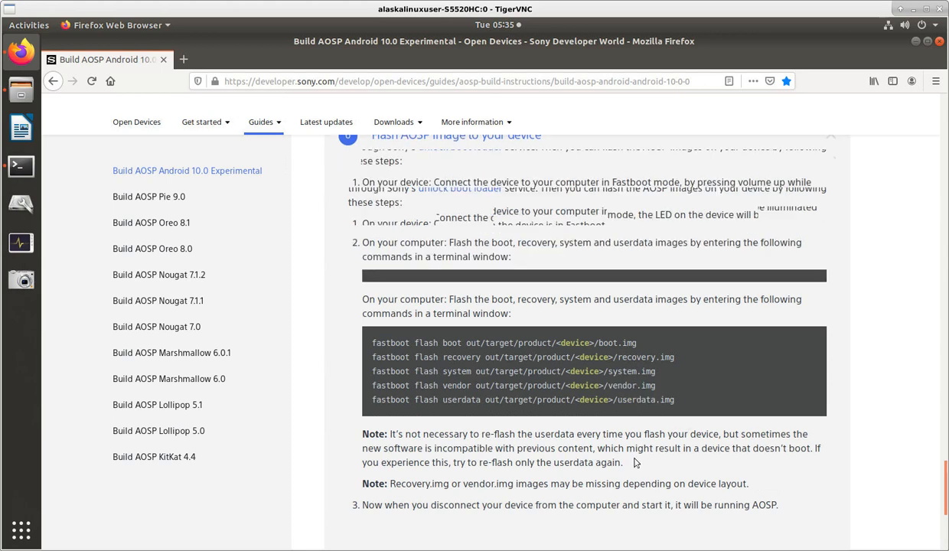
scroll("down", 3)
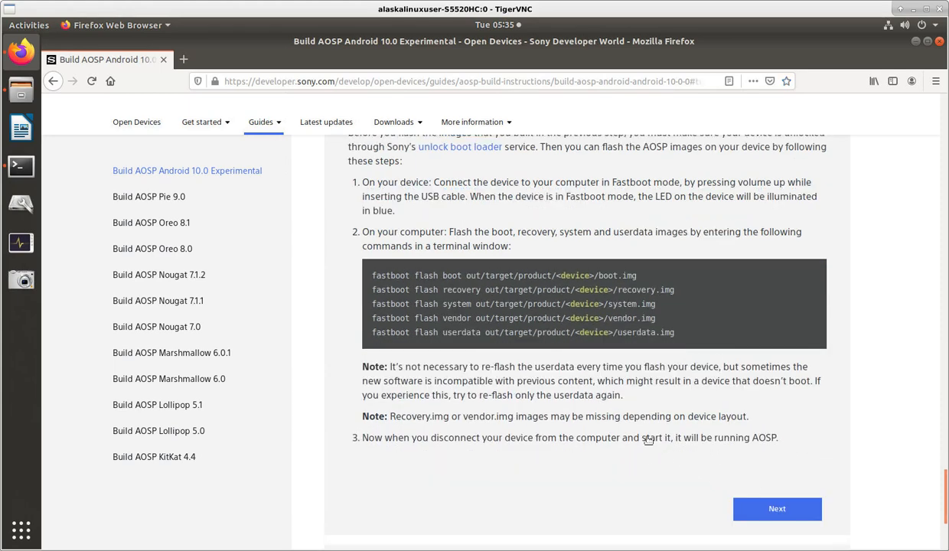
scroll("down", 3)
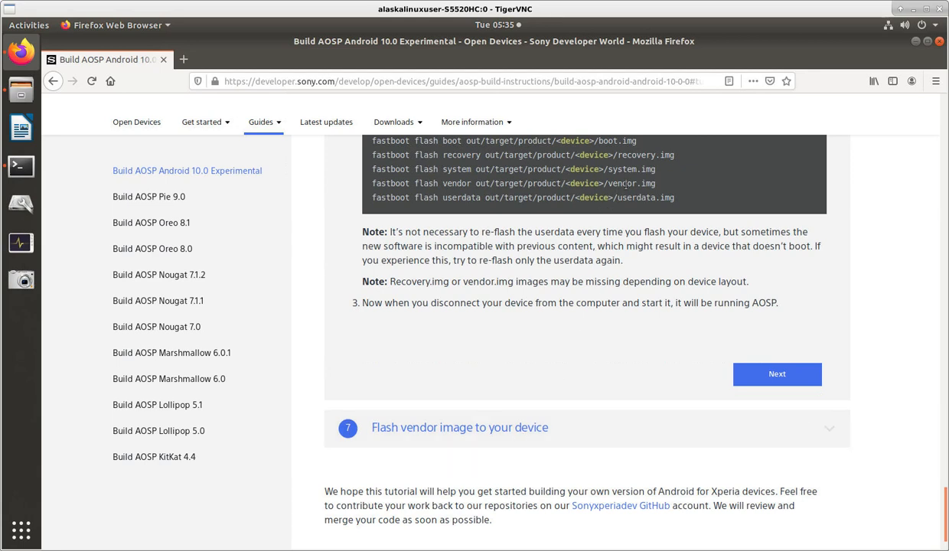
double_click(622, 183)
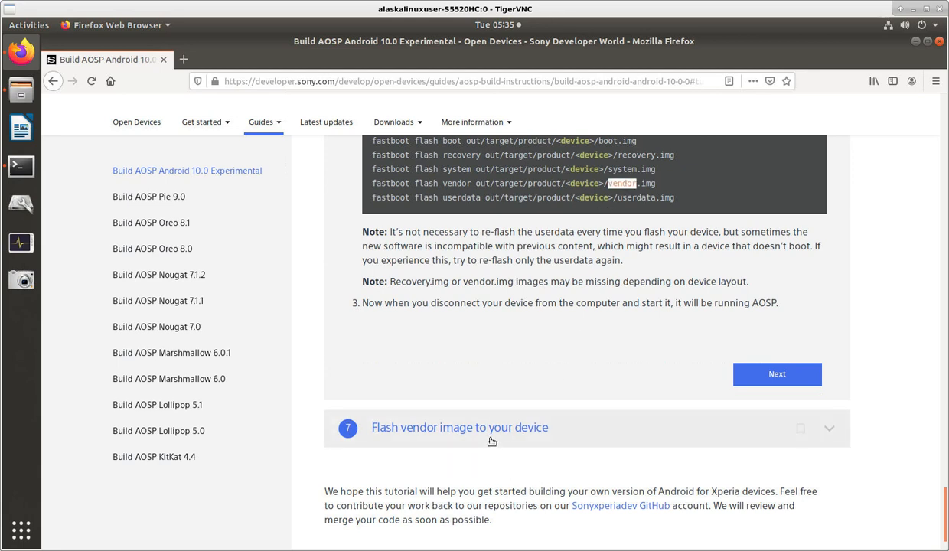
mouse_move(586, 427)
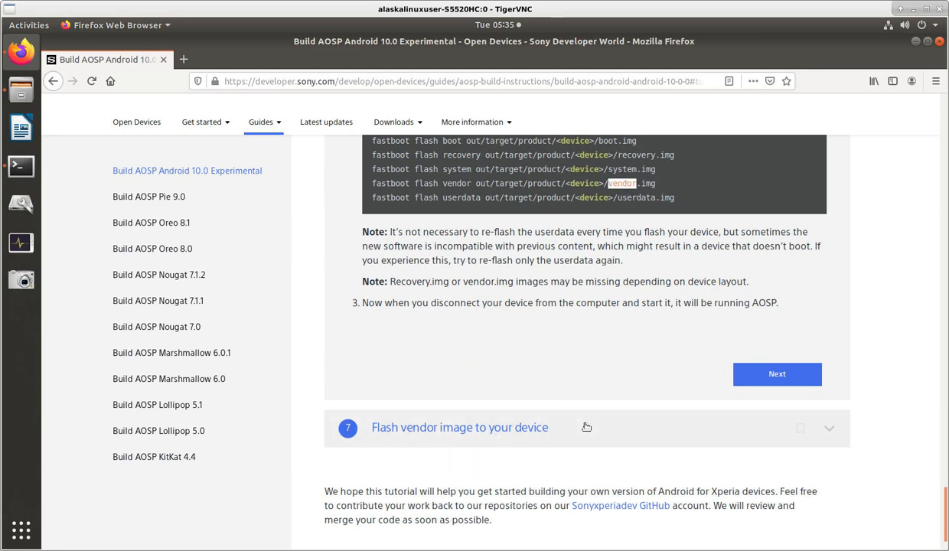
mouse_move(597, 423)
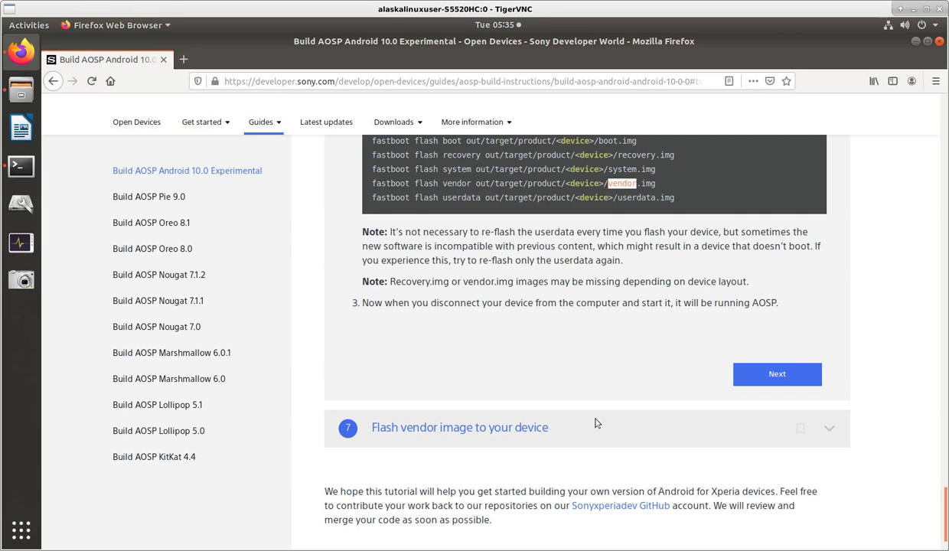
scroll("down", 3)
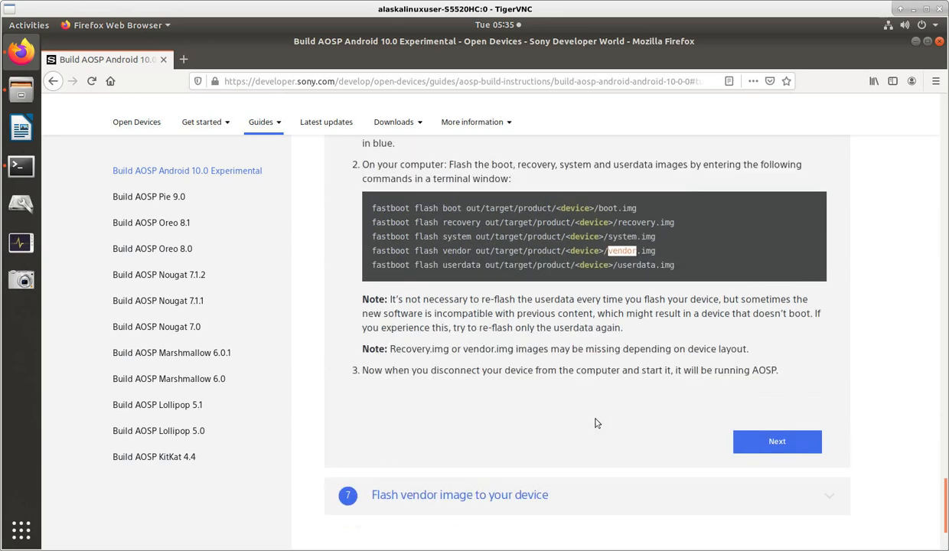
mouse_move(266, 63)
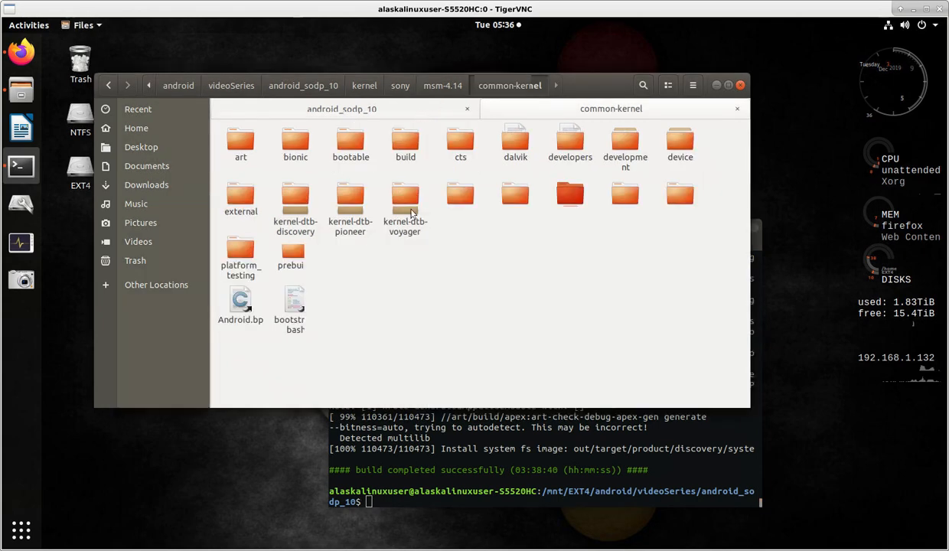
Open android_sodp_10/out/target/product/discovery in a new tab and select boot.img, system.img, userdata.img
left_click(571, 195)
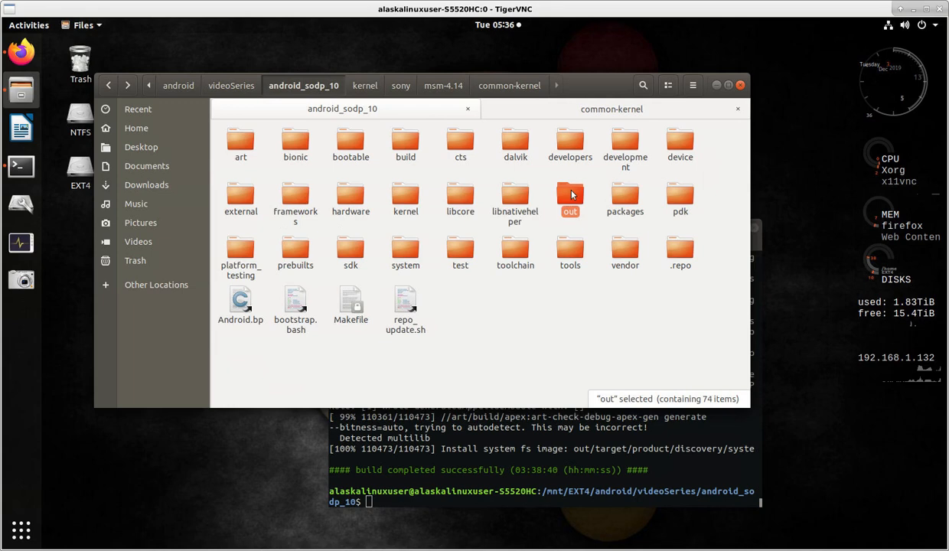
double_click(570, 195)
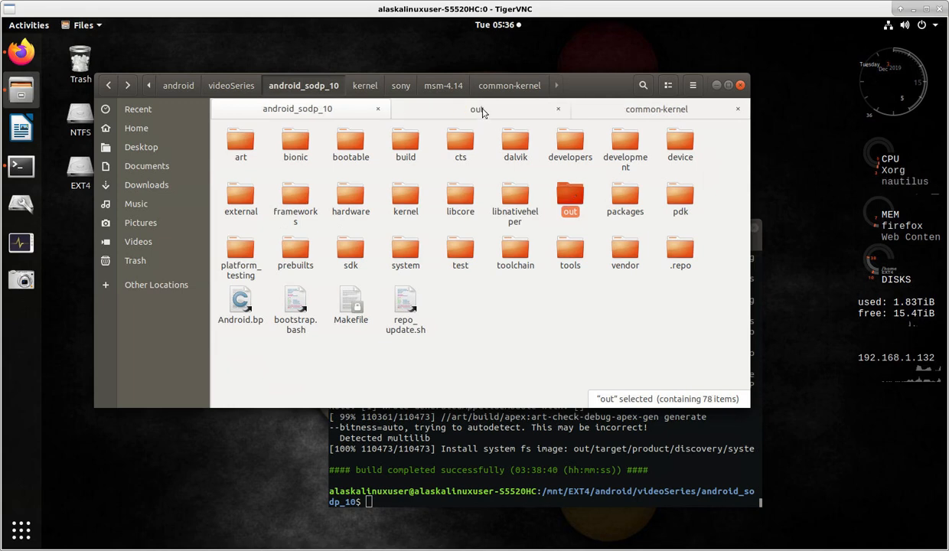
double_click(569, 195)
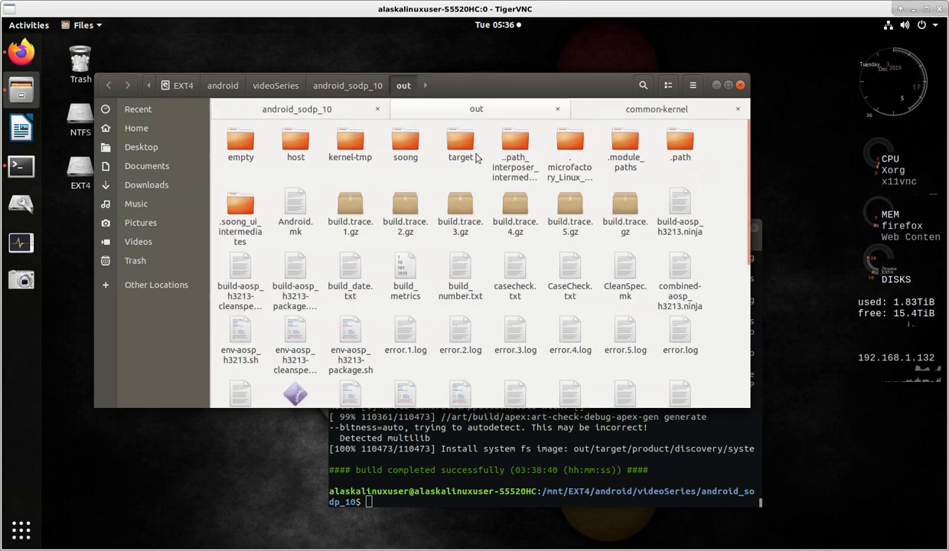
double_click(460, 145)
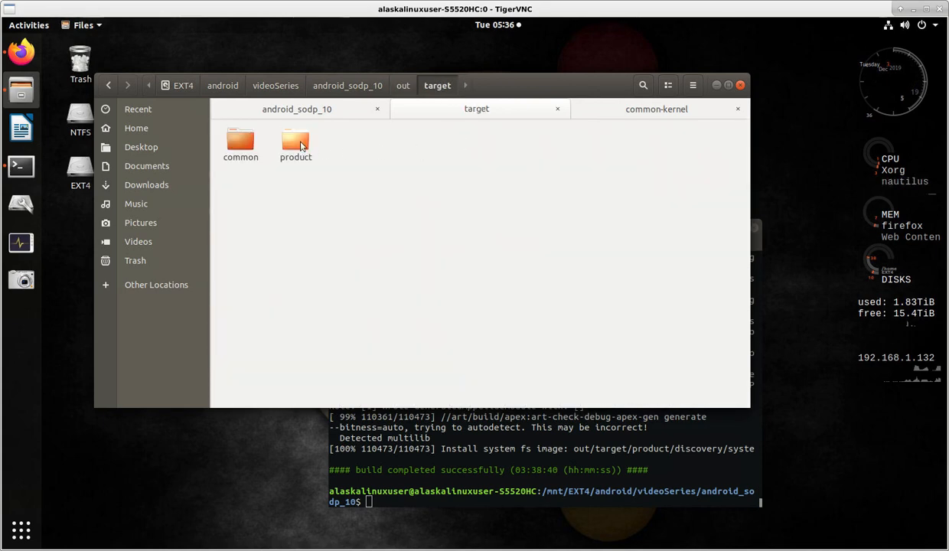
double_click(295, 144)
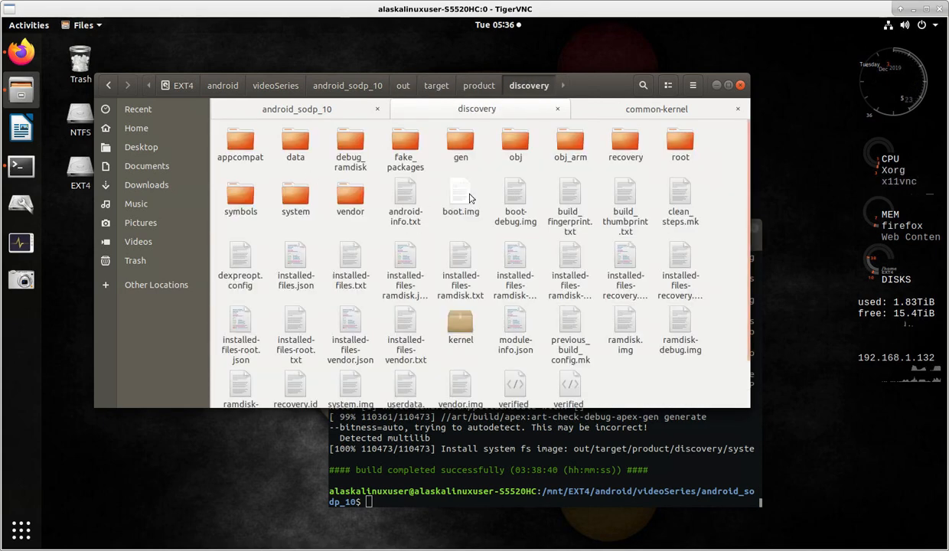
left_click(460, 195)
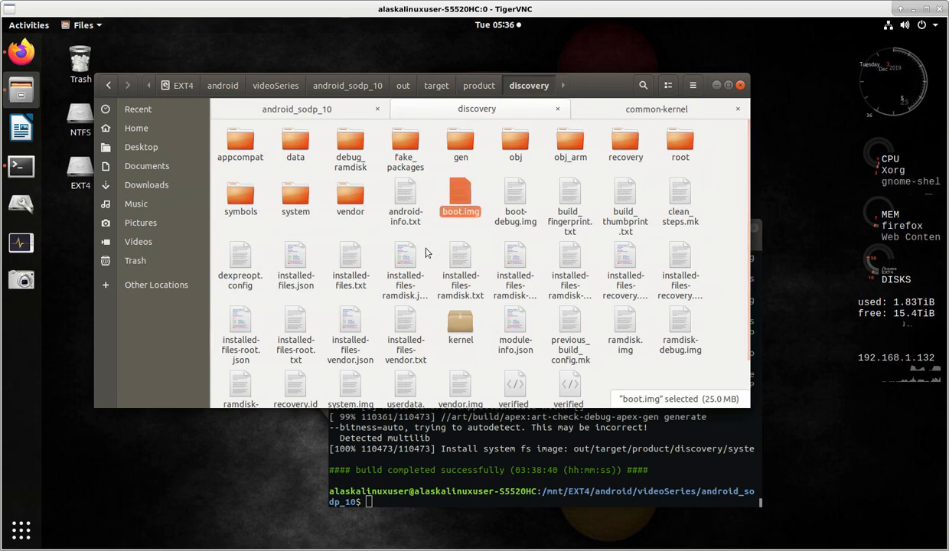
mouse_move(297, 385)
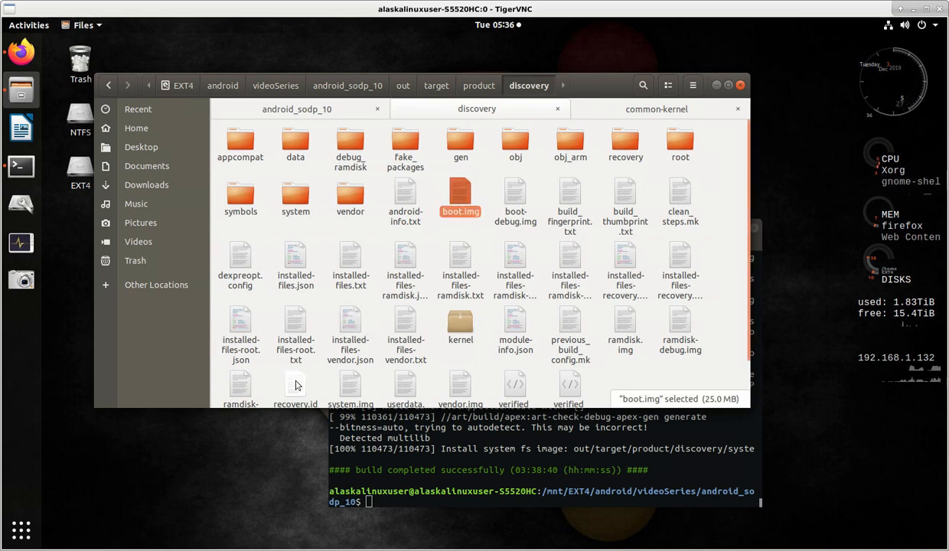
left_click(350, 387)
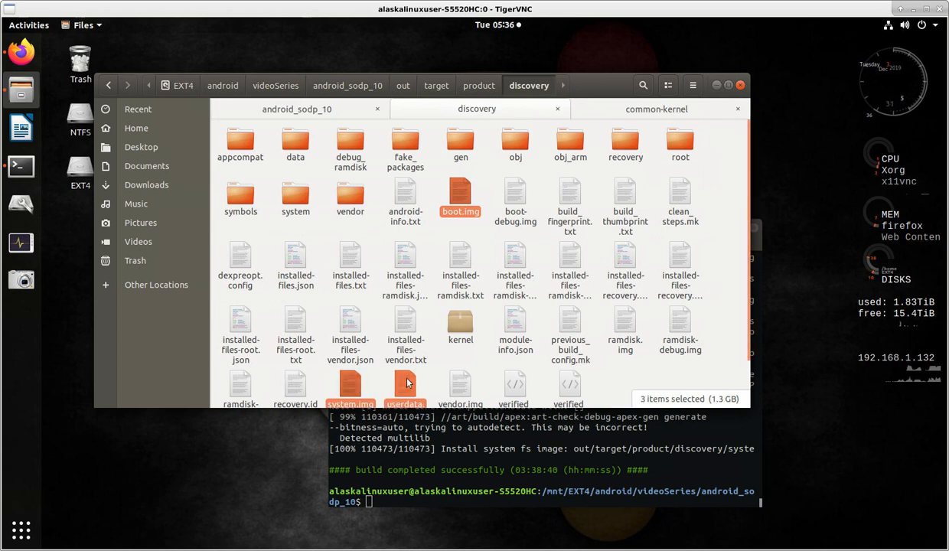
left_click(460, 382)
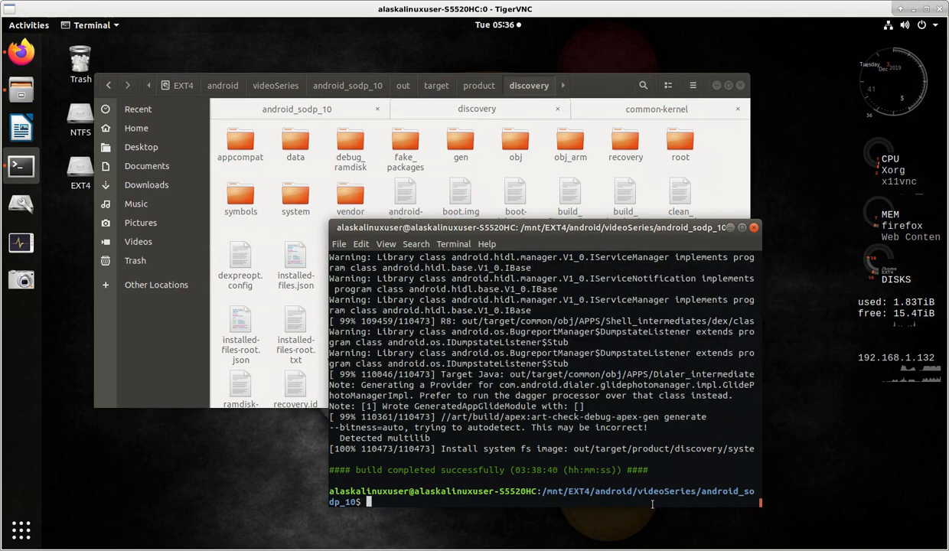
Flash boot.img with 'fastboot flash boot ./out/target/product/discovery/boot.img'
type("fastboot")
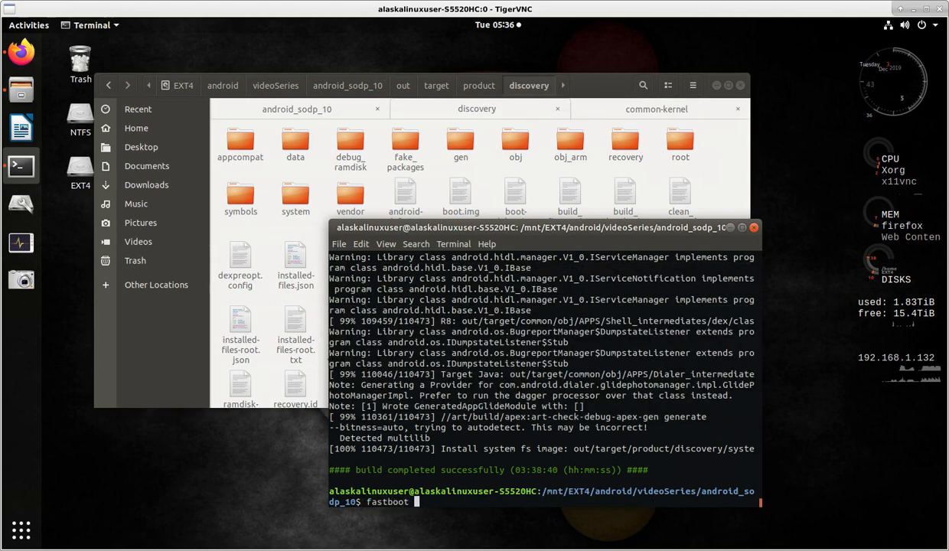
type("flash b")
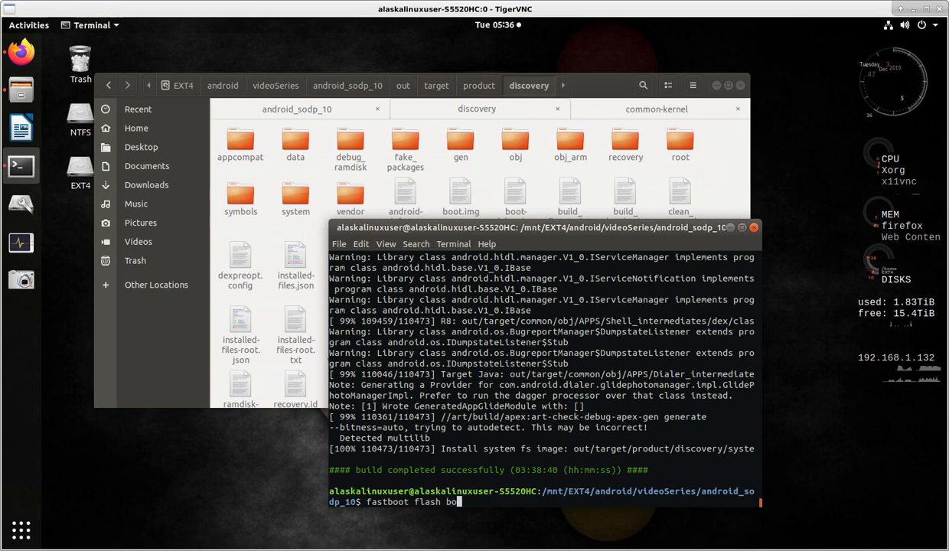
type("ot ./")
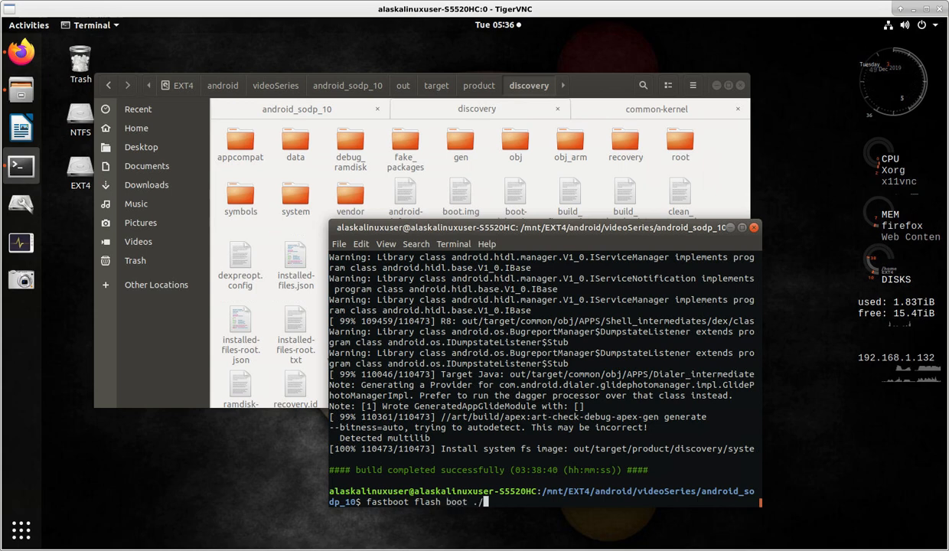
type("out/")
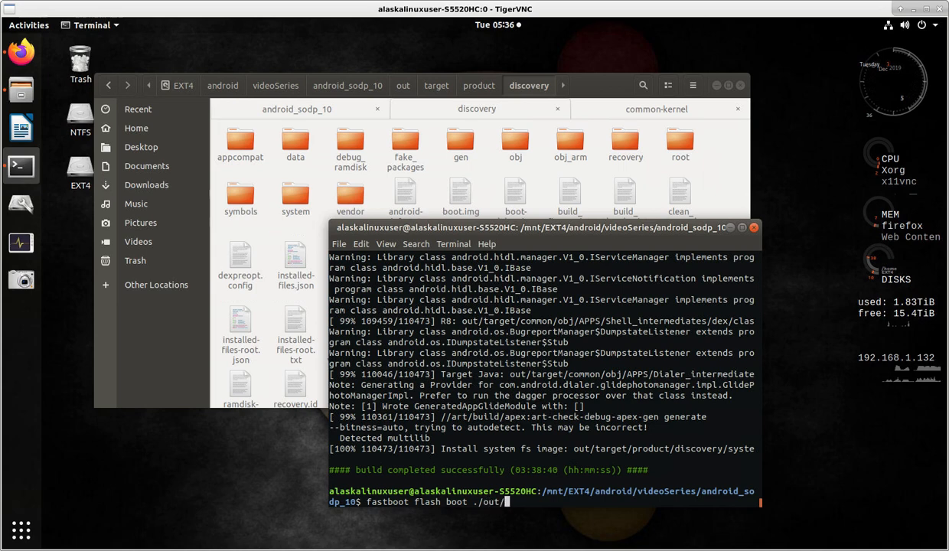
type("target/product/discovery/")
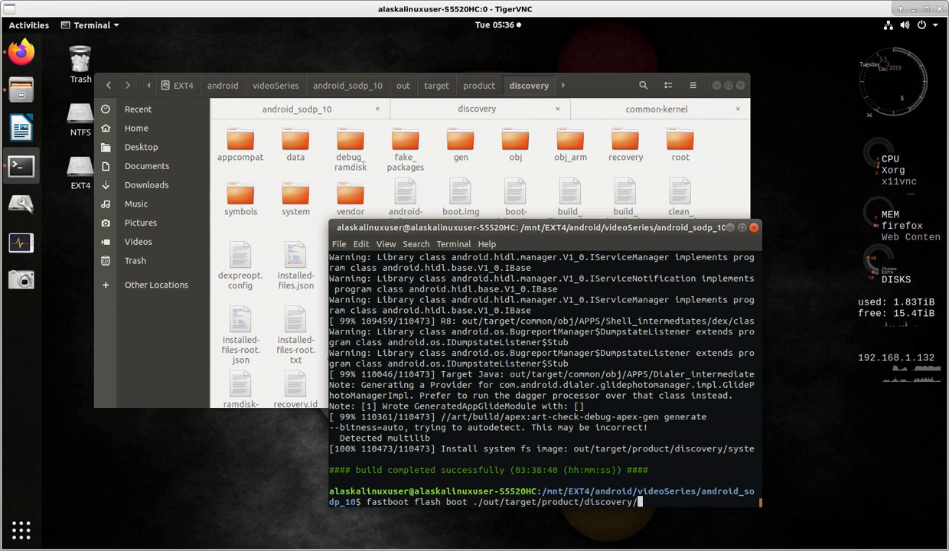
type("boot")
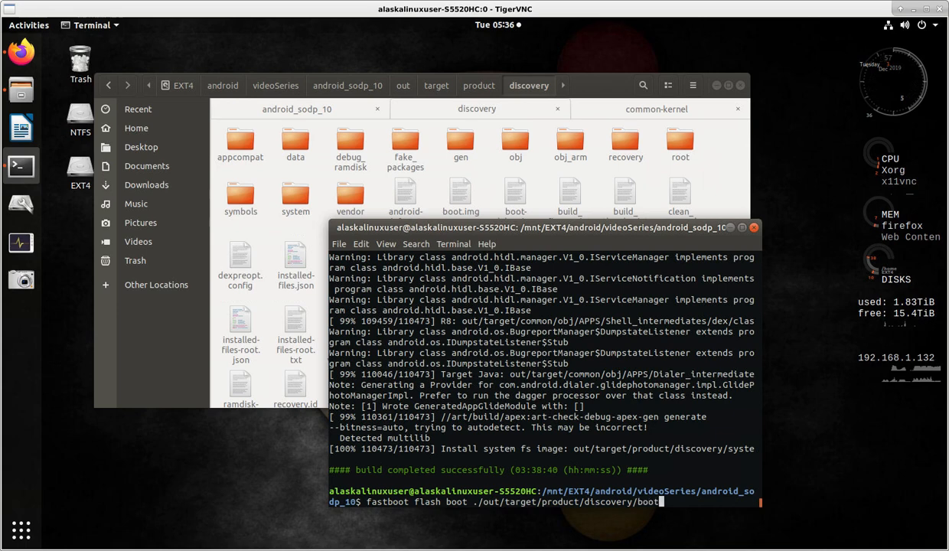
type(".img")
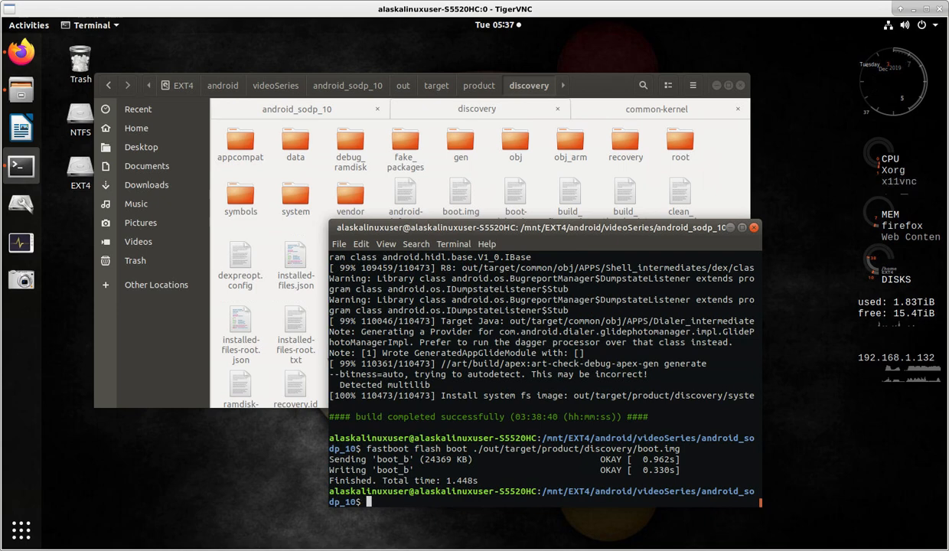
type("fastboot flash boot ./out/target/product/discovery/boot.img \\")
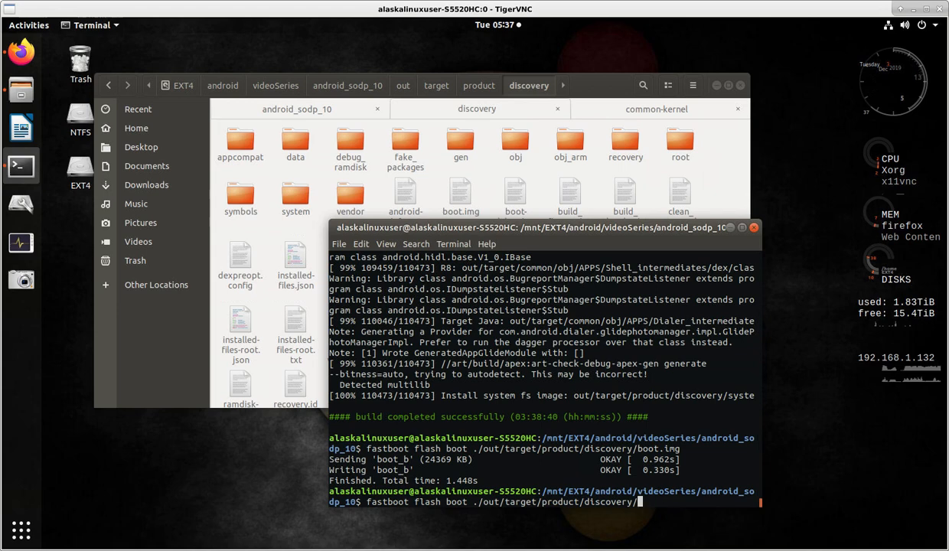
Edit the command to 'fastboot flash system ./out/target/product/discovery/system.img' and run it
type("system")
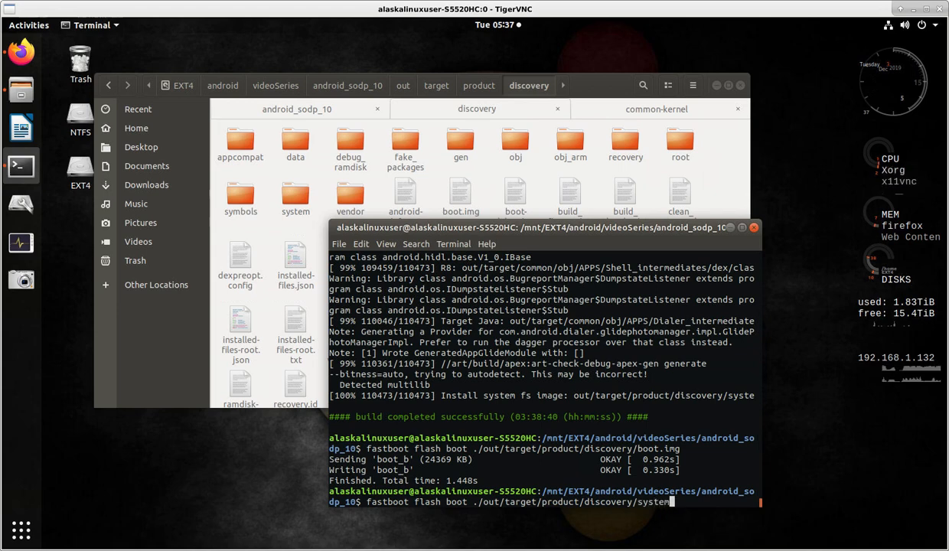
type(".img")
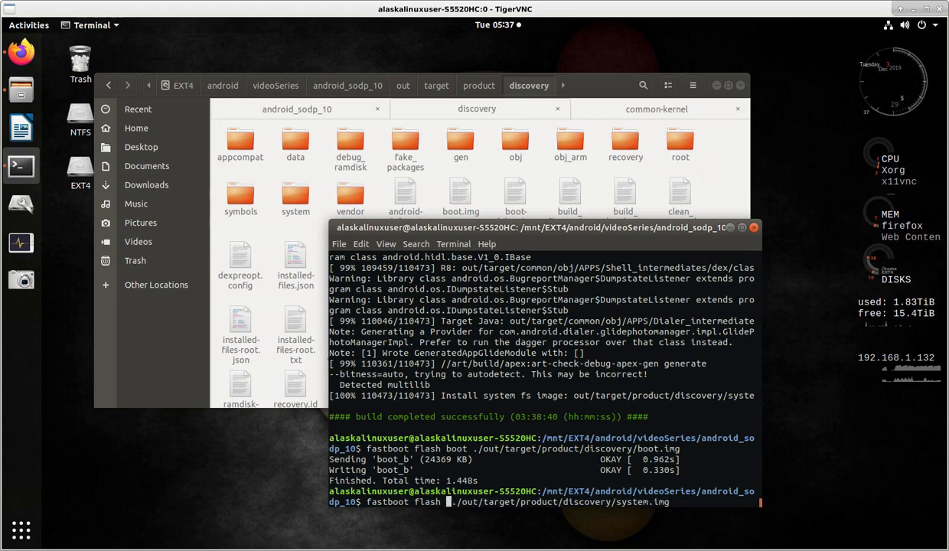
type("system")
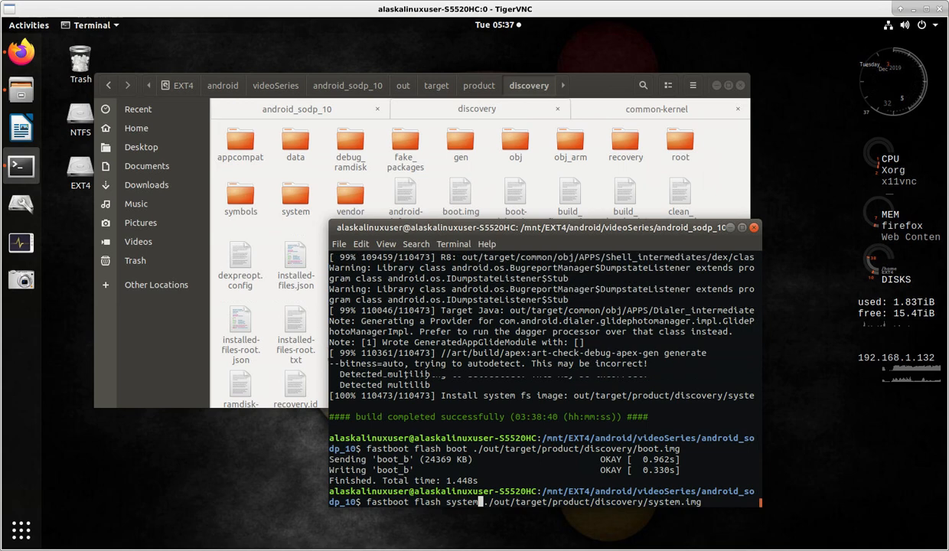
key("Return")
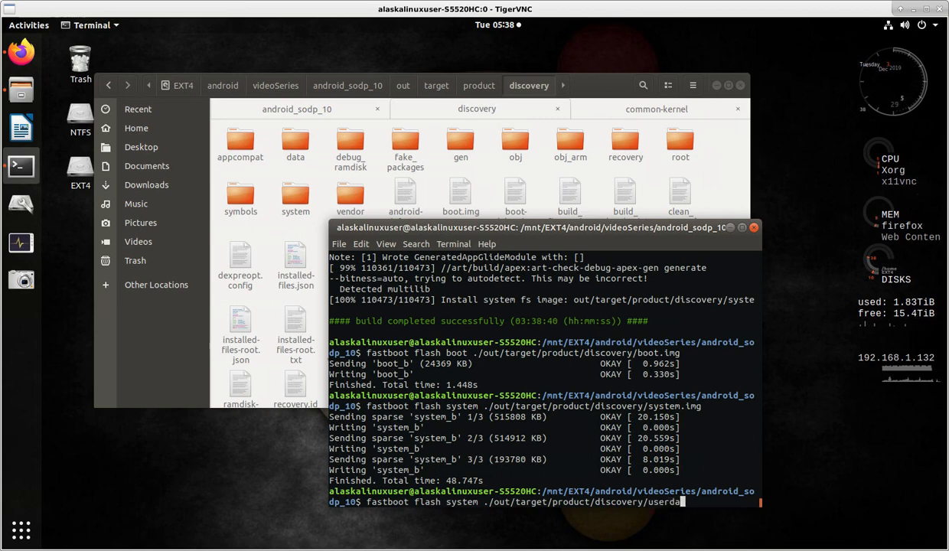
Flash userdata.img and vendor.img from the discovery output folder with fastboot
type("ta.img")
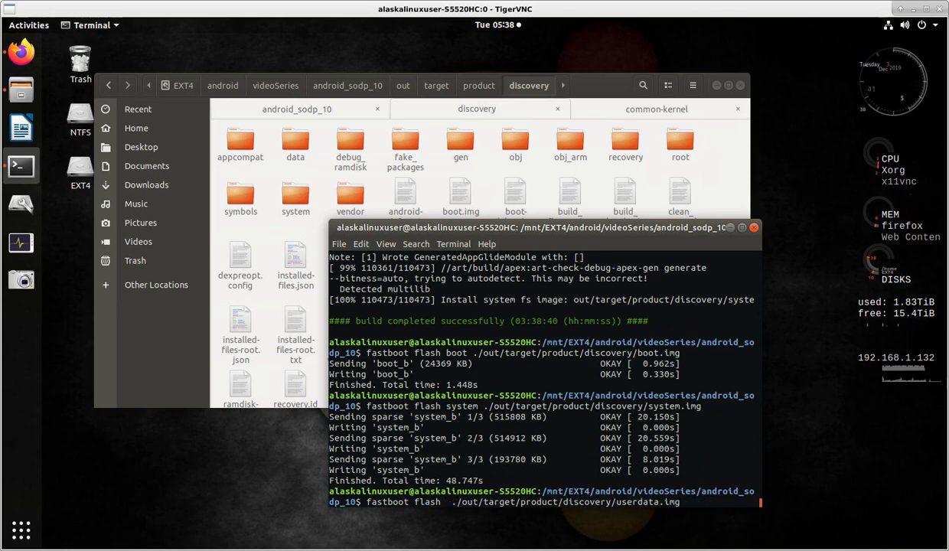
type("userdata")
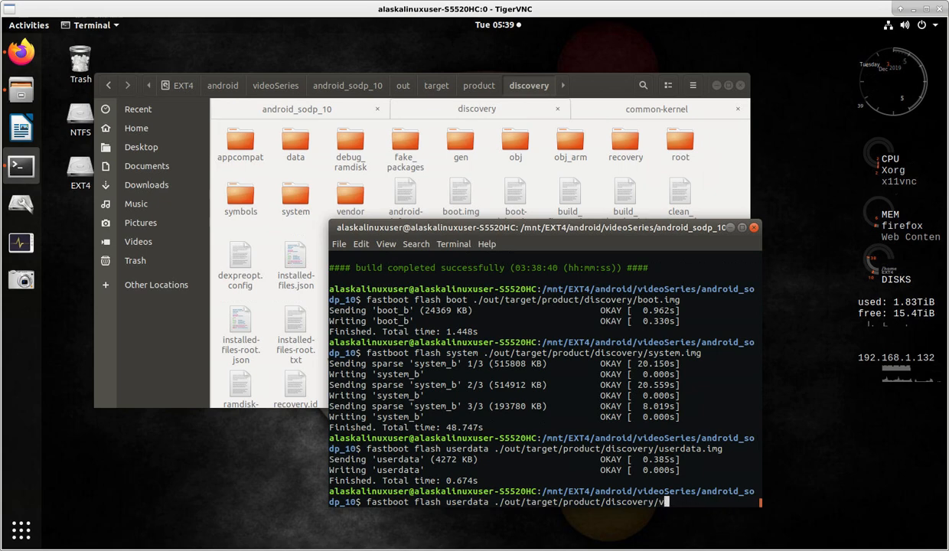
type("endor.")
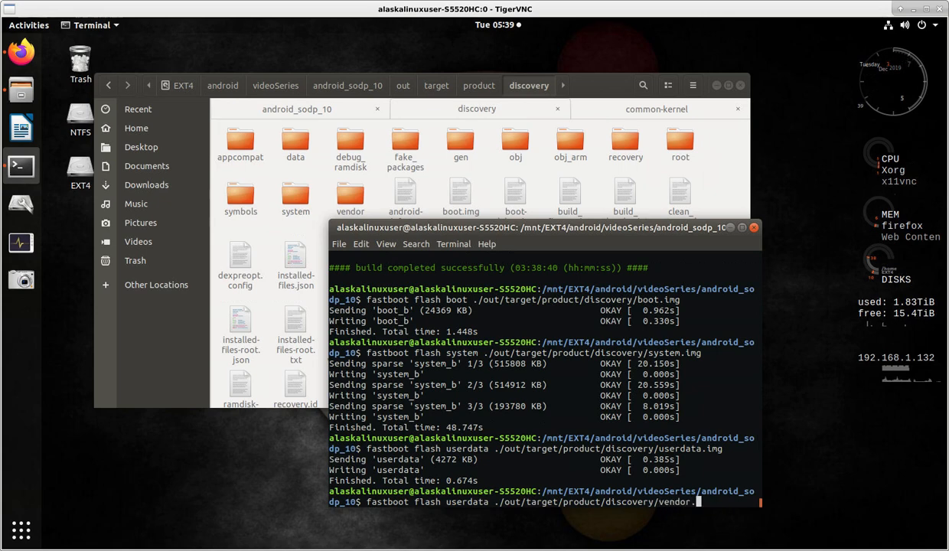
type("img")
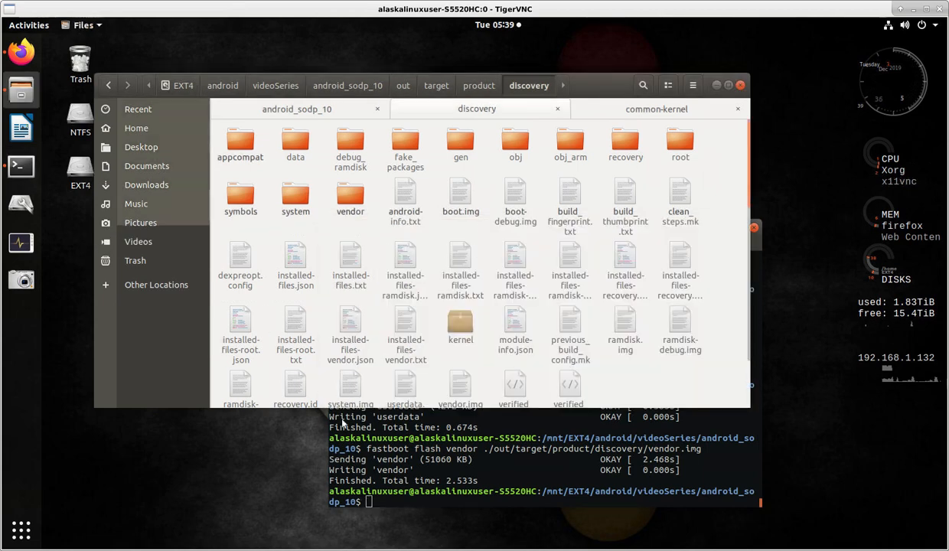
mouse_move(468, 382)
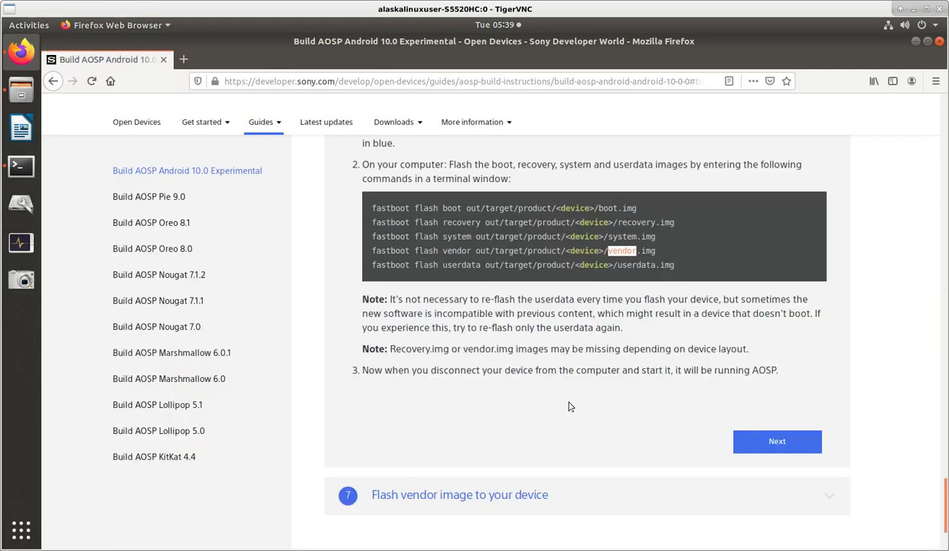
mouse_move(341, 358)
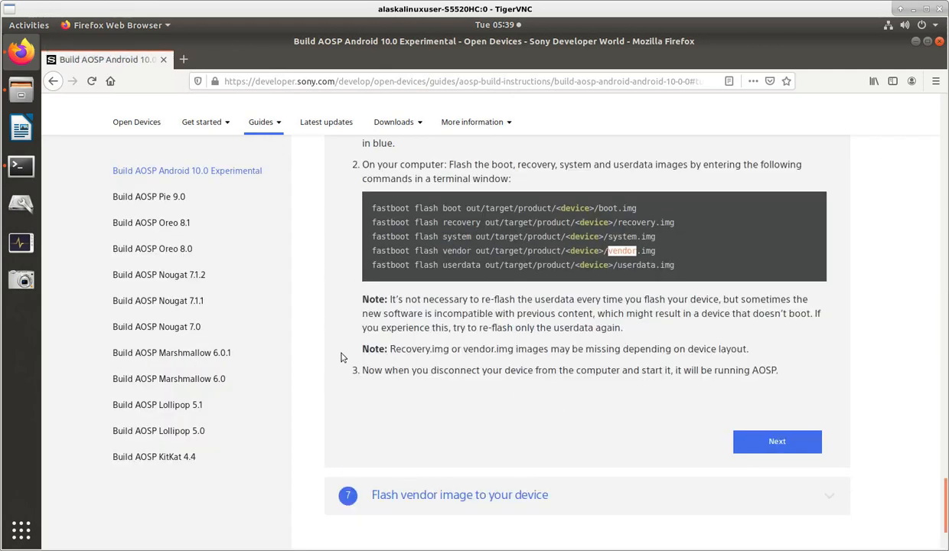
mouse_move(452, 377)
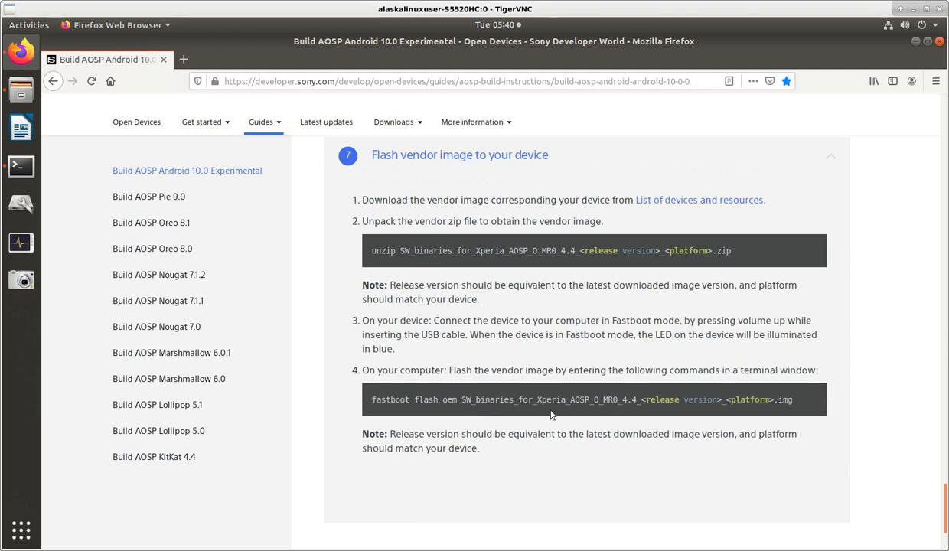
mouse_move(654, 279)
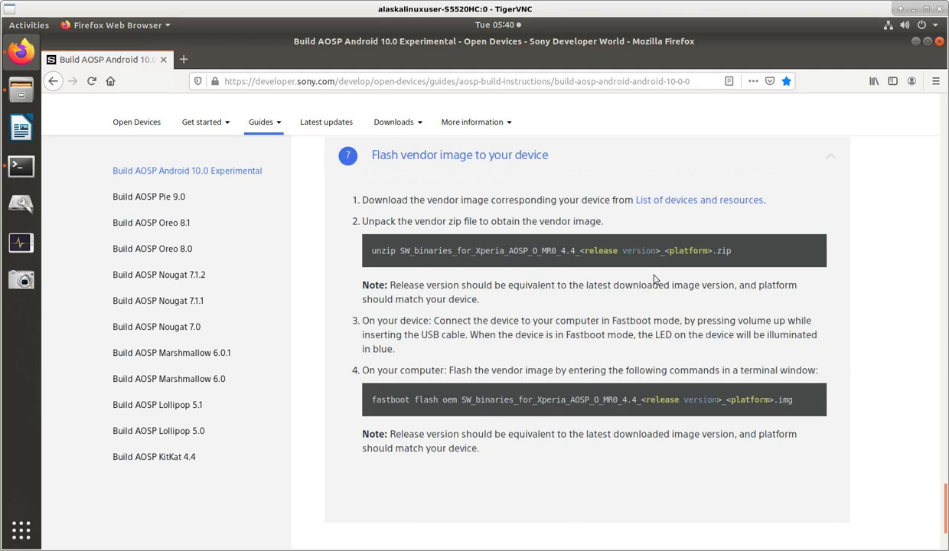
mouse_move(613, 287)
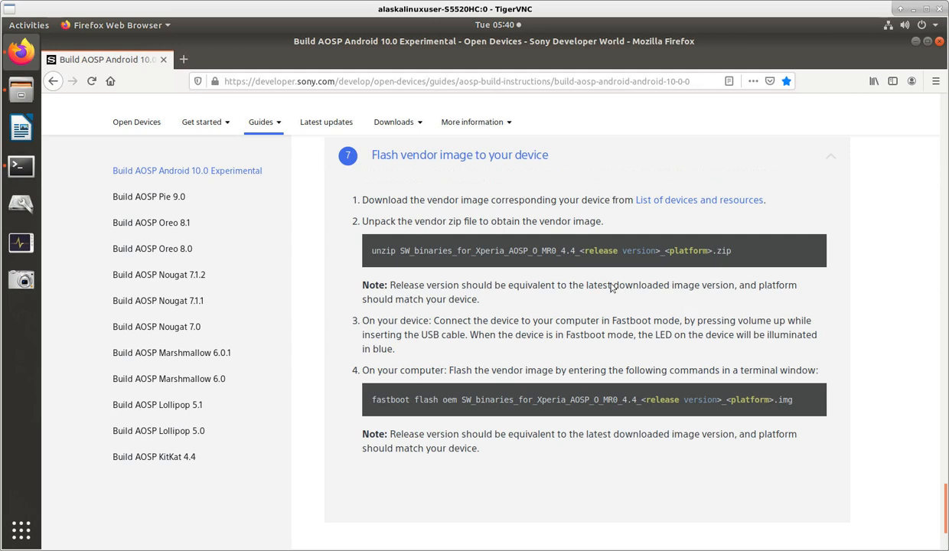
mouse_move(418, 289)
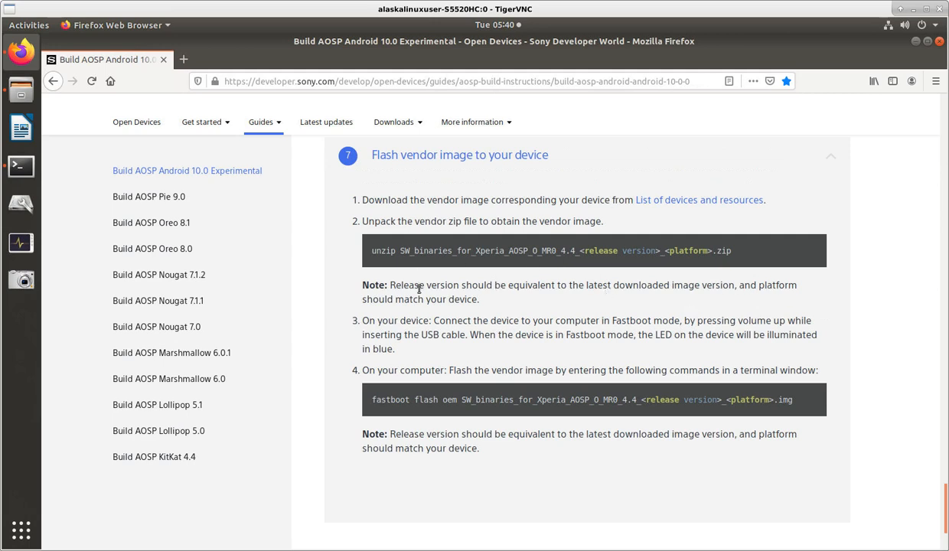
mouse_move(440, 276)
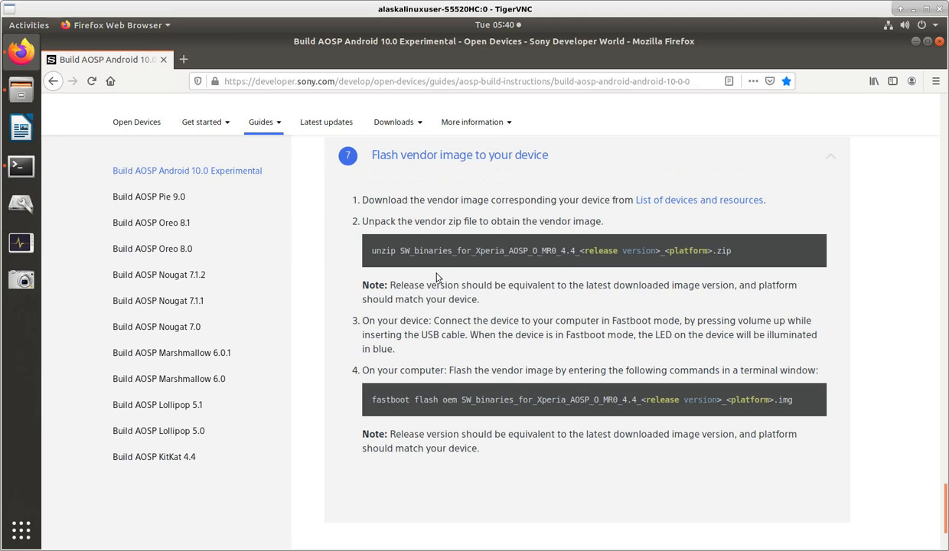
mouse_move(663, 310)
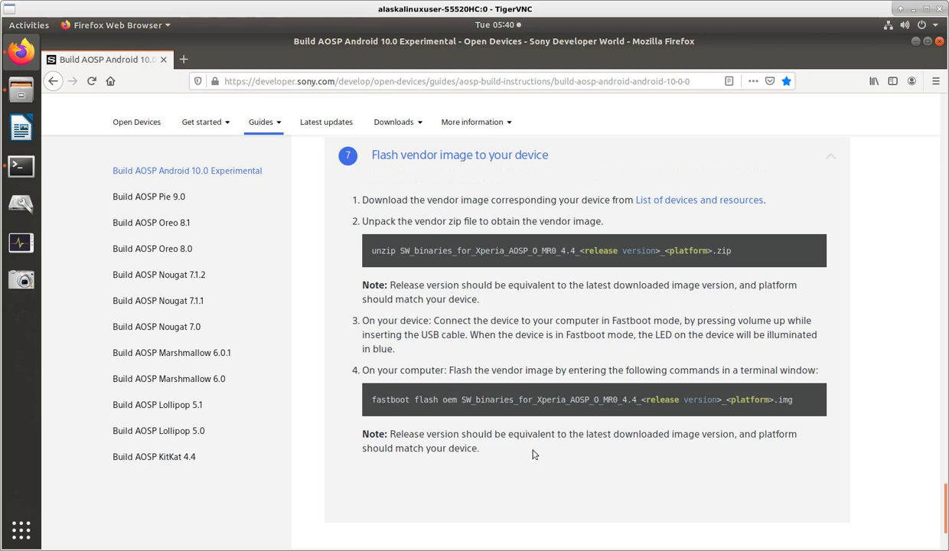
mouse_move(374, 414)
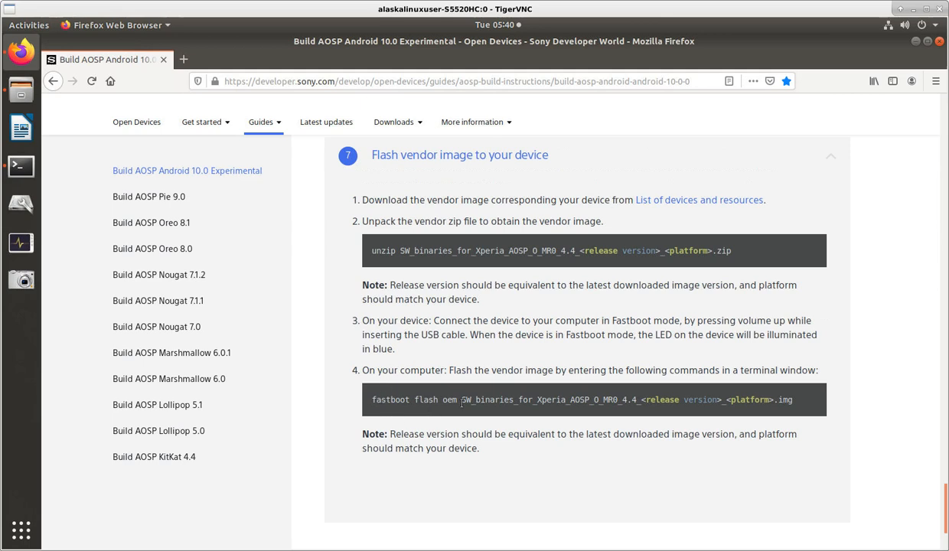
mouse_move(821, 398)
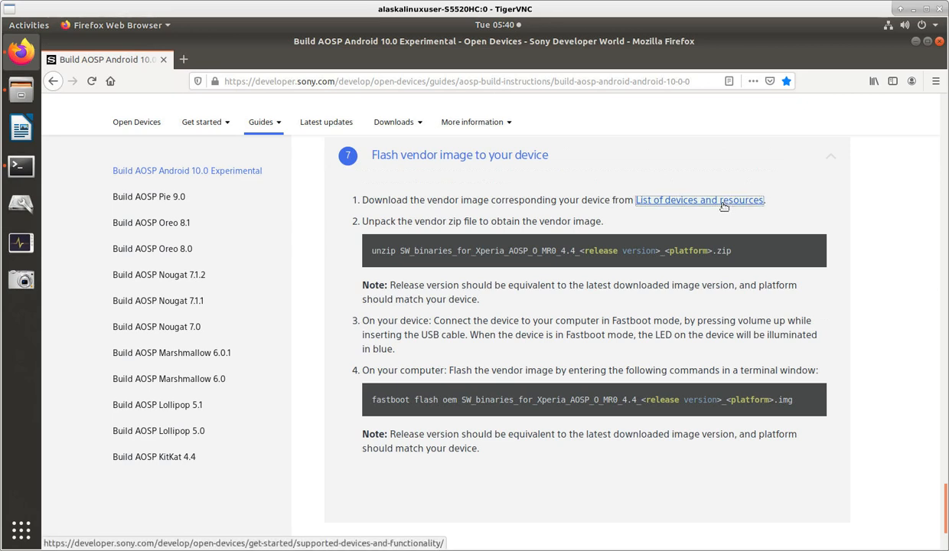
Open 'List of devices and resources' in a new tab and scroll the Maintained devices list
left_click(698, 200)
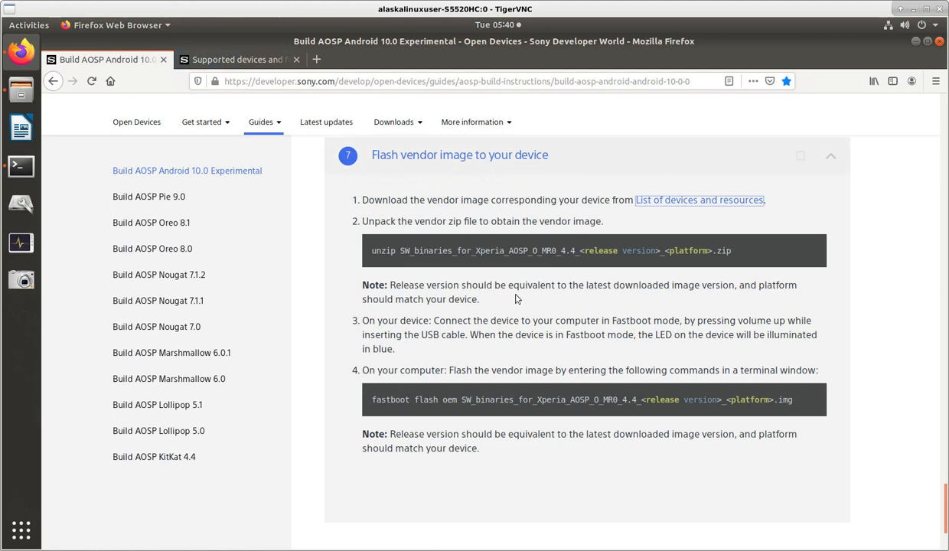
left_click(237, 59)
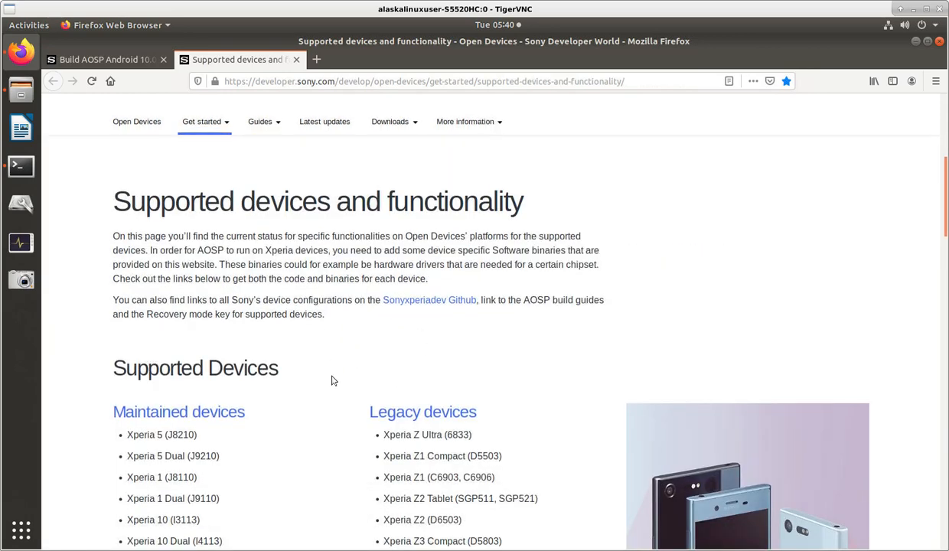
scroll("down", 3)
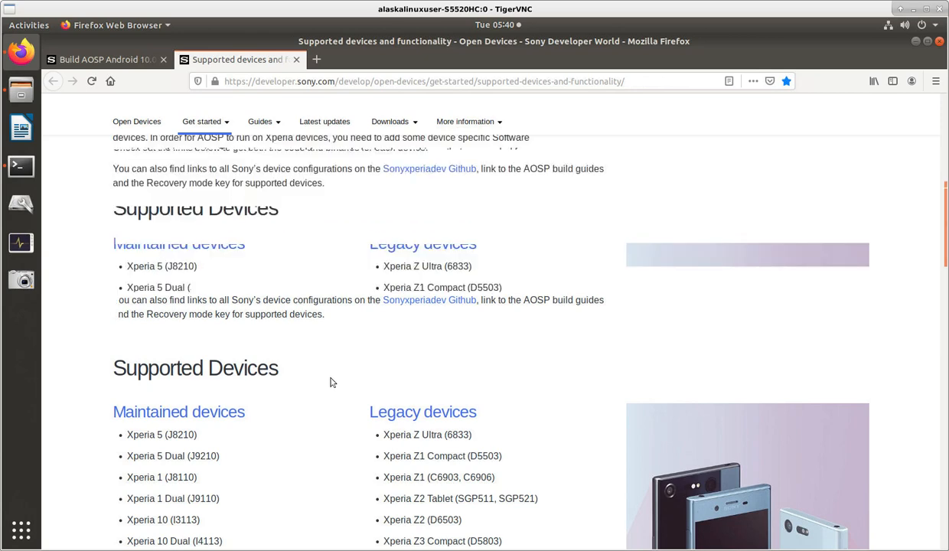
scroll("down", 3)
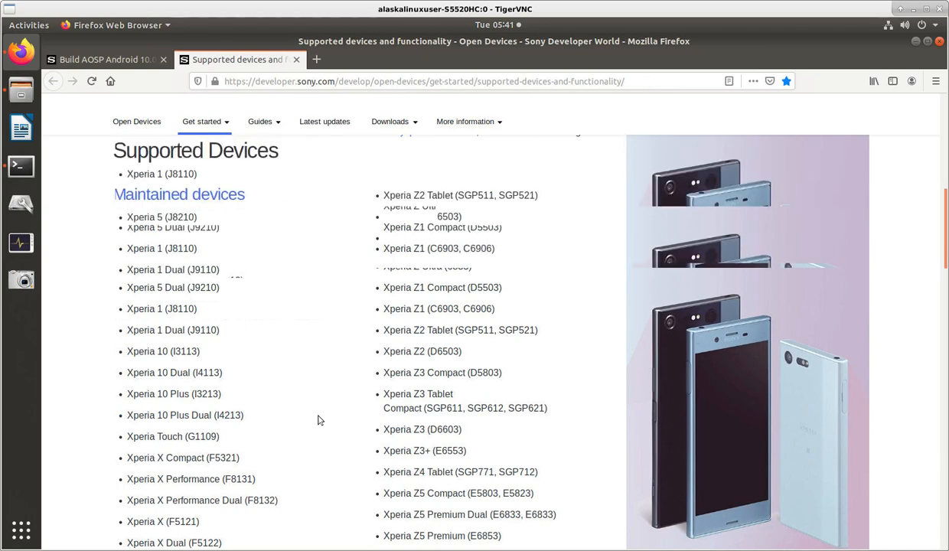
scroll("down", 3)
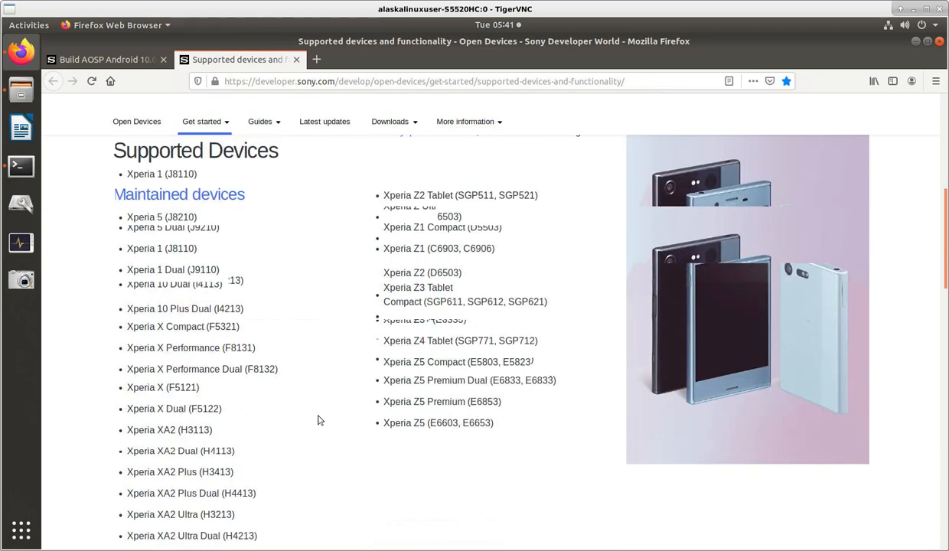
scroll("down", 3)
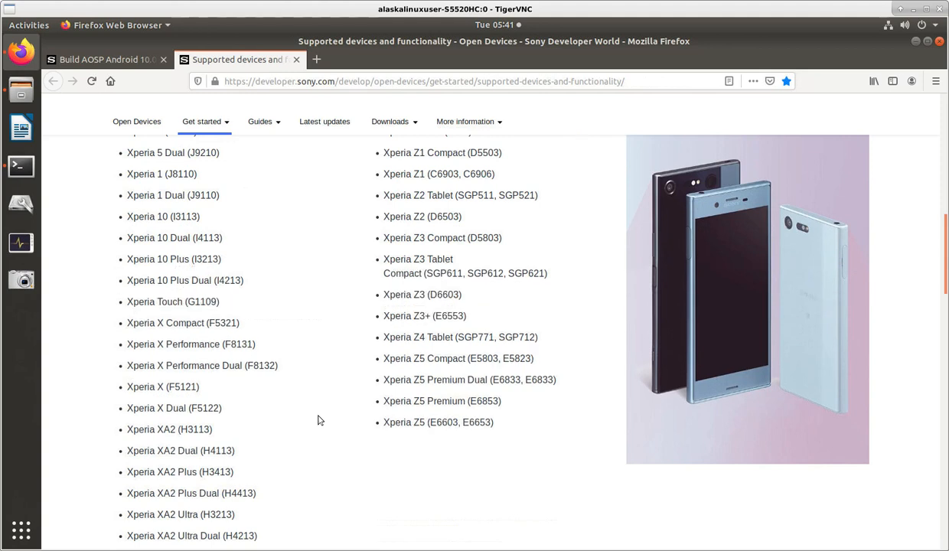
mouse_move(183, 524)
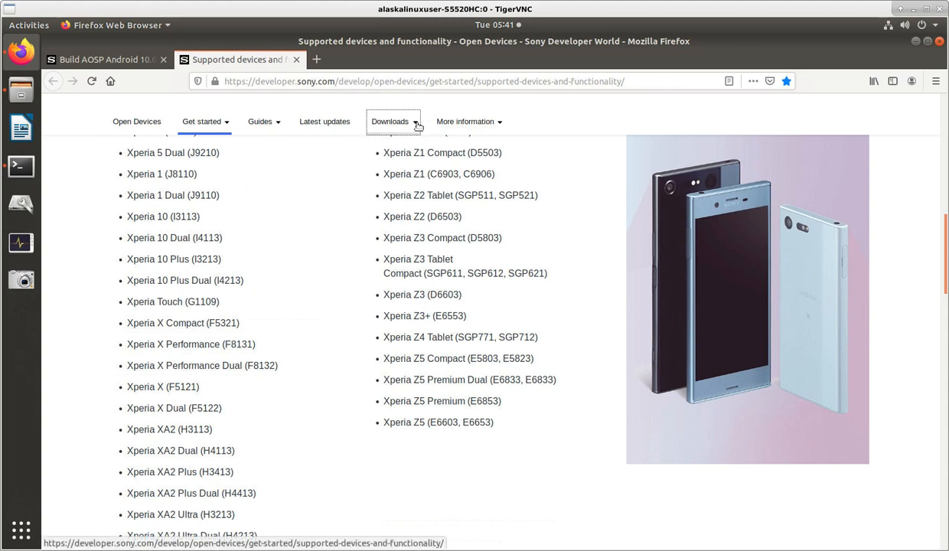
Request the AOSP Android 10.0 Kernel 4.14 Nile binaries from the Software binaries downloads
left_click(390, 121)
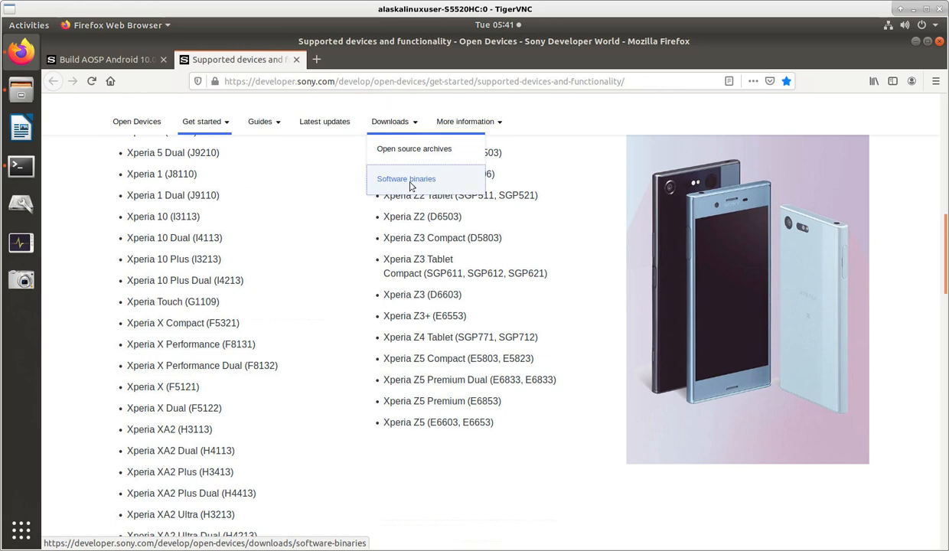
left_click(405, 178)
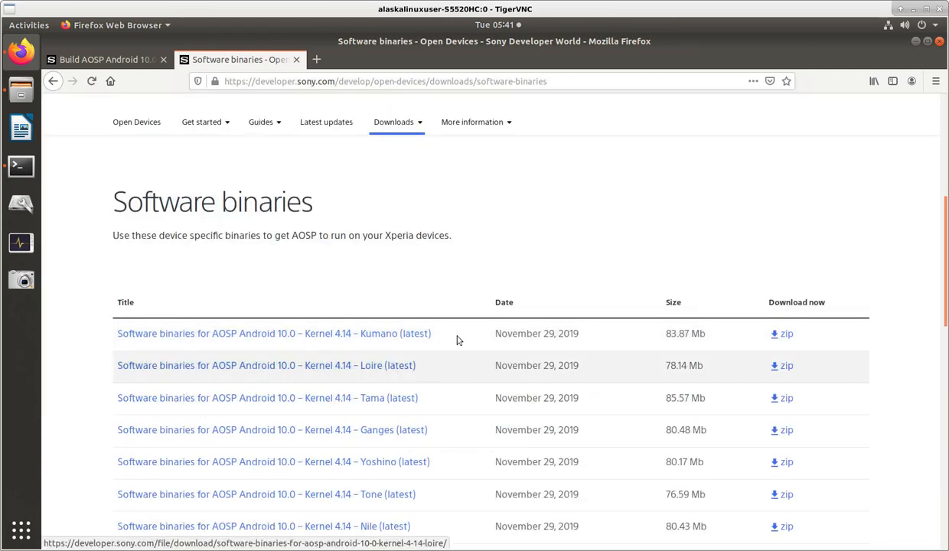
mouse_move(470, 314)
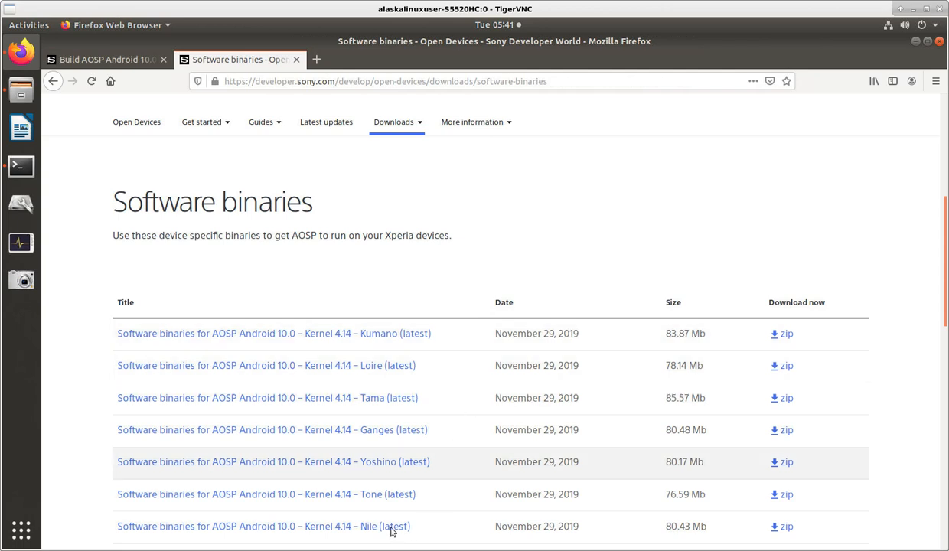
mouse_move(391, 526)
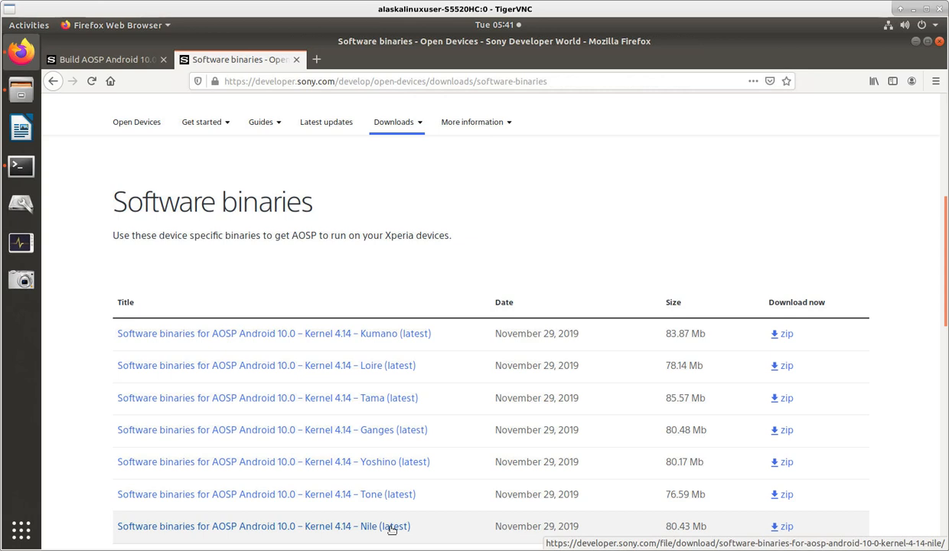
mouse_move(466, 526)
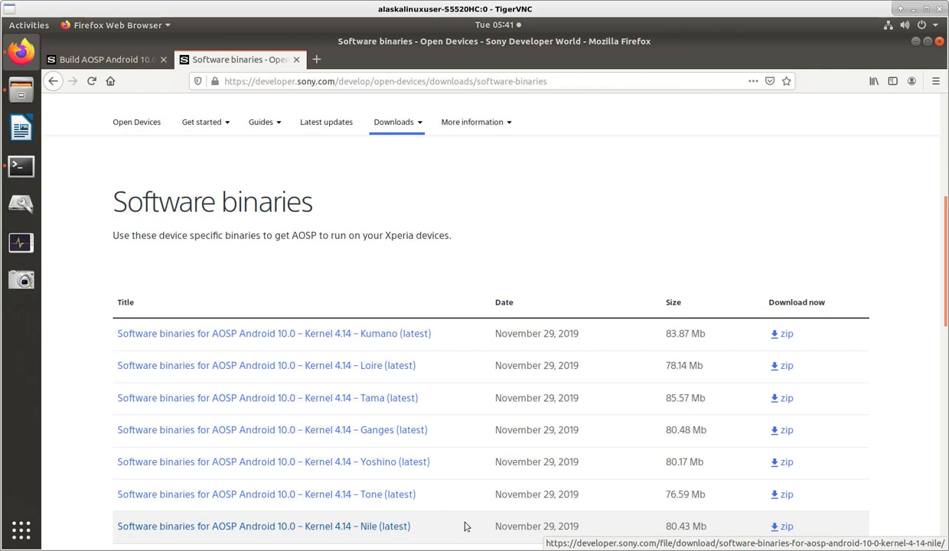
left_click(782, 526)
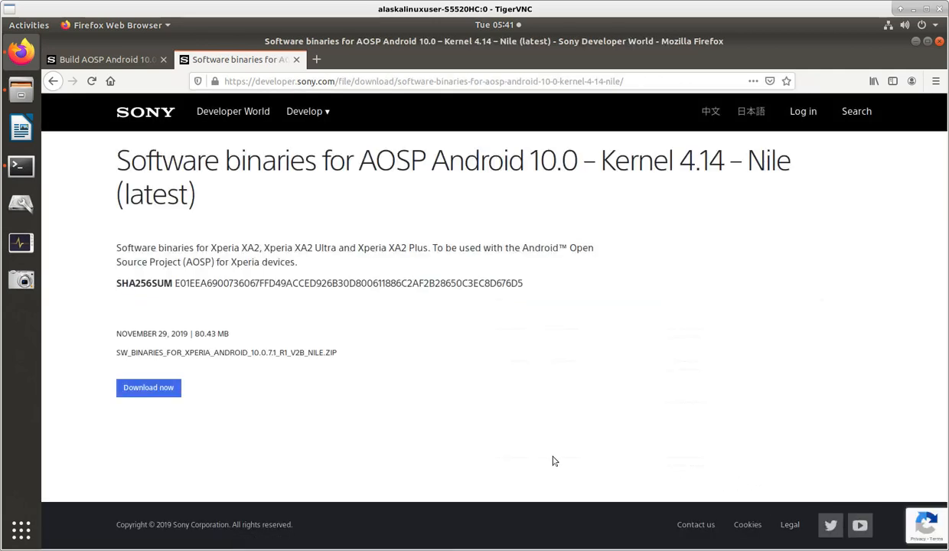
mouse_move(115, 303)
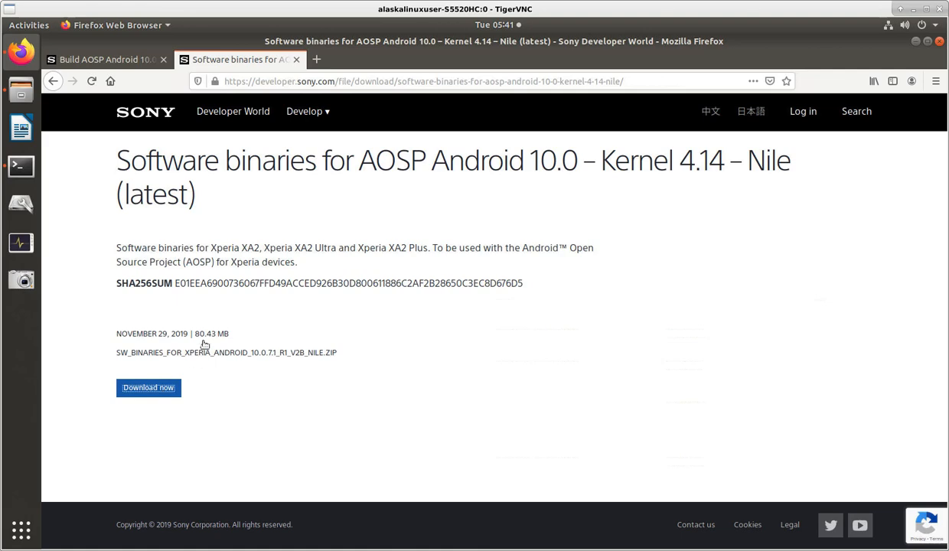
left_click(148, 387)
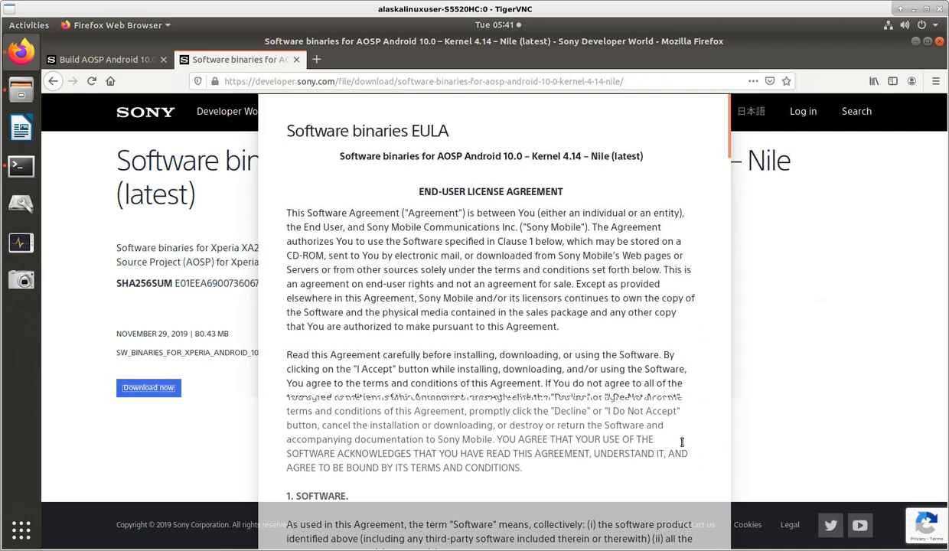
Scroll through the Nile Software binaries EULA to the end and accept it
scroll("down", 3)
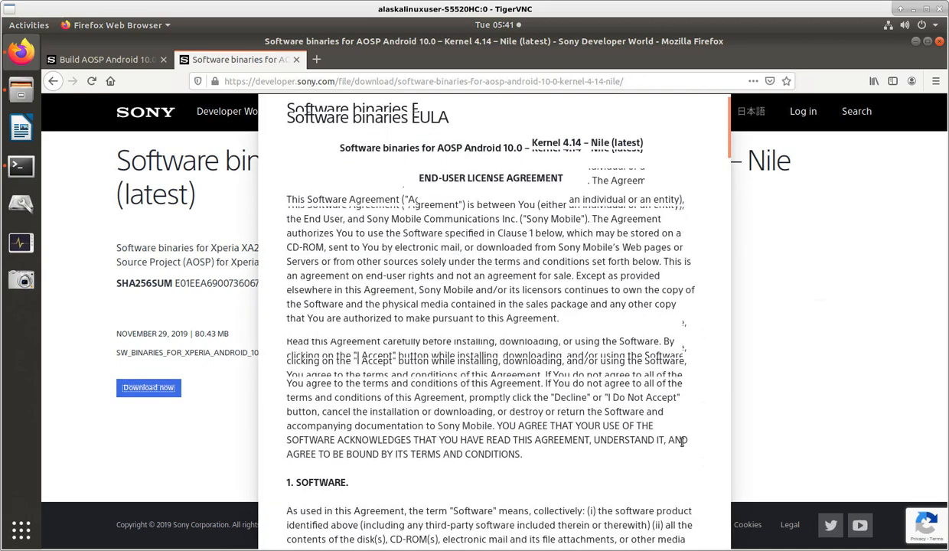
scroll("down", 3)
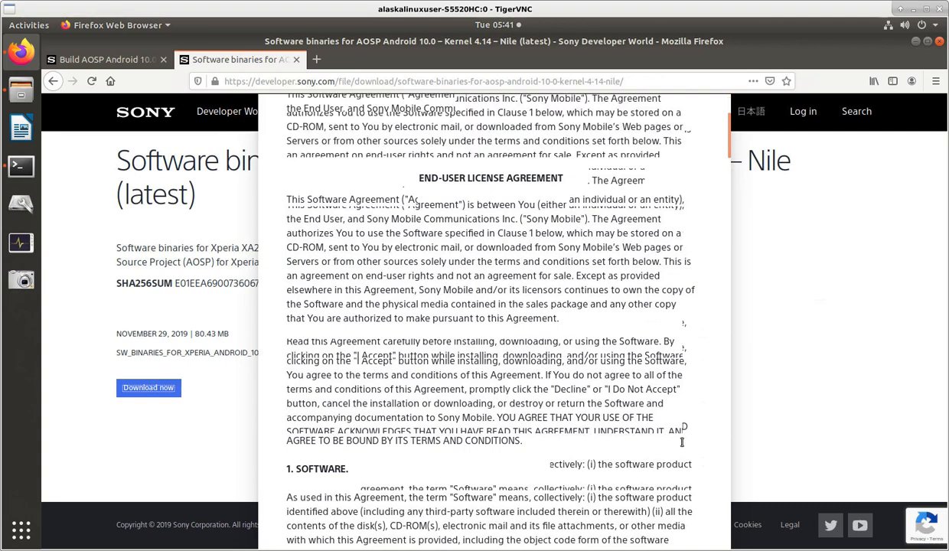
scroll("down", 3)
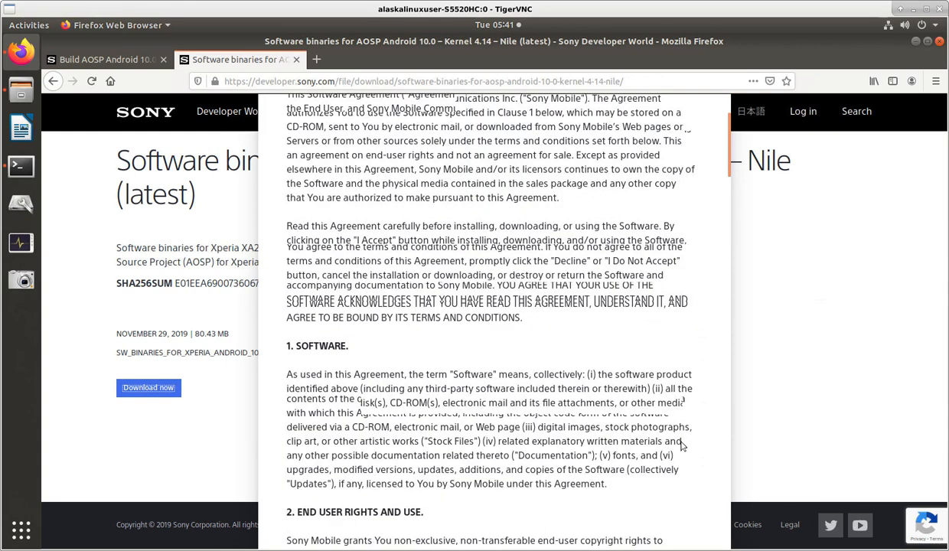
scroll("down", 3)
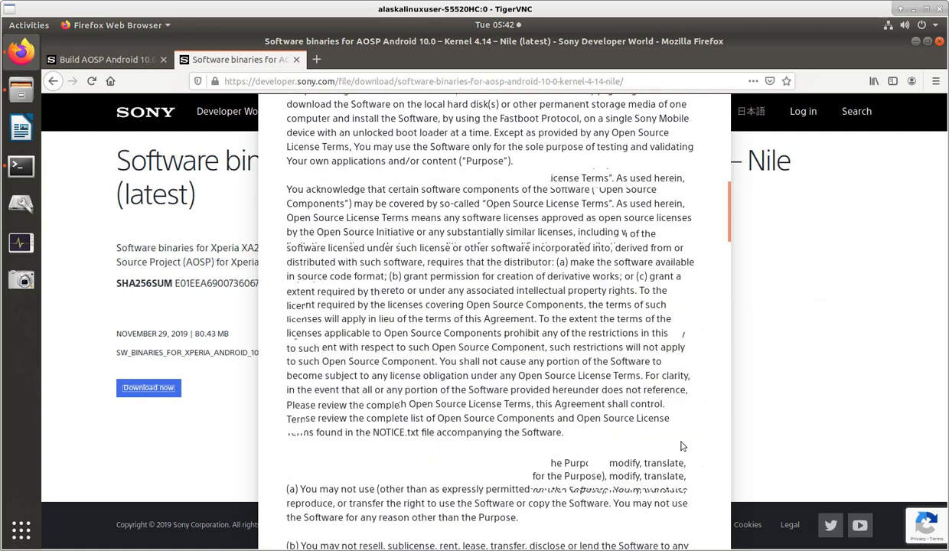
scroll("down", 3)
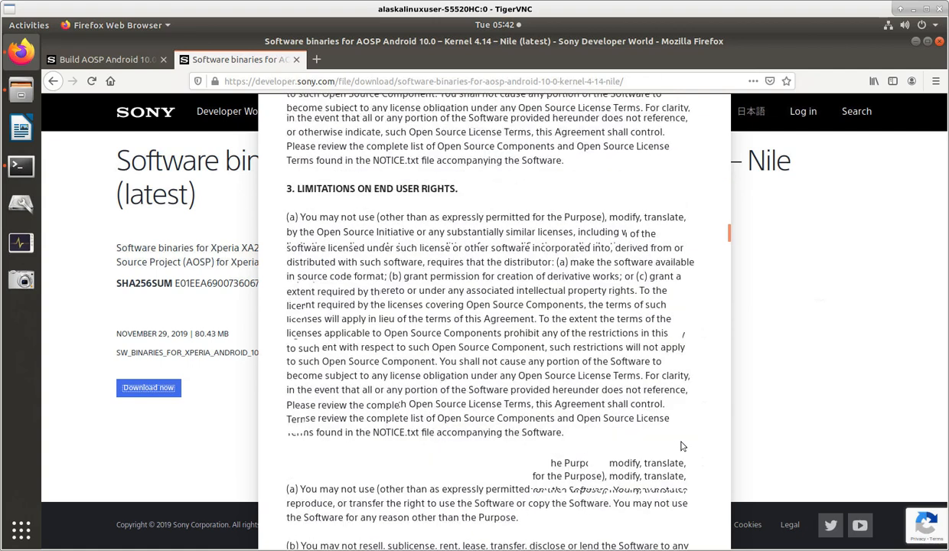
scroll("down", 3)
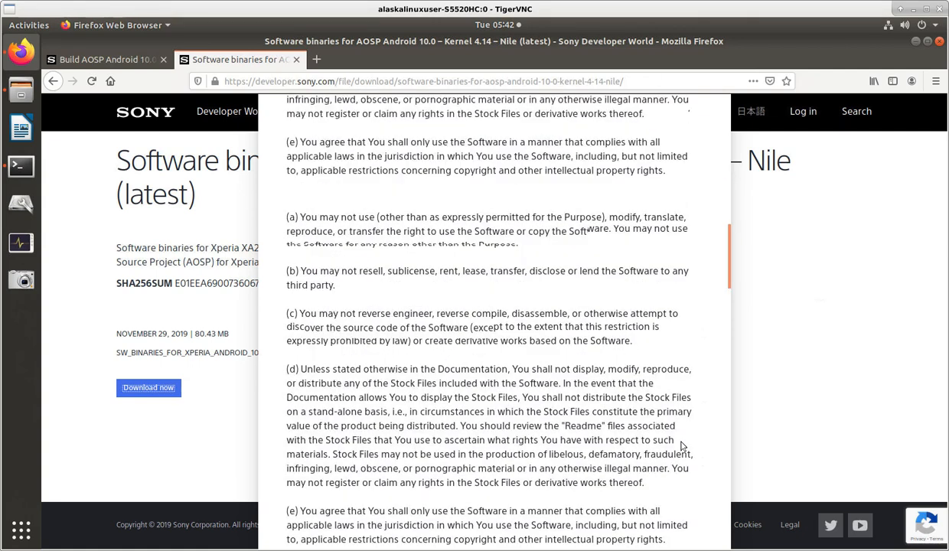
scroll("down", 3)
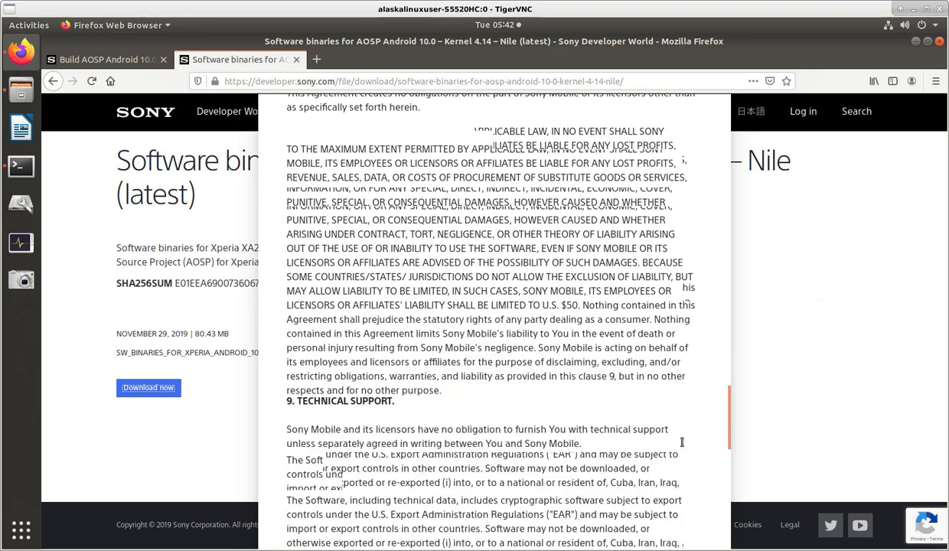
scroll("down", 3)
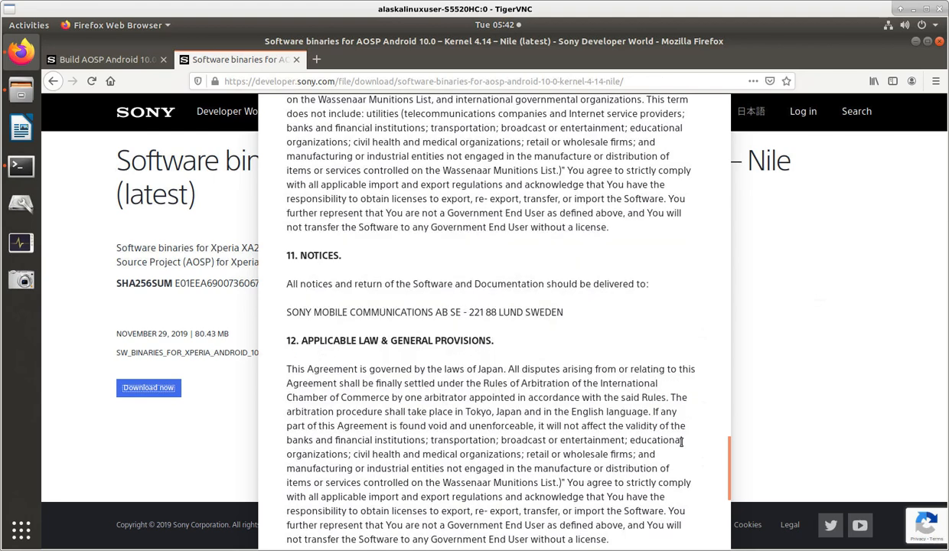
scroll("down", 3)
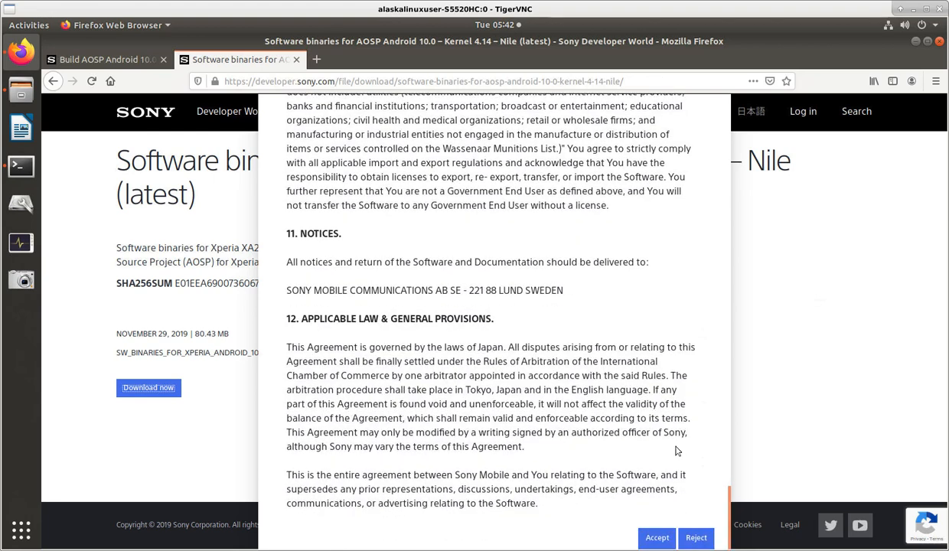
left_click(656, 537)
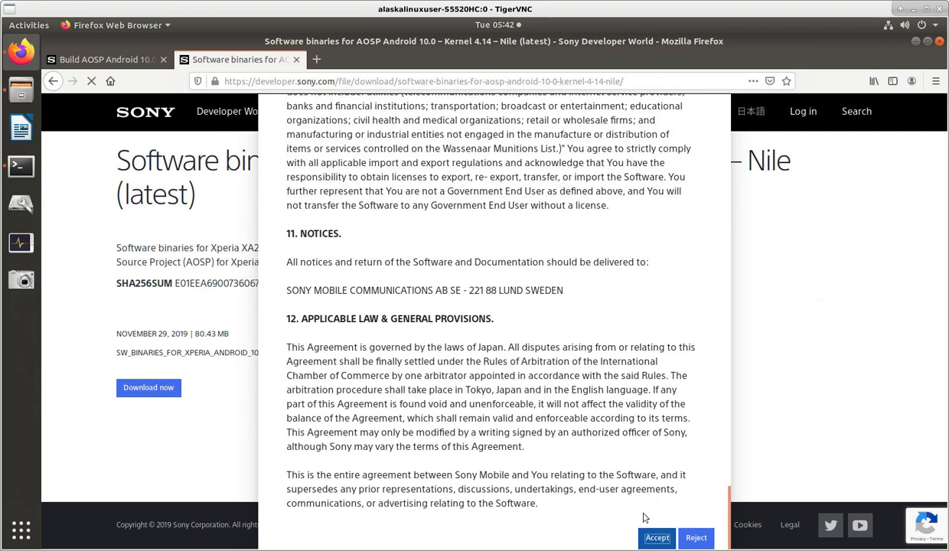
left_click(657, 538)
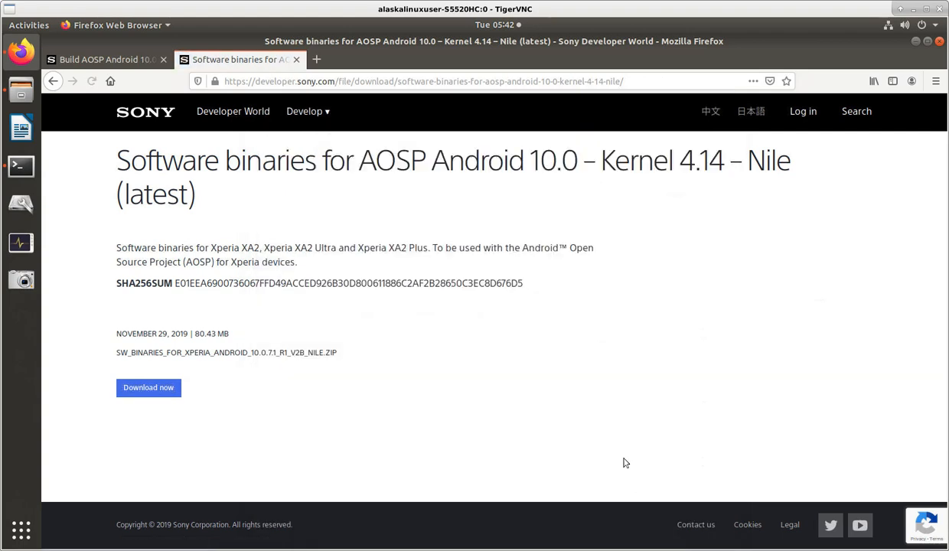
Save SW_binaries_for_Xperia_Android_10.0.7.1_r1_v2b_nile.zip to the computer
left_click(149, 387)
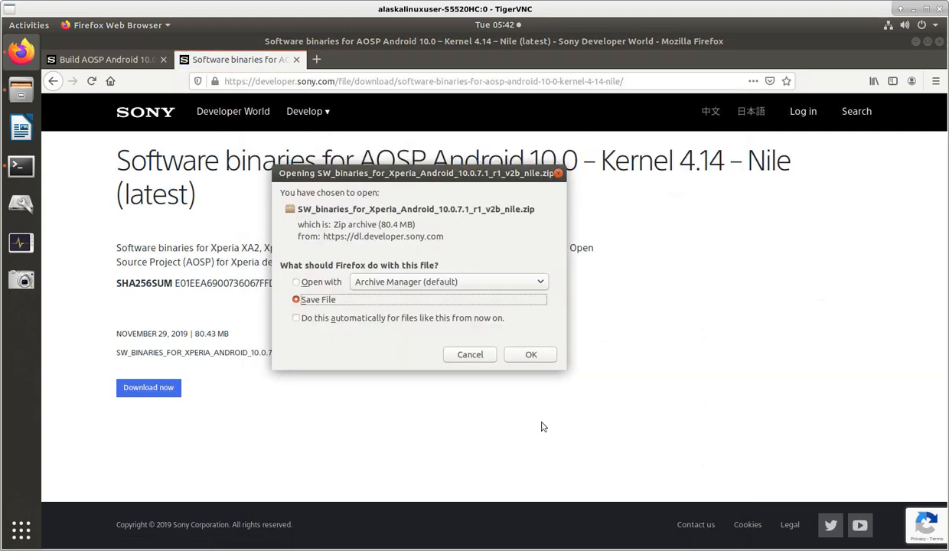
mouse_move(536, 274)
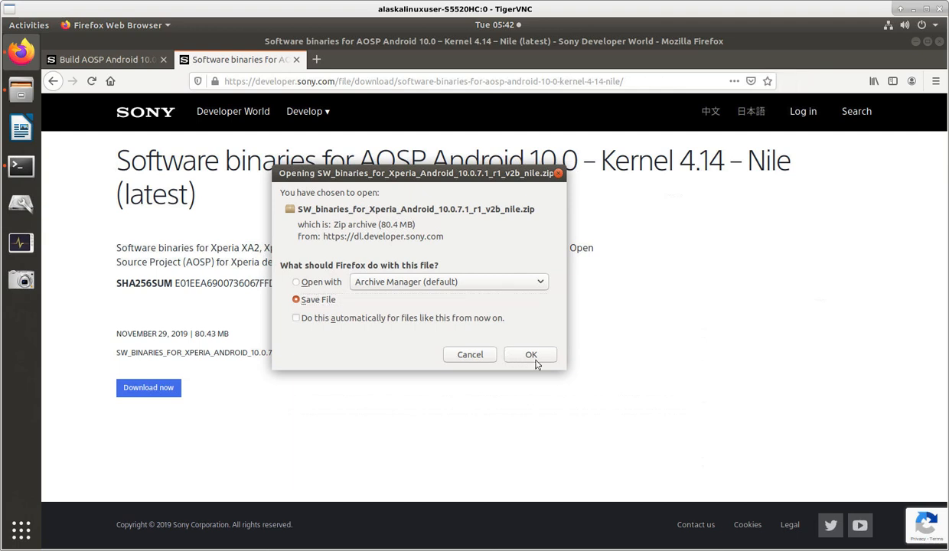
left_click(531, 355)
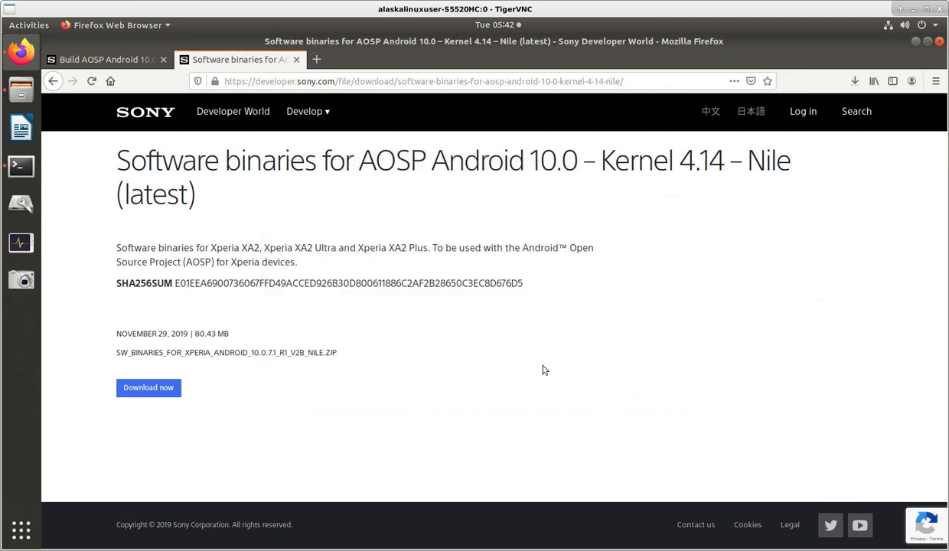
mouse_move(548, 365)
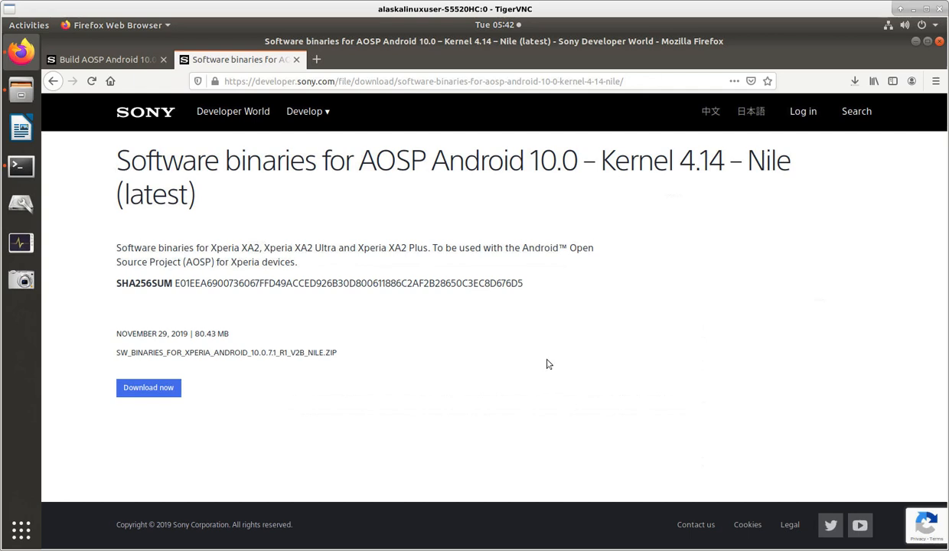
mouse_move(535, 355)
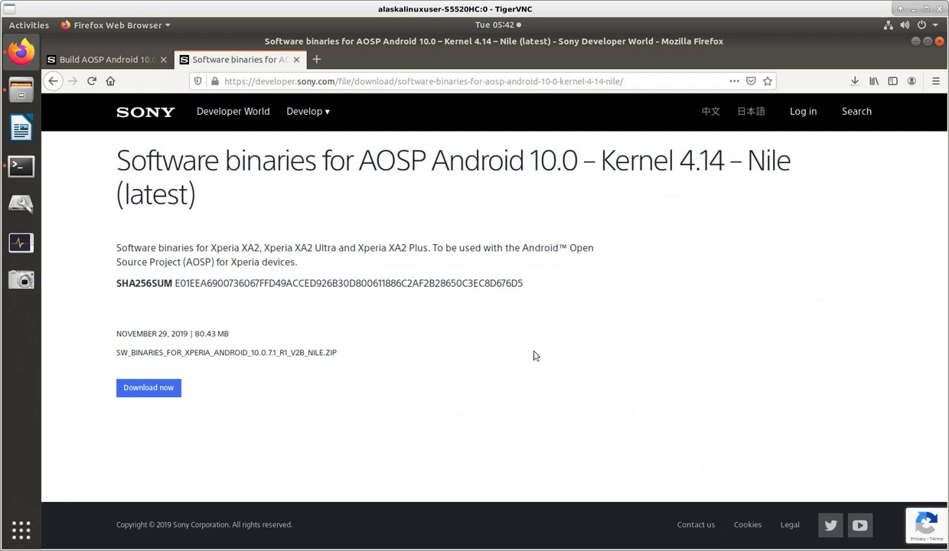
mouse_move(671, 385)
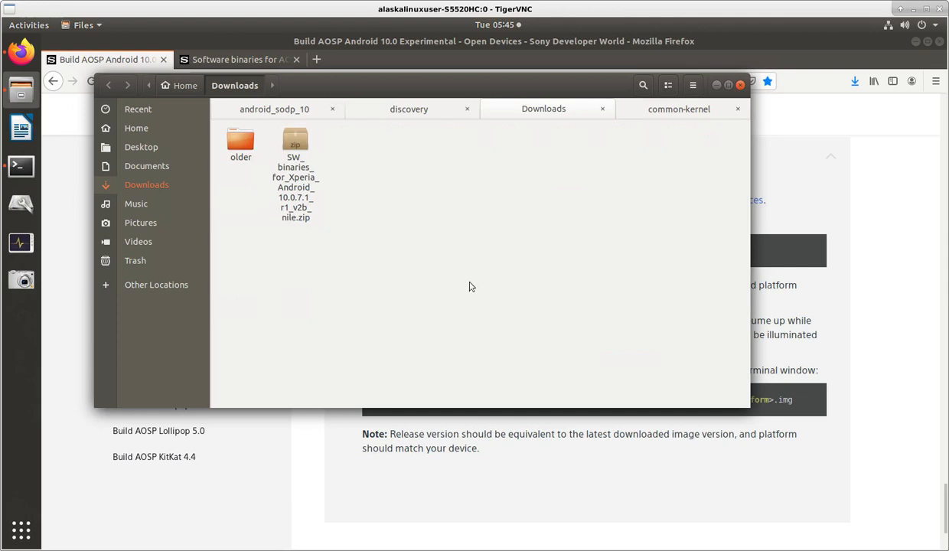
Open a terminal from the Downloads folder's context menu, where the Nile binaries zip is
right_click(469, 286)
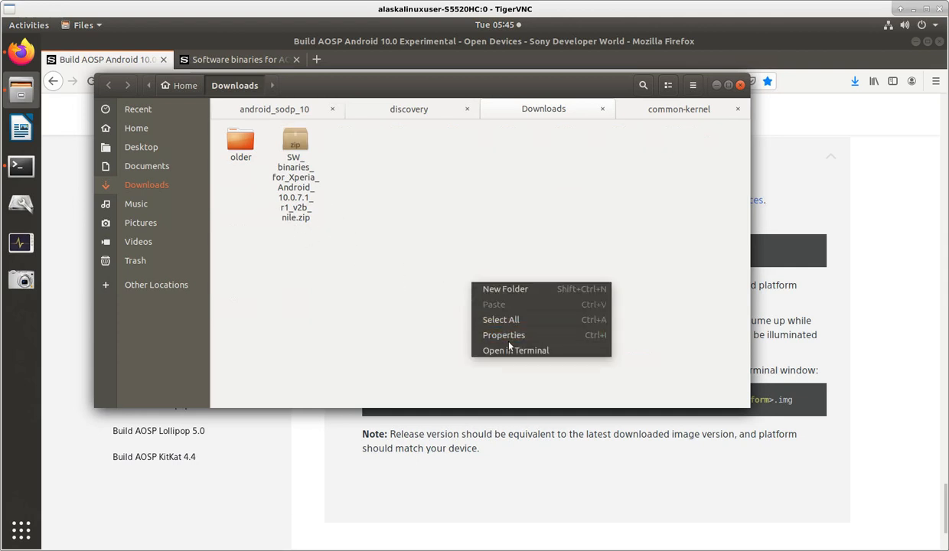
left_click(515, 350)
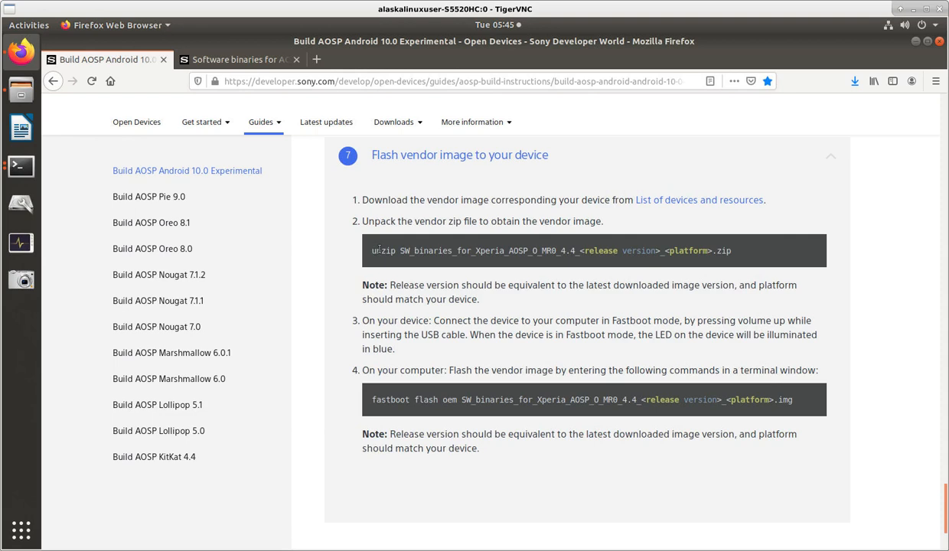
mouse_move(20, 165)
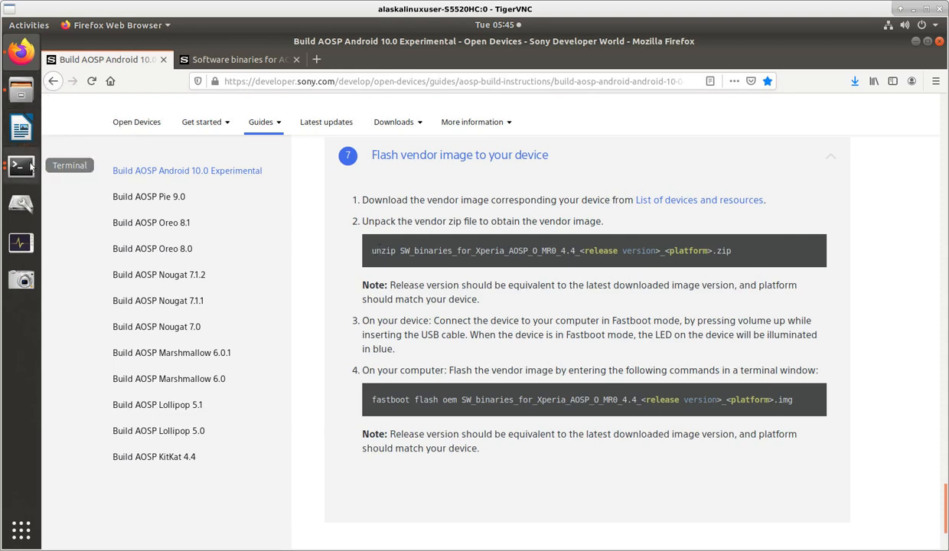
Unzip SW_binaries_for_Xperia_Android_10.0.7.1_r1_v2b_nile.zip in Downloads, then list the folder with ls
left_click(20, 166)
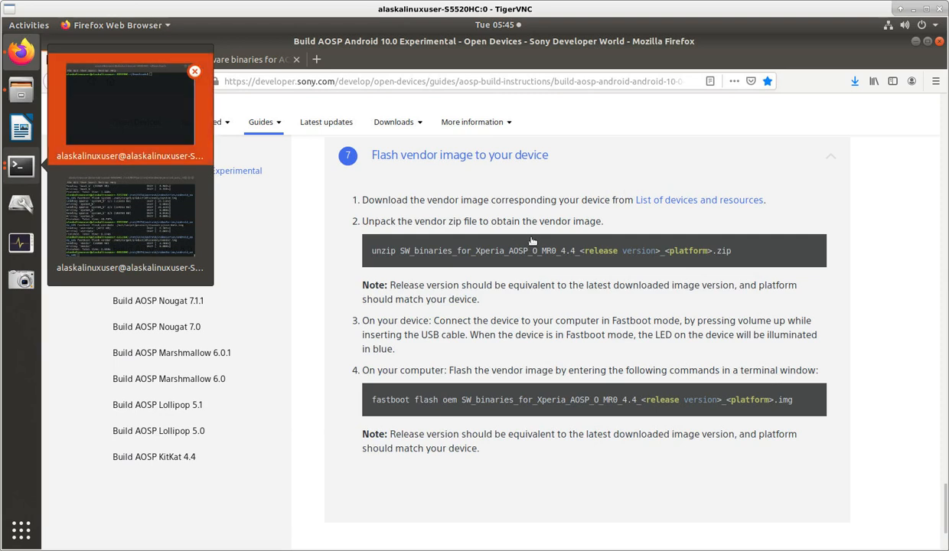
type("un")
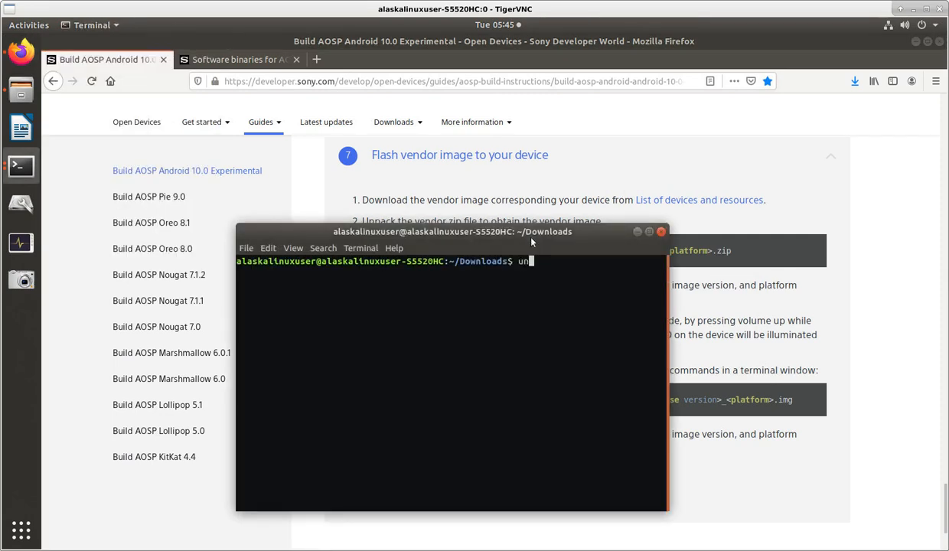
type("zip")
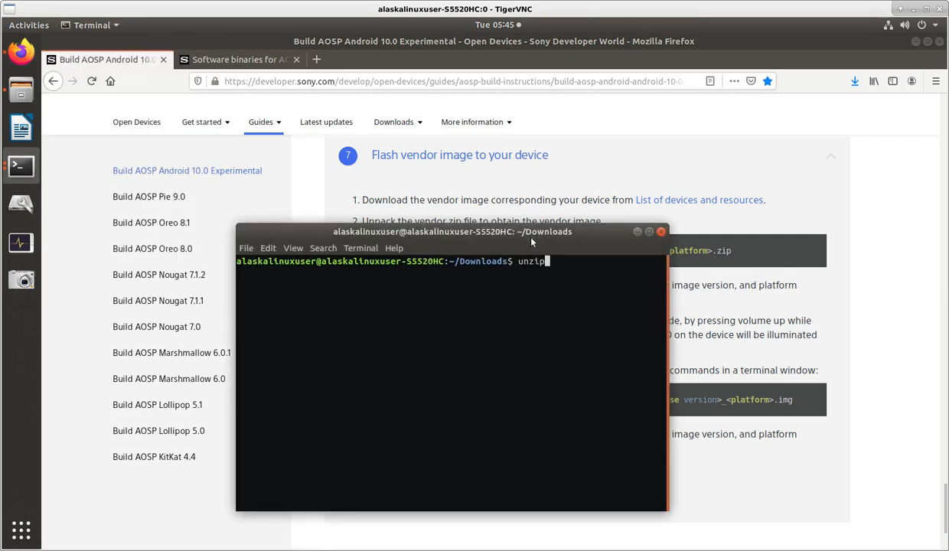
key("Tab")
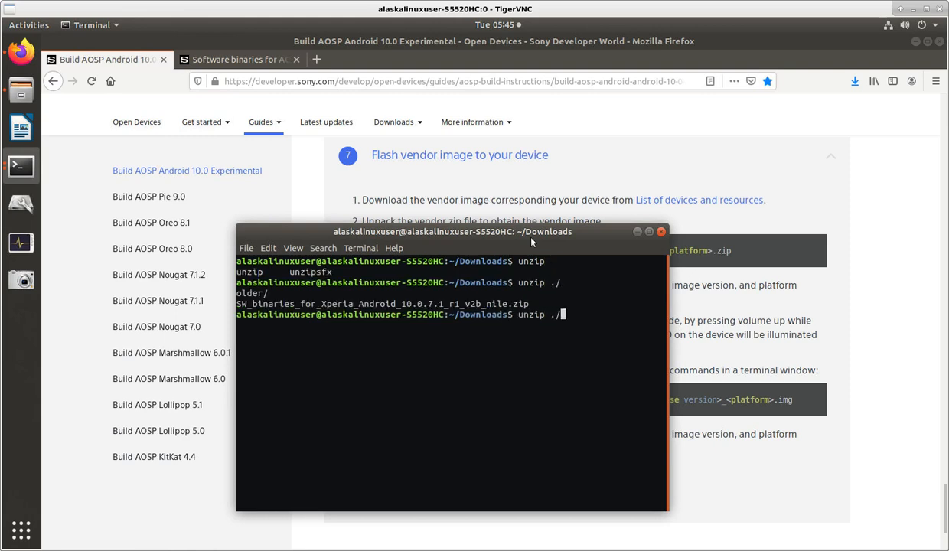
type("S")
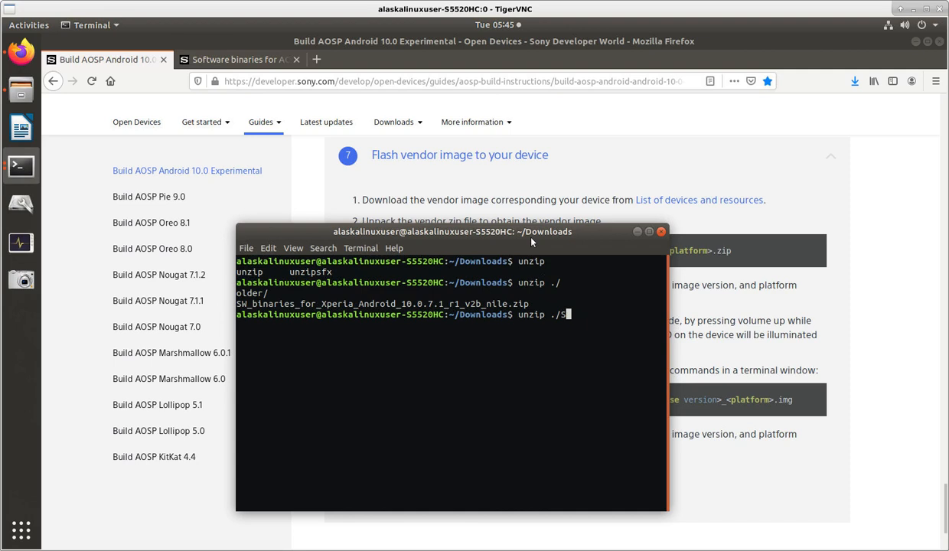
type("W")
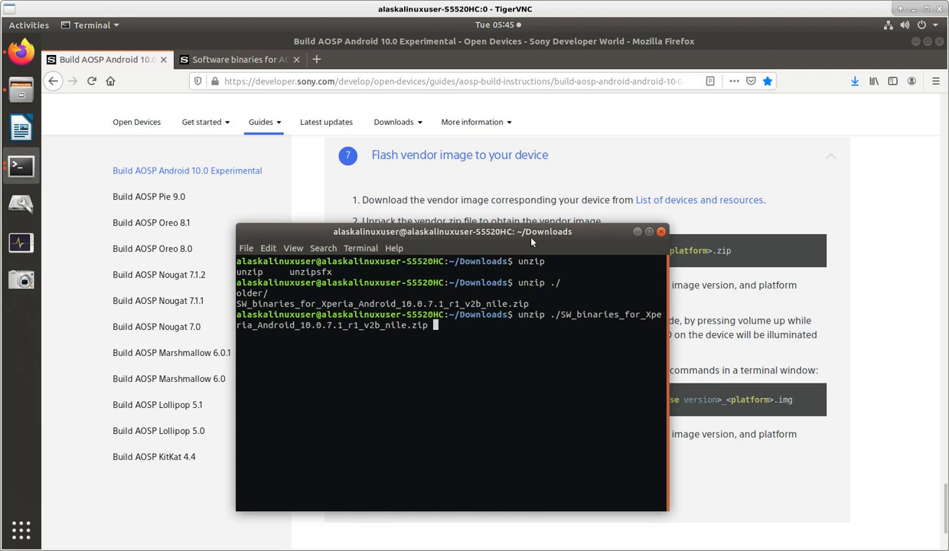
key("Return")
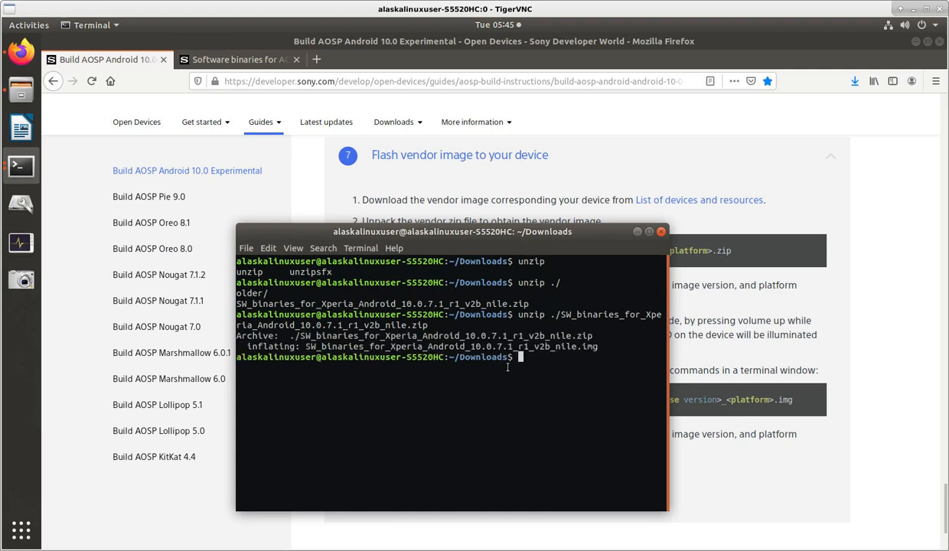
type("ls")
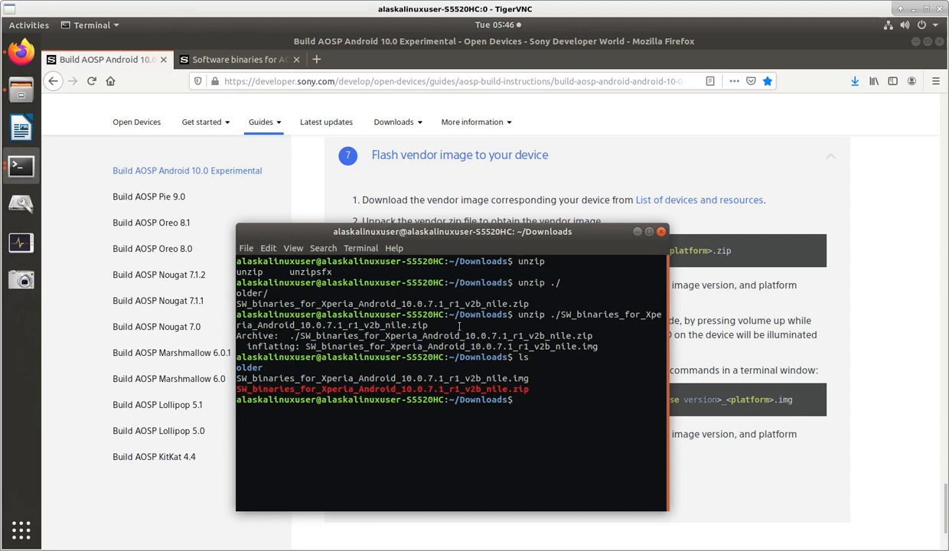
Flash SW_binaries_for_Xperia_Android_10.0.7.1_r1_v2b_nile.img to the oem partition with fastboot
type("fasto")
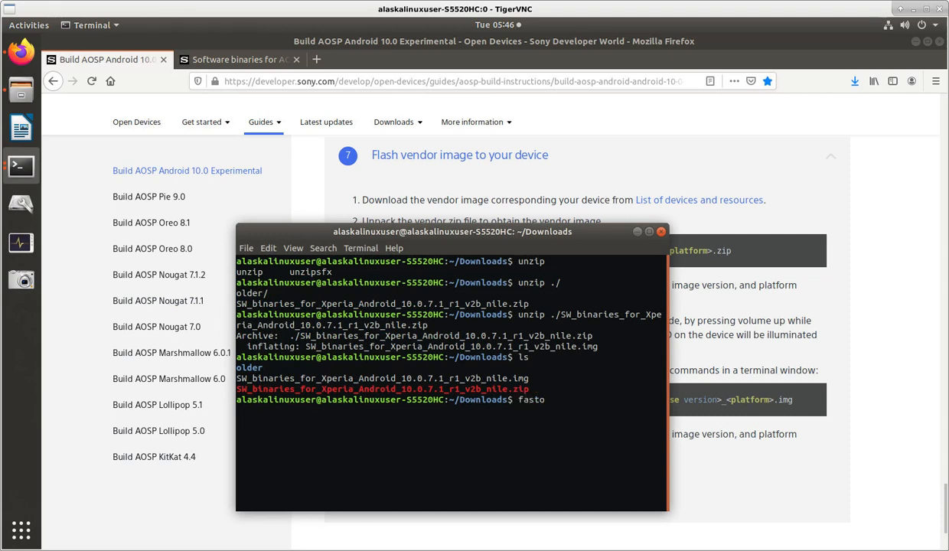
type("boot")
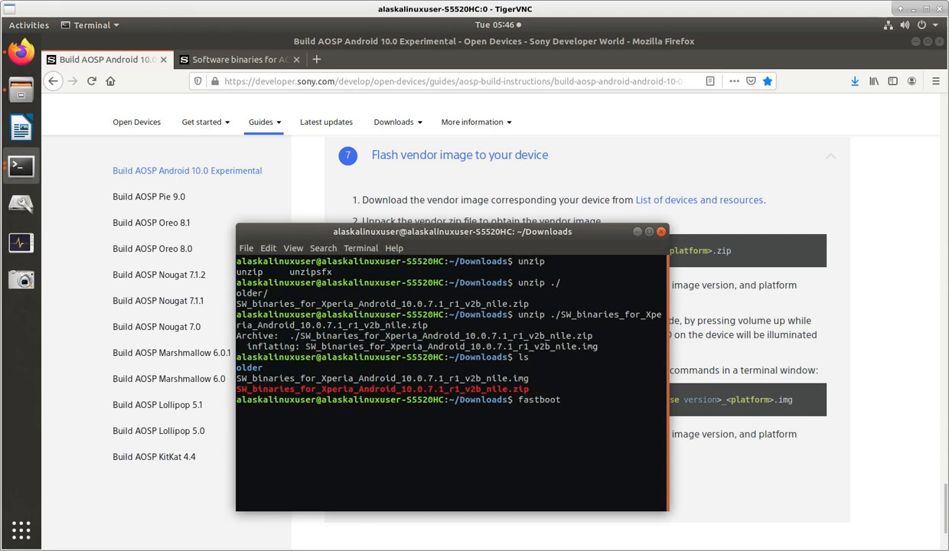
type("flash oem")
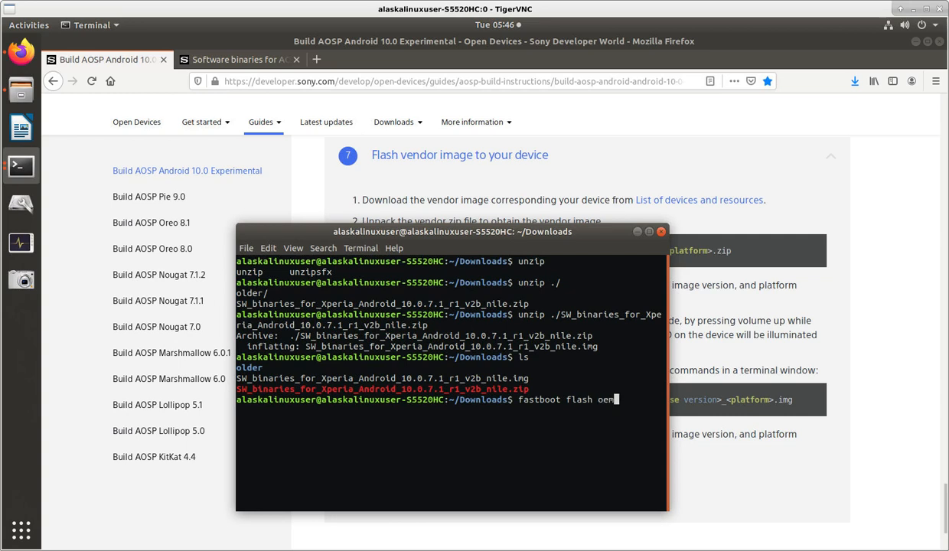
type("./SW_binaries_for_Xperia_Android_10.0.7.1_r1_v2b_nile")
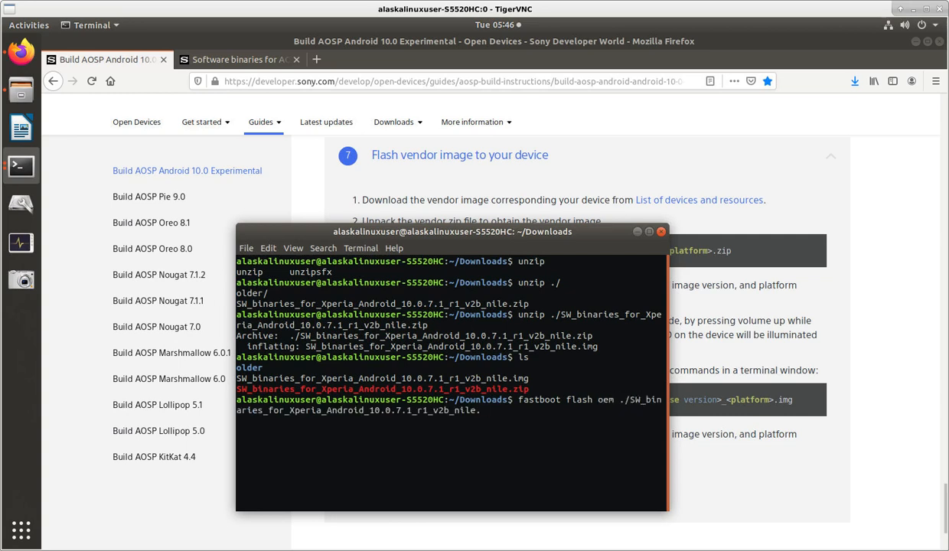
type(".img")
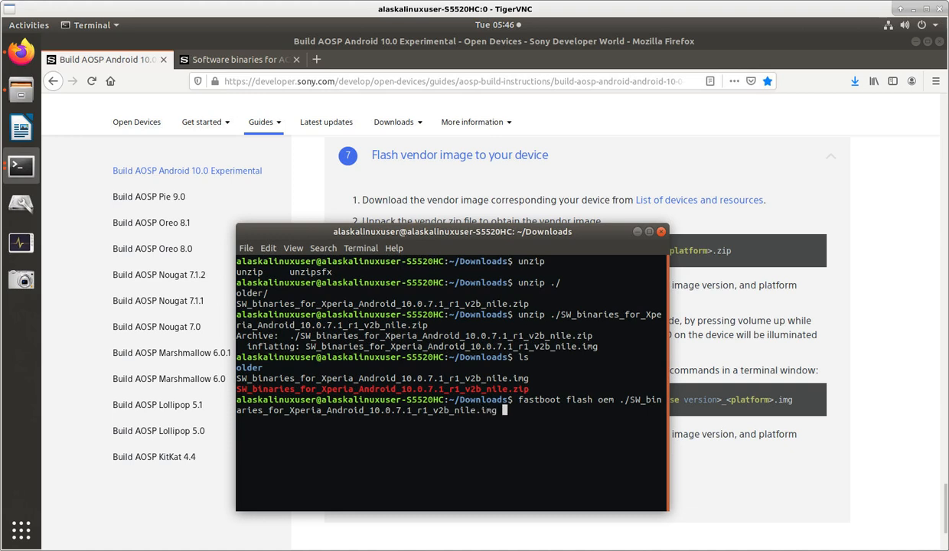
key("Return")
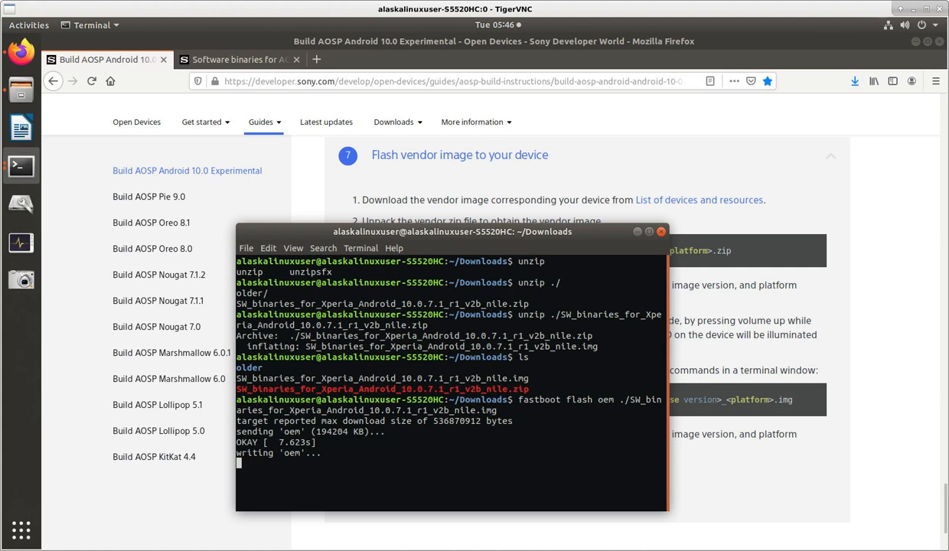
mouse_move(504, 264)
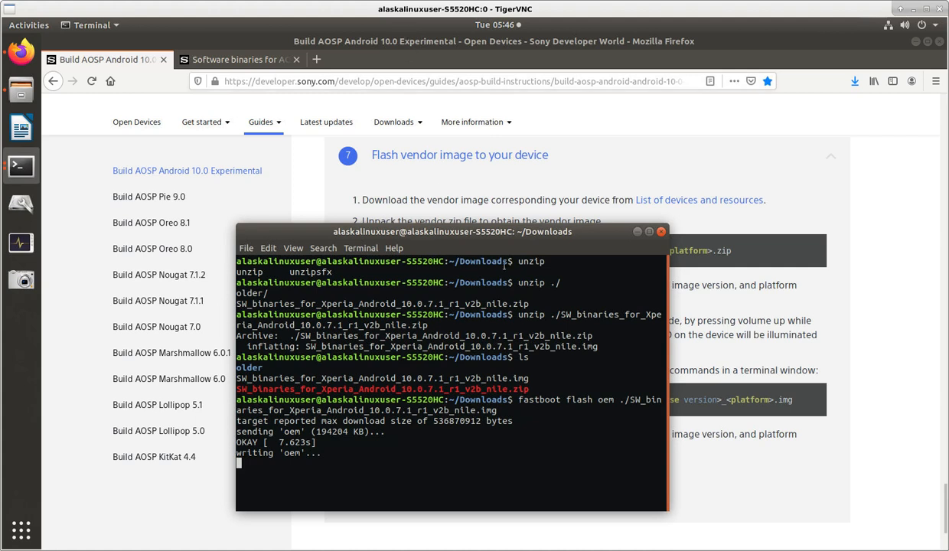
mouse_move(864, 191)
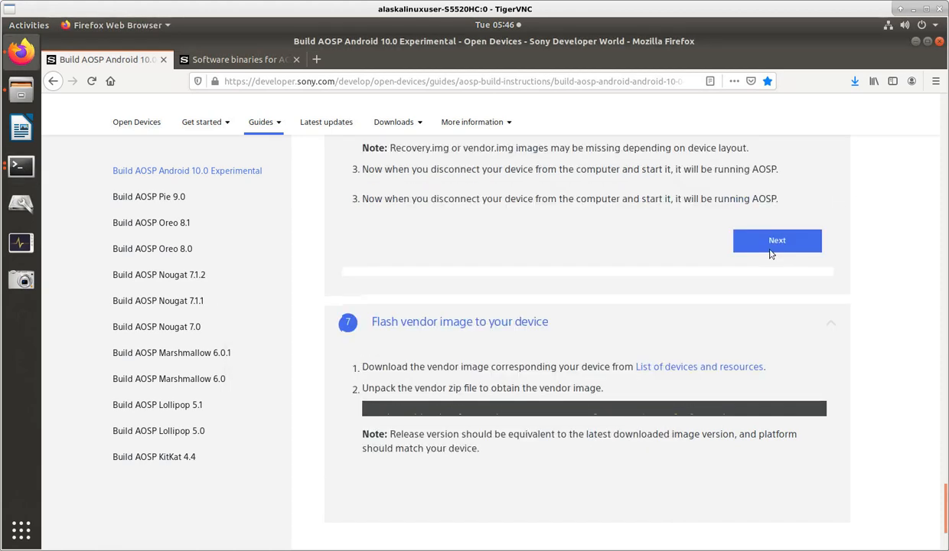
scroll("down", 3)
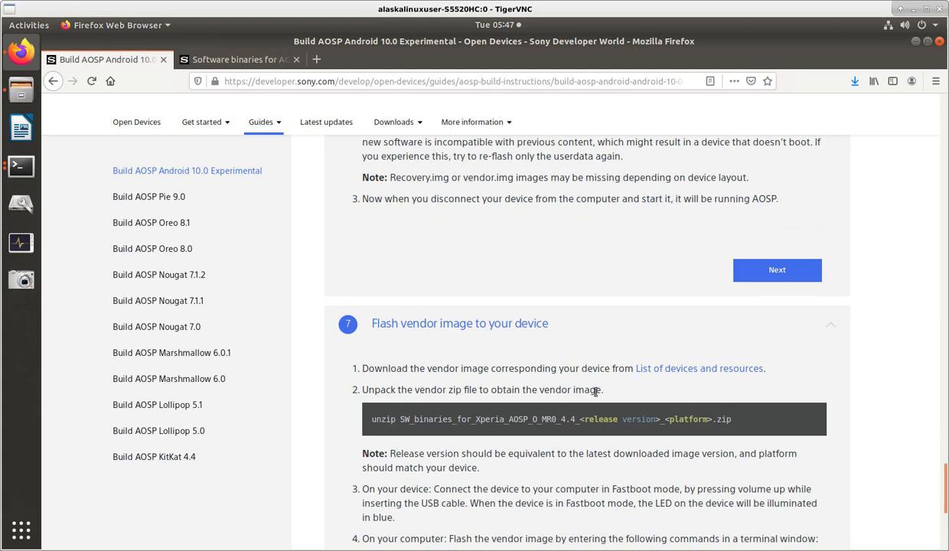
mouse_move(503, 410)
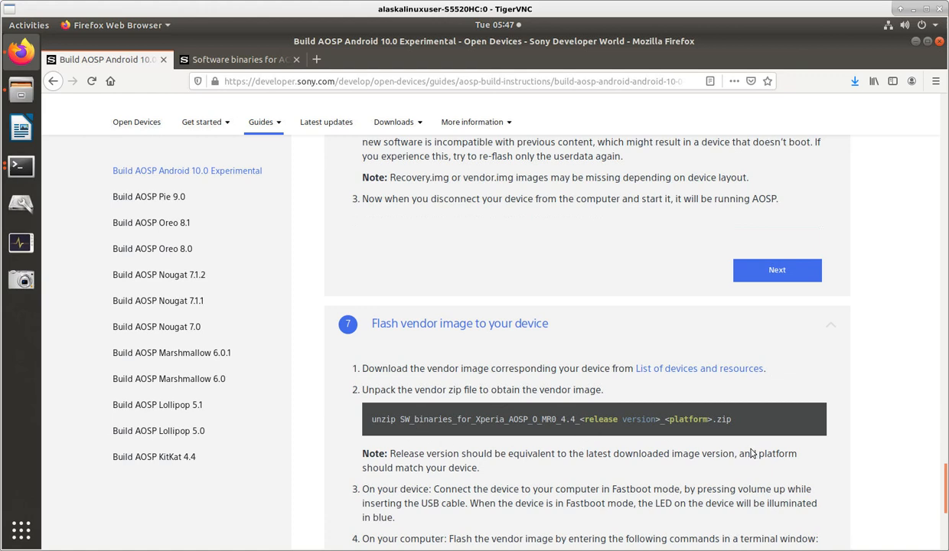
mouse_move(547, 400)
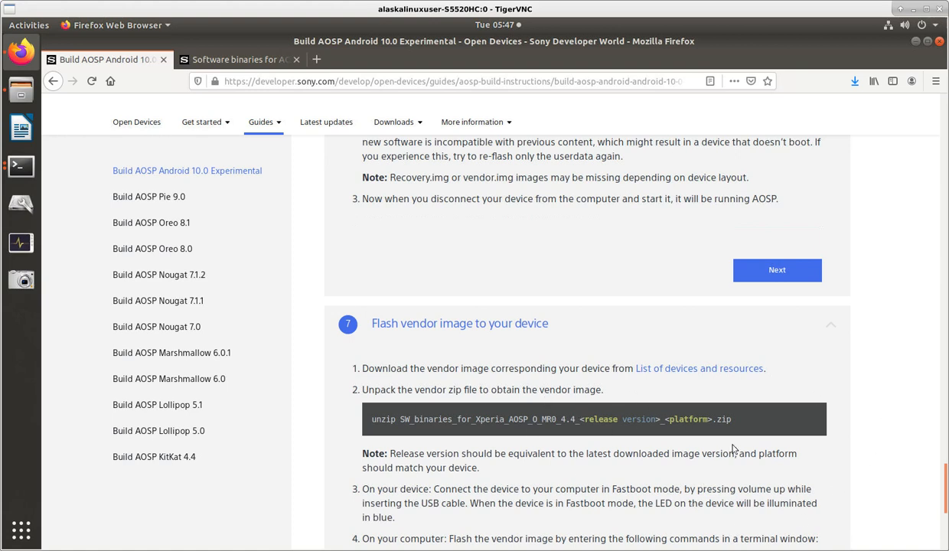
mouse_move(368, 317)
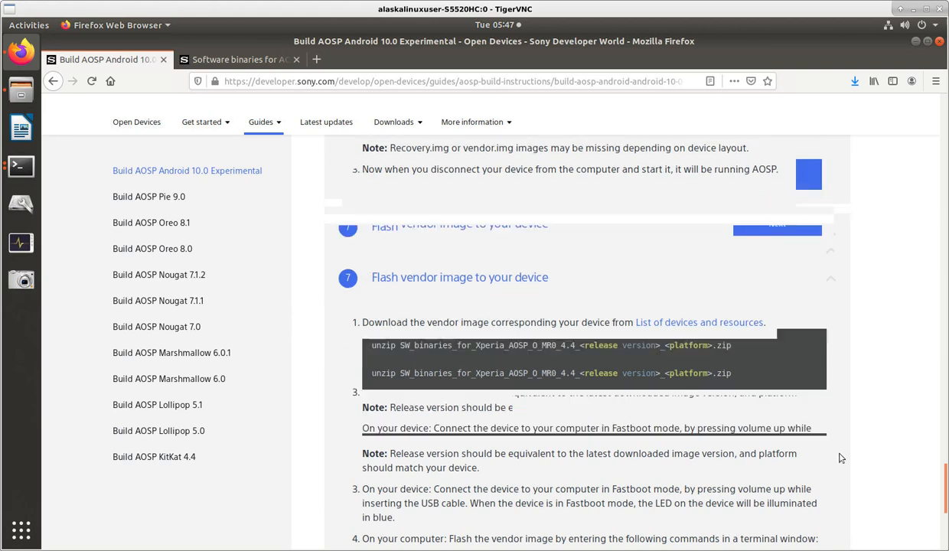
scroll("down", 3)
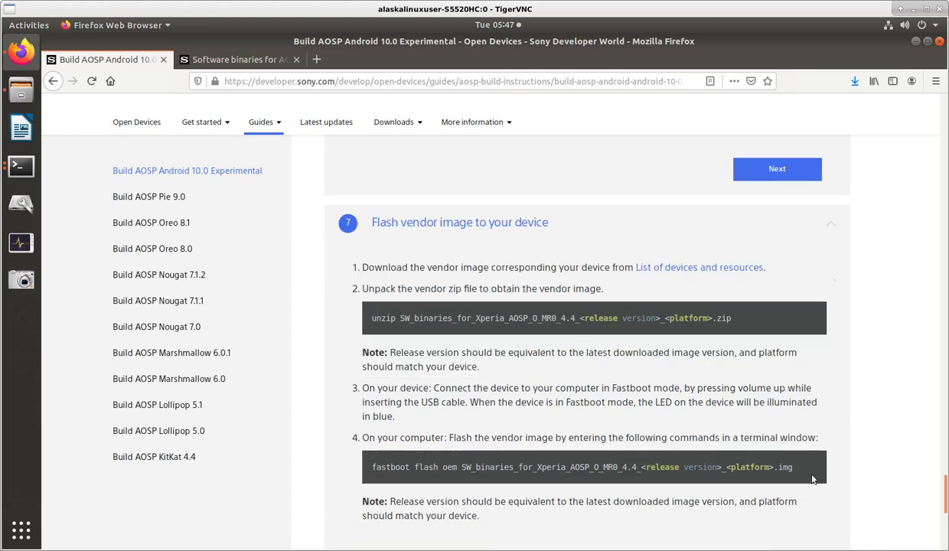
scroll("down", 3)
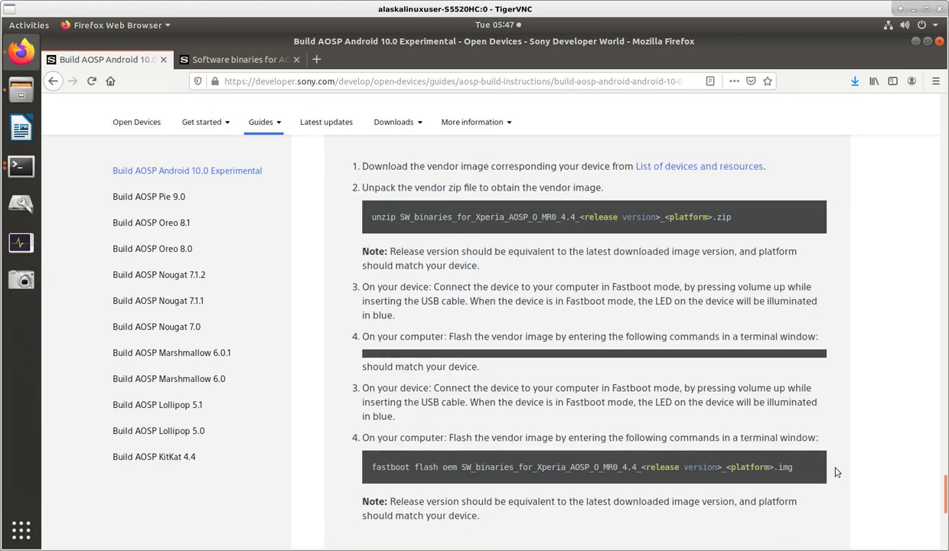
scroll("down", 3)
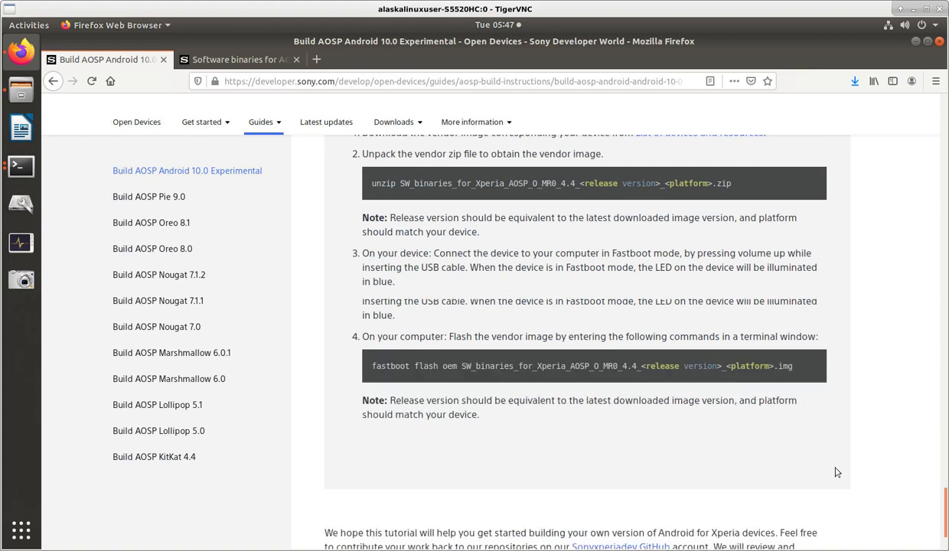
scroll("down", 3)
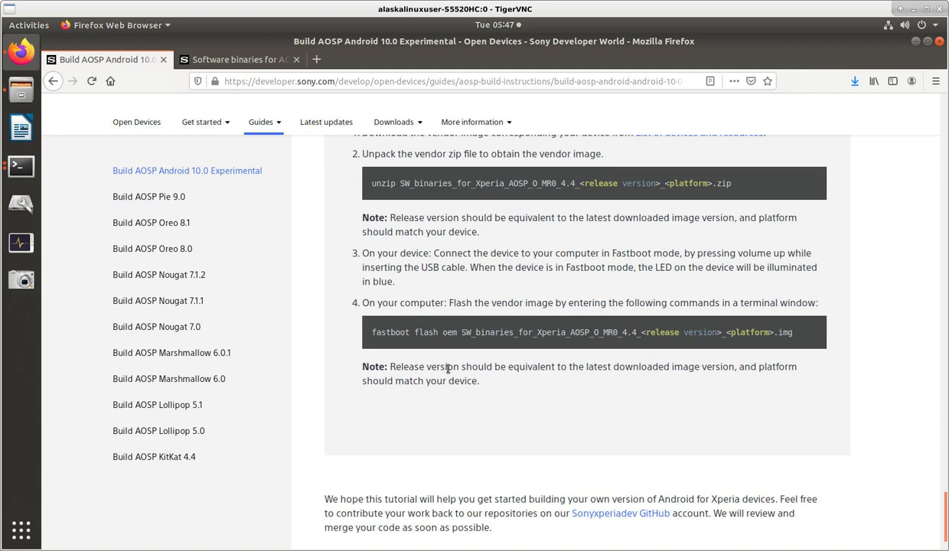
mouse_move(681, 383)
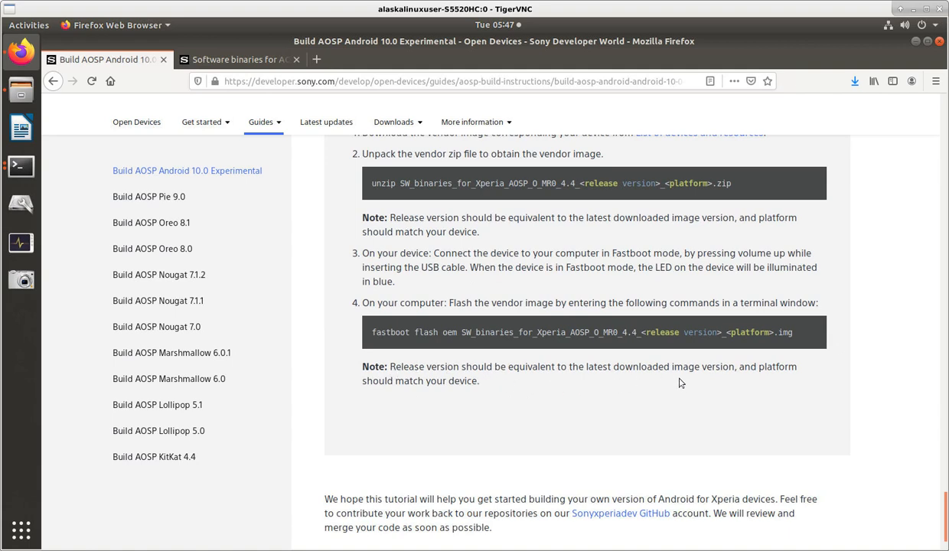
mouse_move(378, 398)
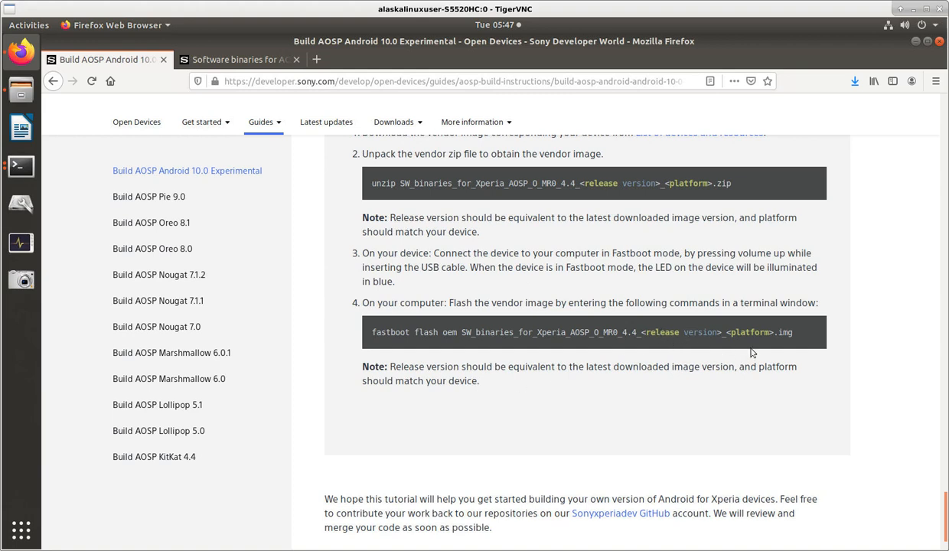
mouse_move(659, 413)
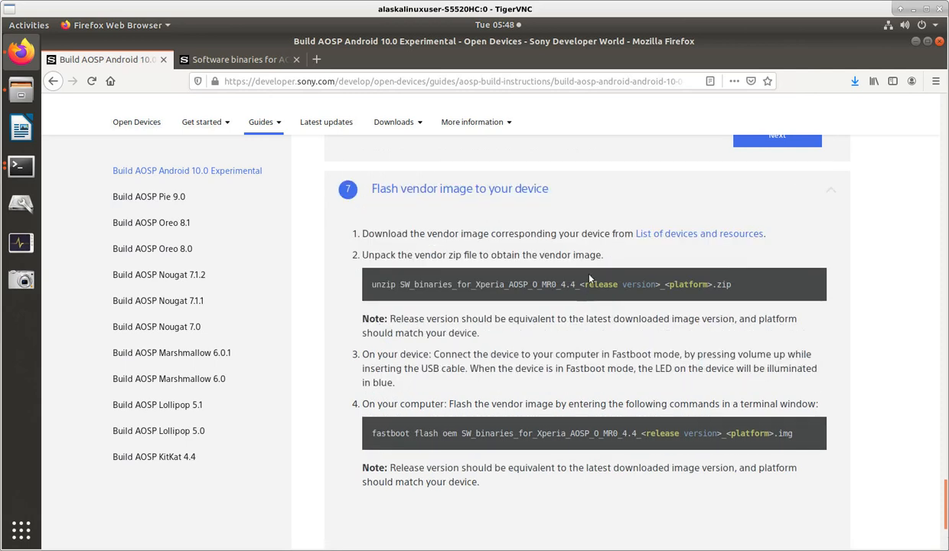
mouse_move(632, 148)
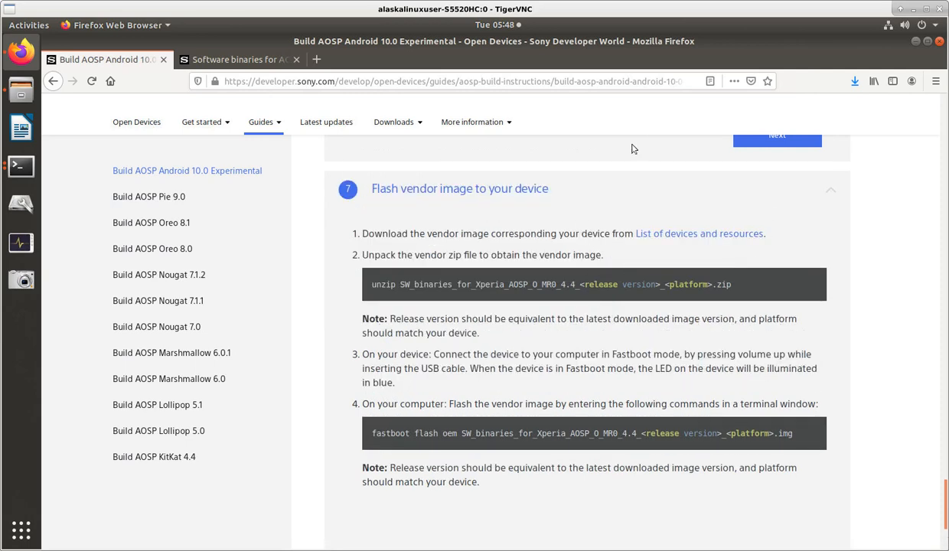
mouse_move(608, 209)
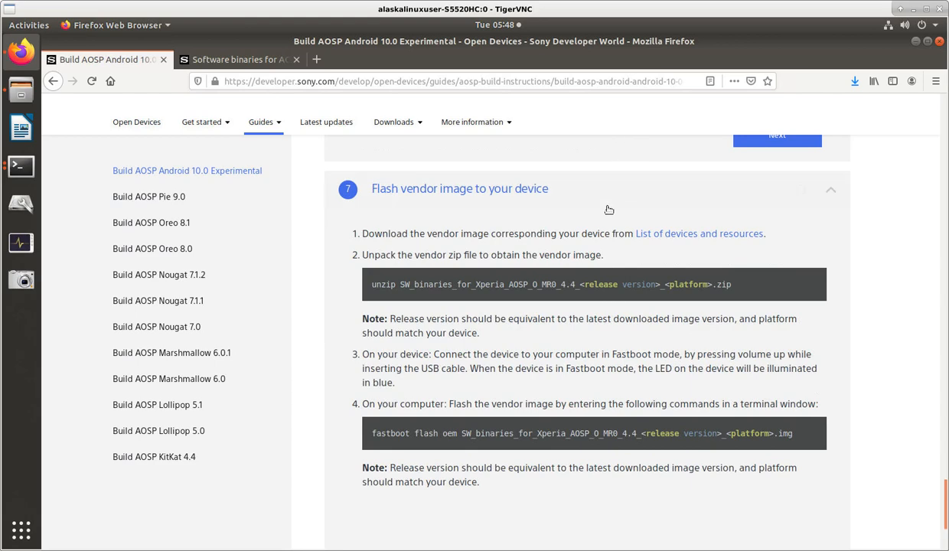
scroll("up", 3)
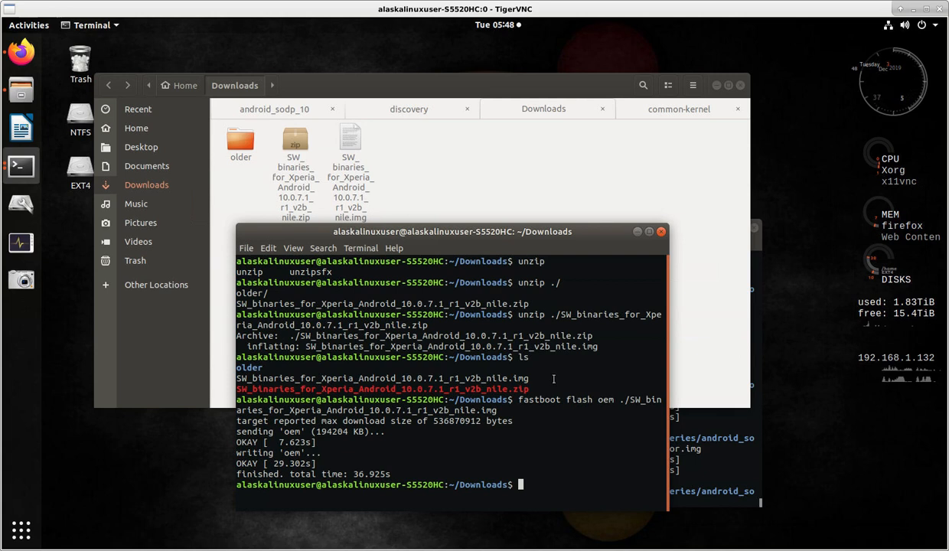
mouse_move(389, 462)
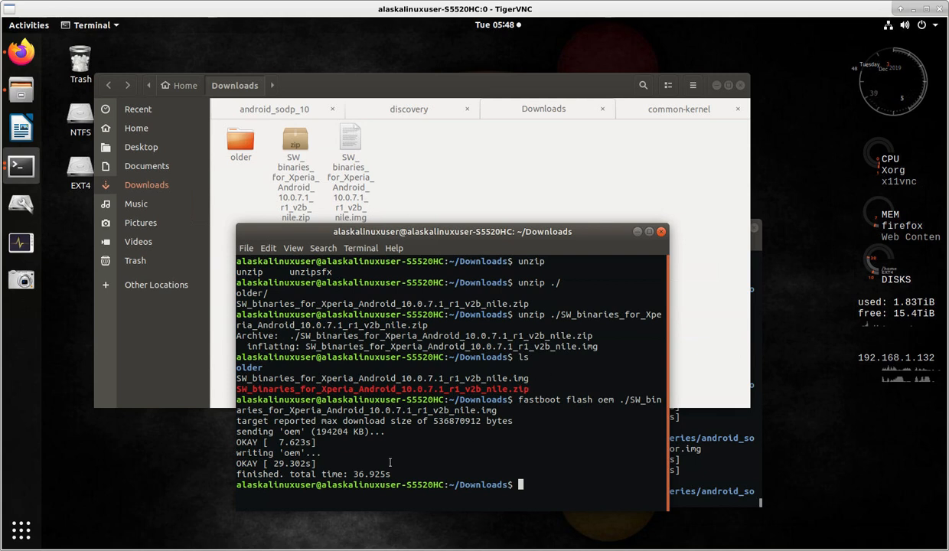
mouse_move(189, 487)
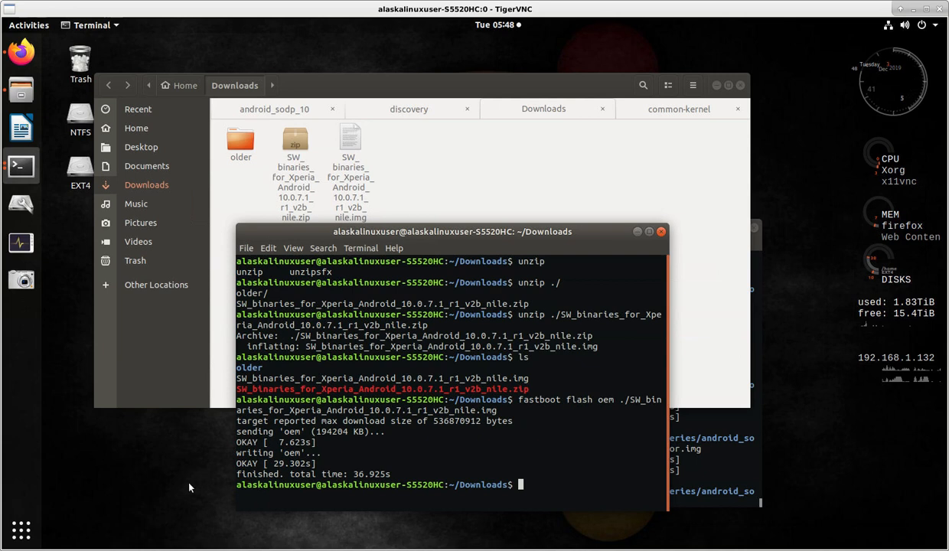
mouse_move(192, 475)
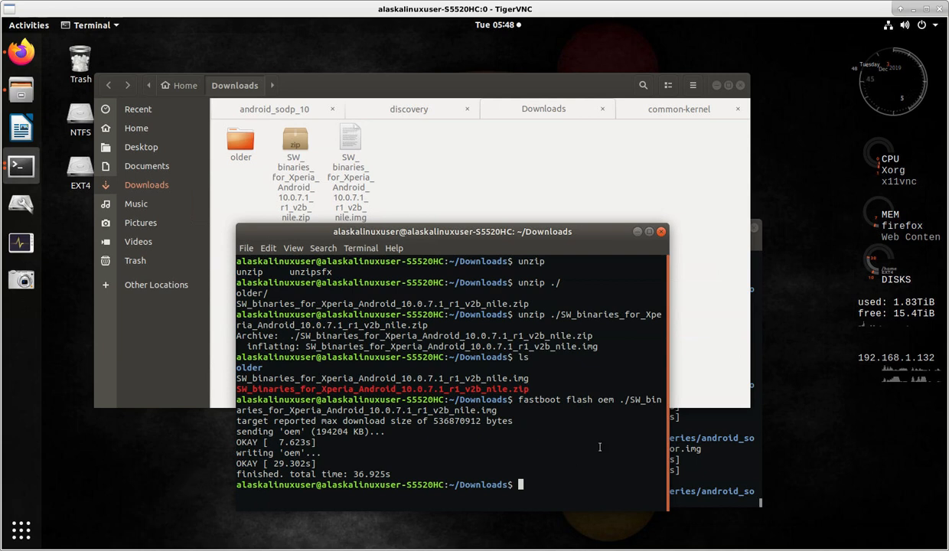
Run fastboot reboot to restart the phone
type("fastboot")
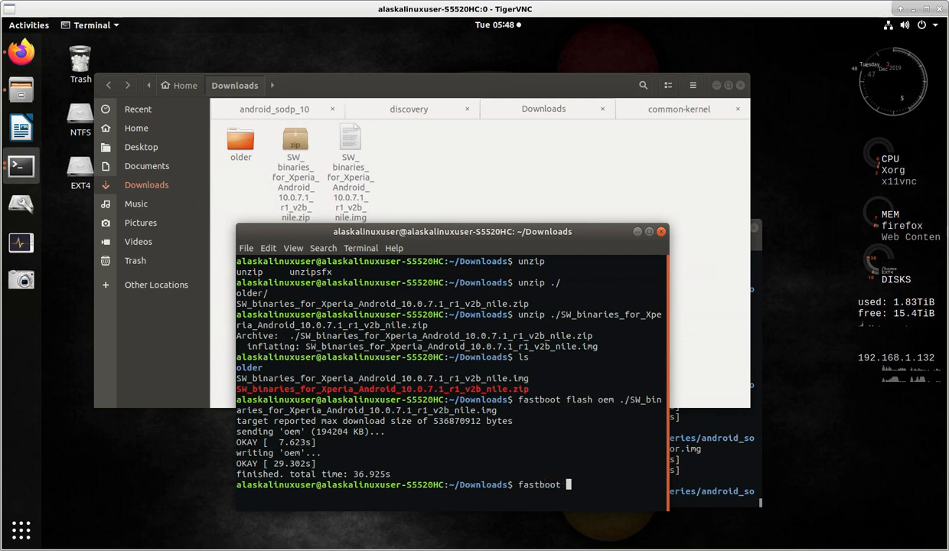
type("reboot")
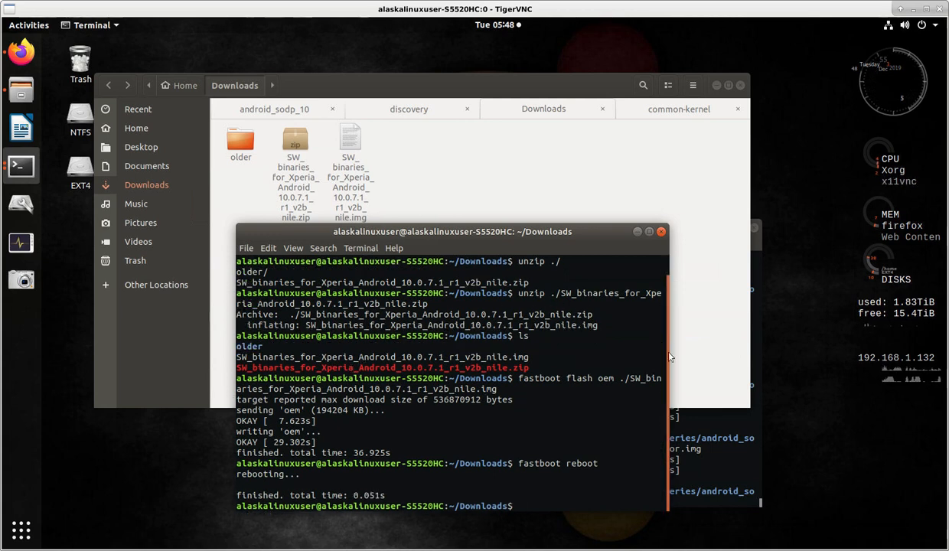
mouse_move(820, 505)
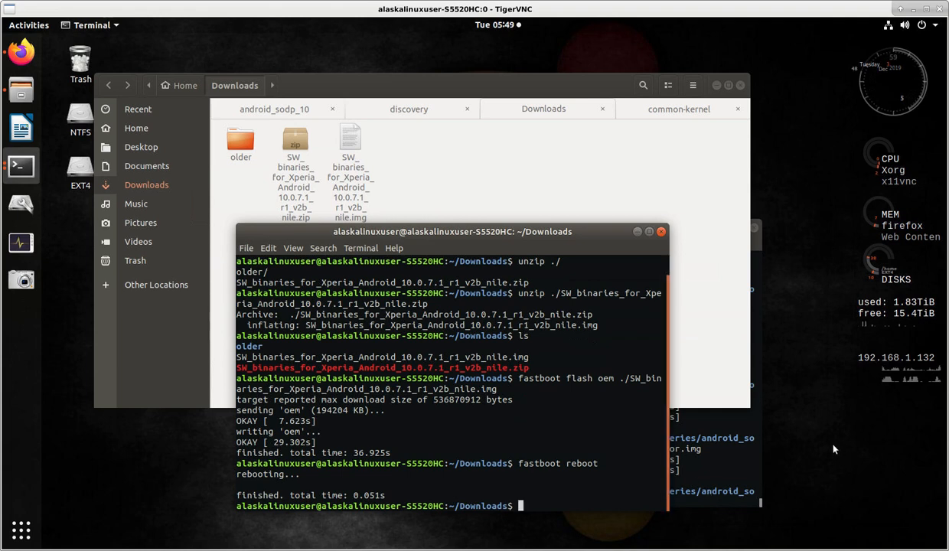
mouse_move(698, 333)
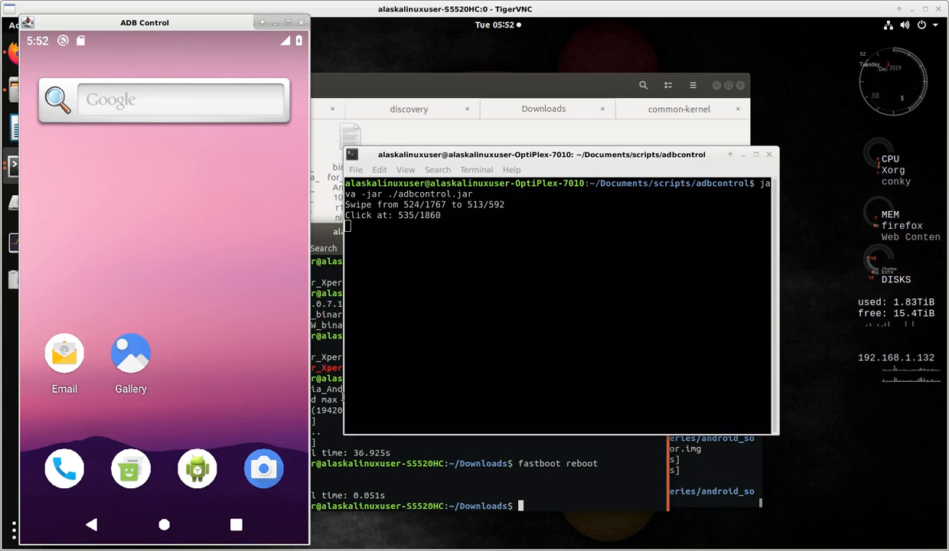
mouse_move(222, 382)
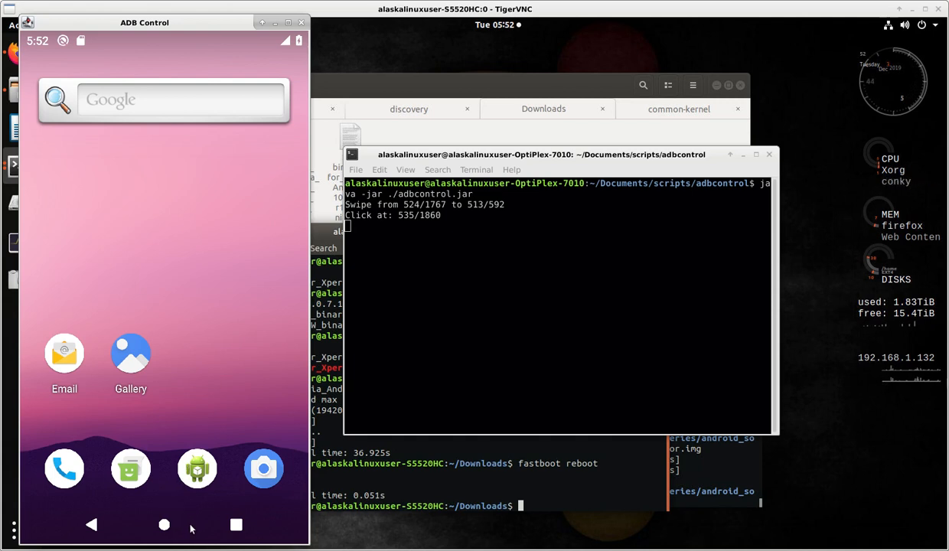
mouse_move(218, 496)
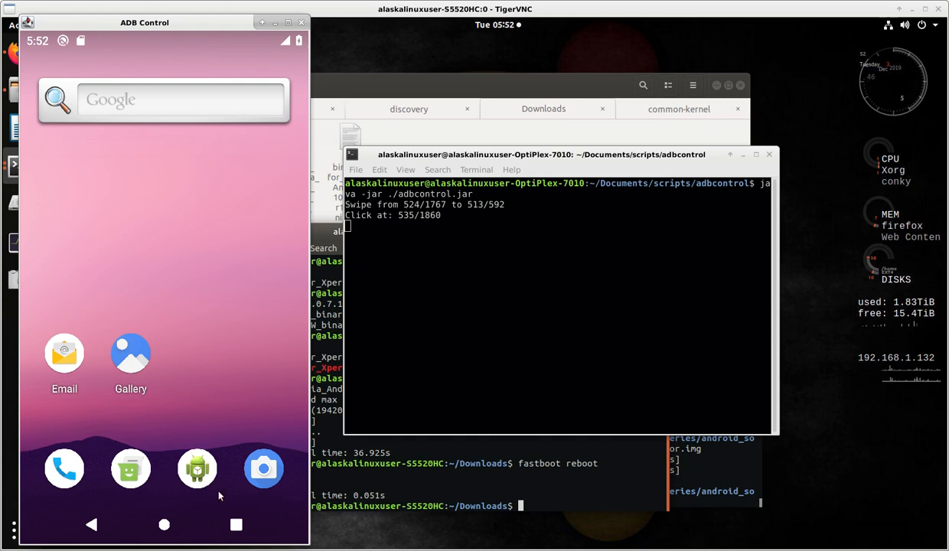
mouse_move(180, 525)
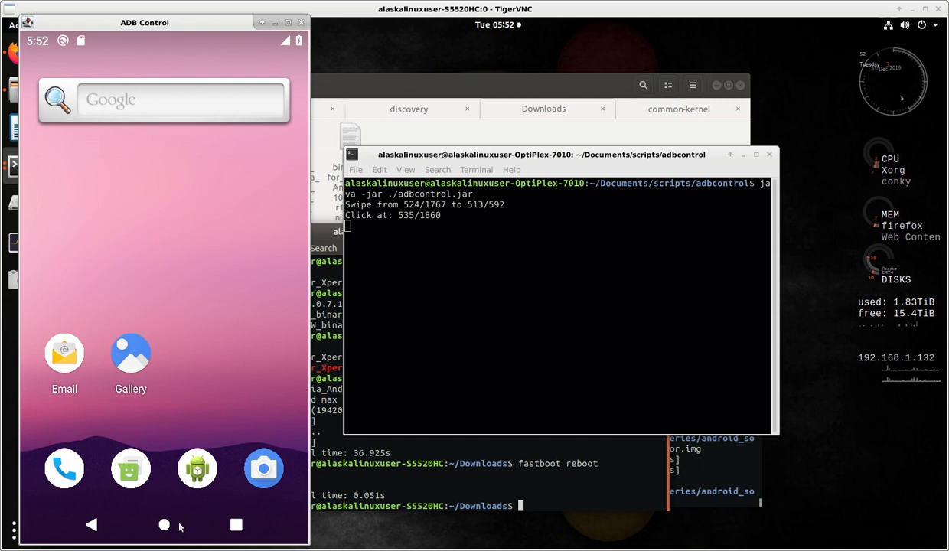
mouse_move(248, 259)
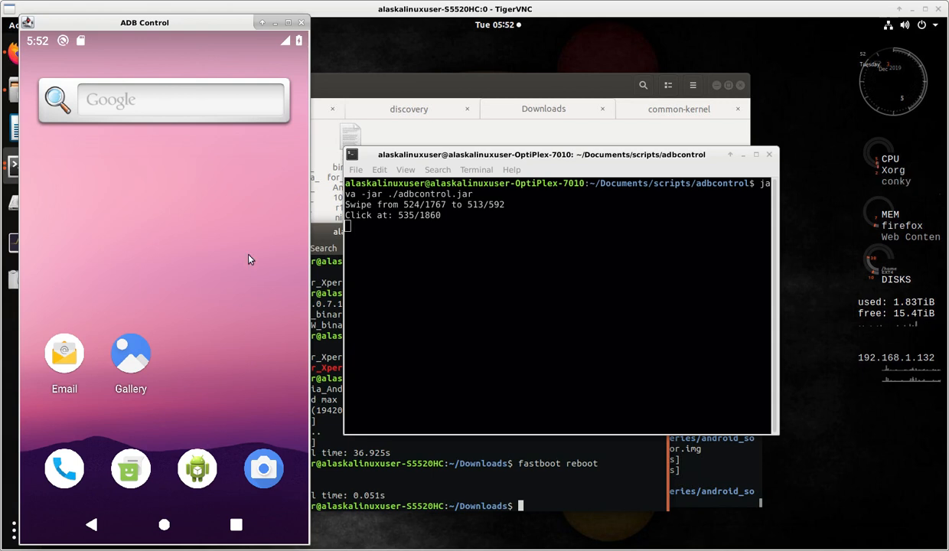
mouse_move(180, 491)
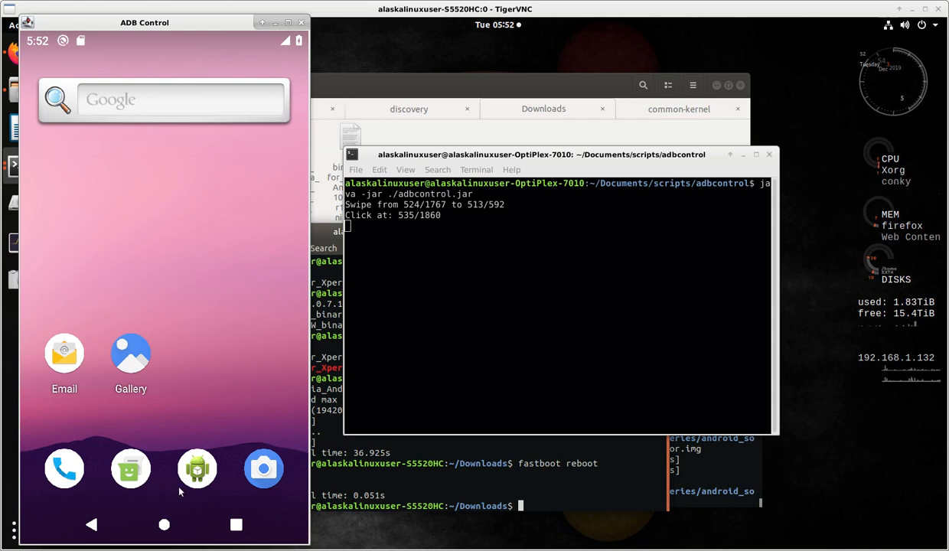
mouse_move(207, 487)
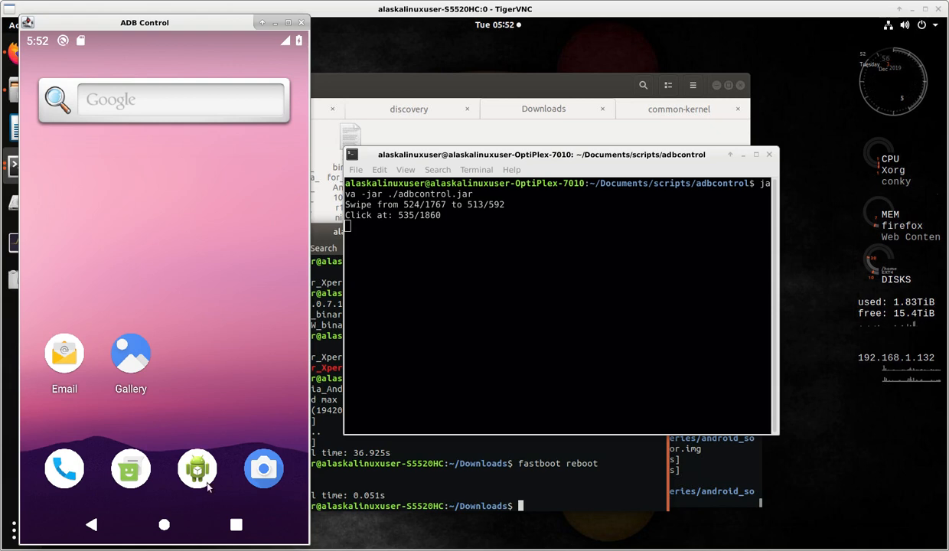
mouse_move(197, 528)
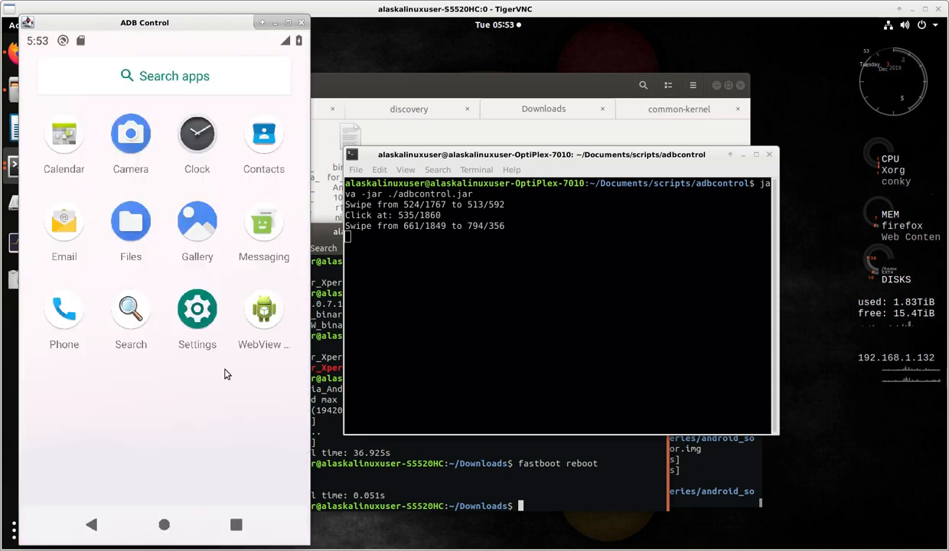
Launch Settings on the mirrored phone, scroll down, and go to About phone
left_click(197, 308)
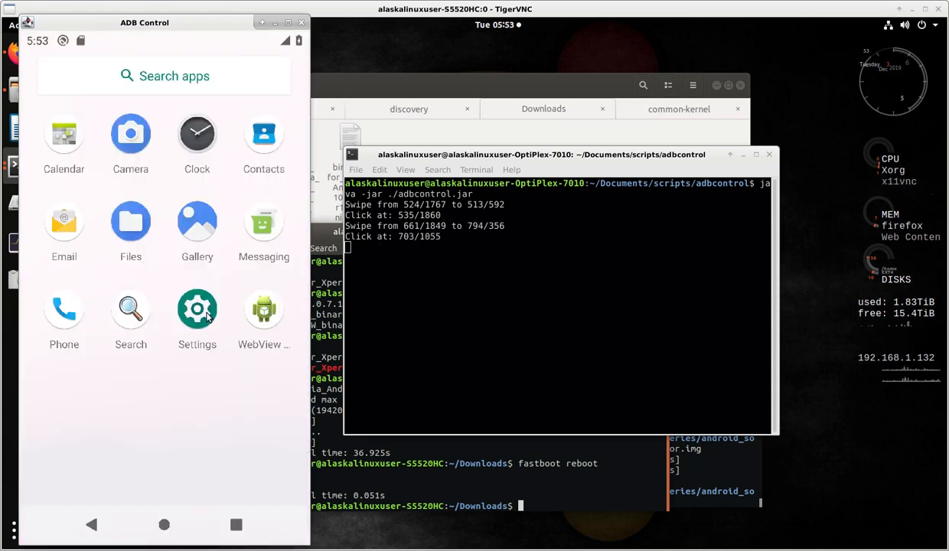
left_click(197, 309)
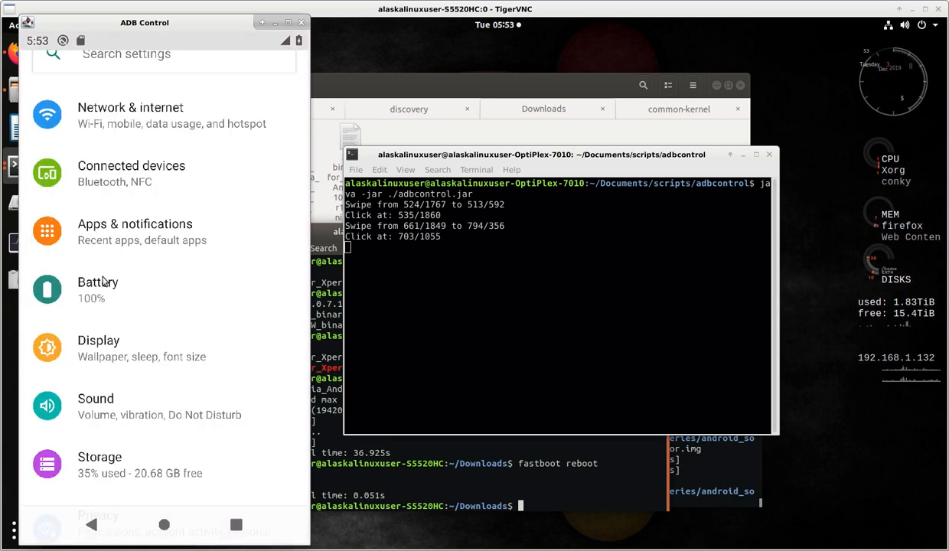
mouse_move(215, 481)
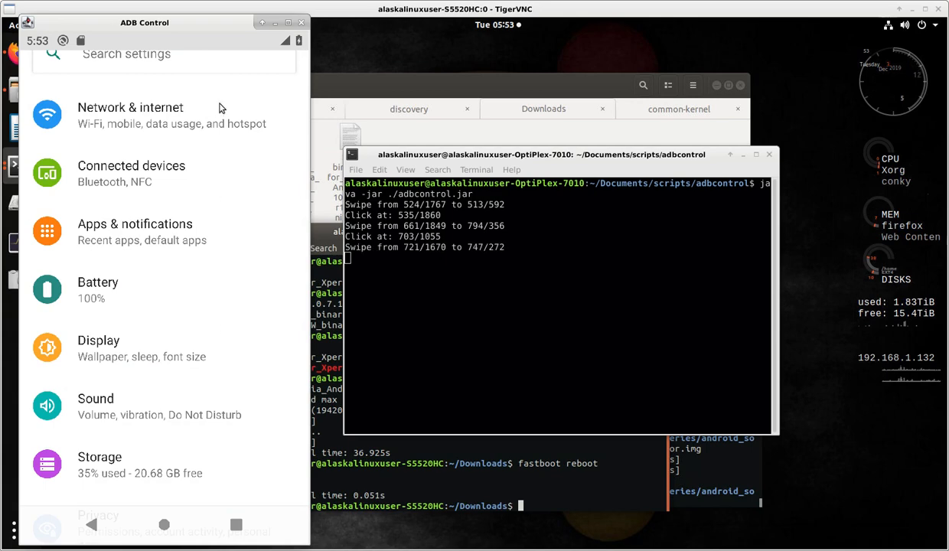
scroll("down", 3)
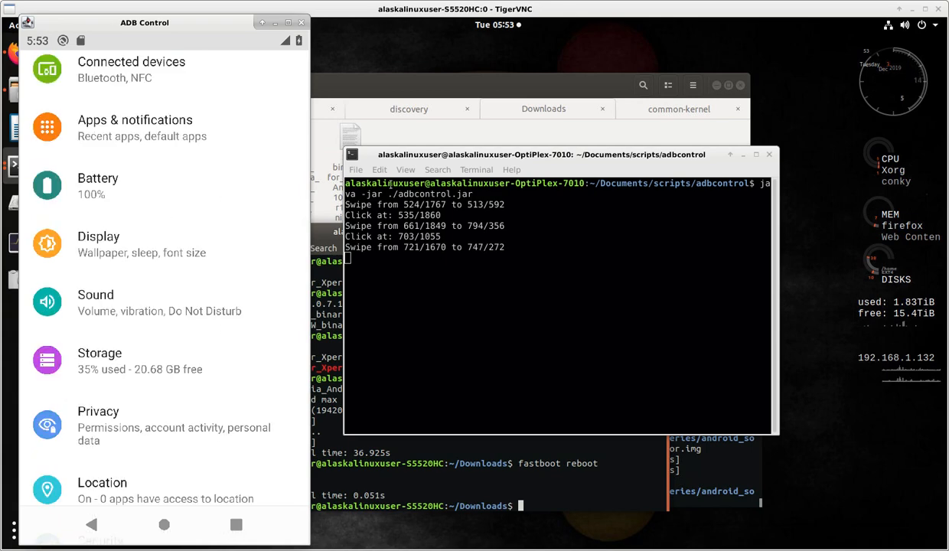
scroll("down", 3)
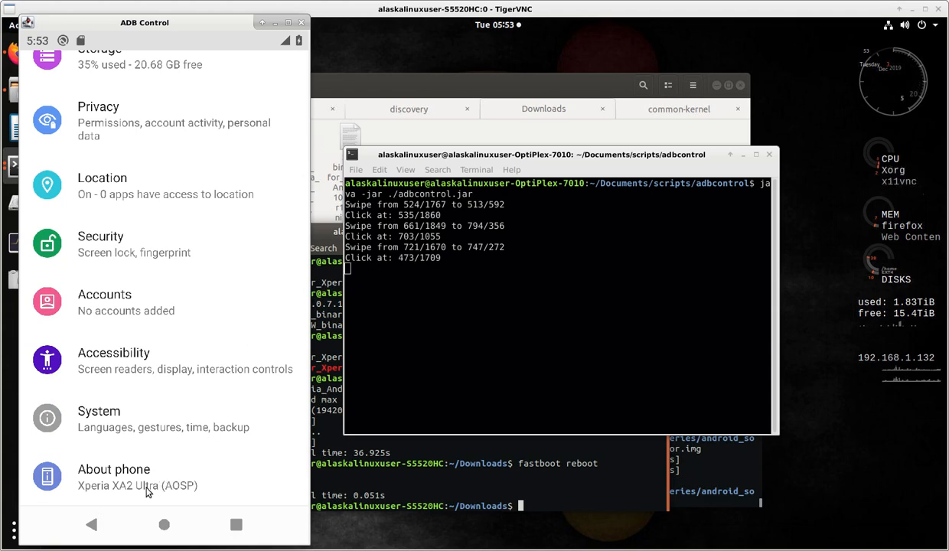
left_click(113, 476)
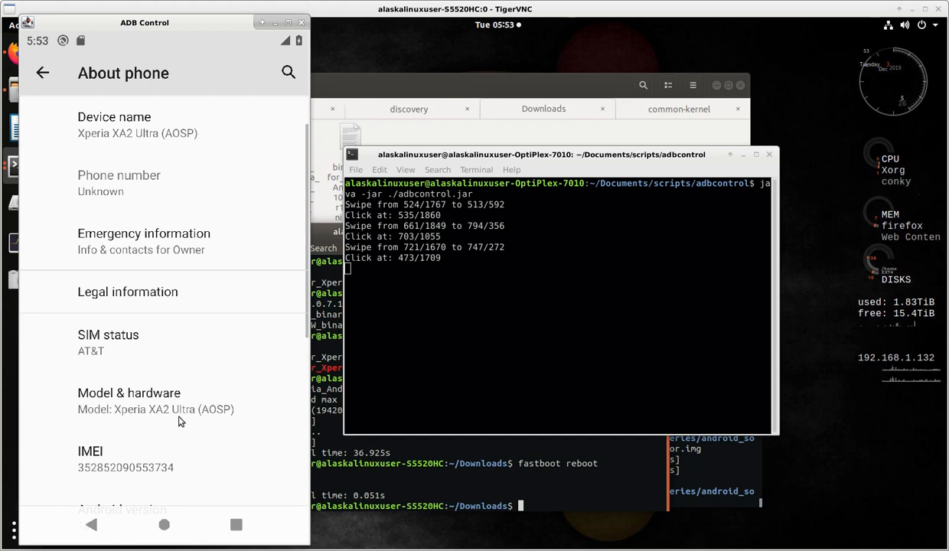
Scroll About phone and open Android version, showing Android 10 and the November 2019 patch
scroll("down", 3)
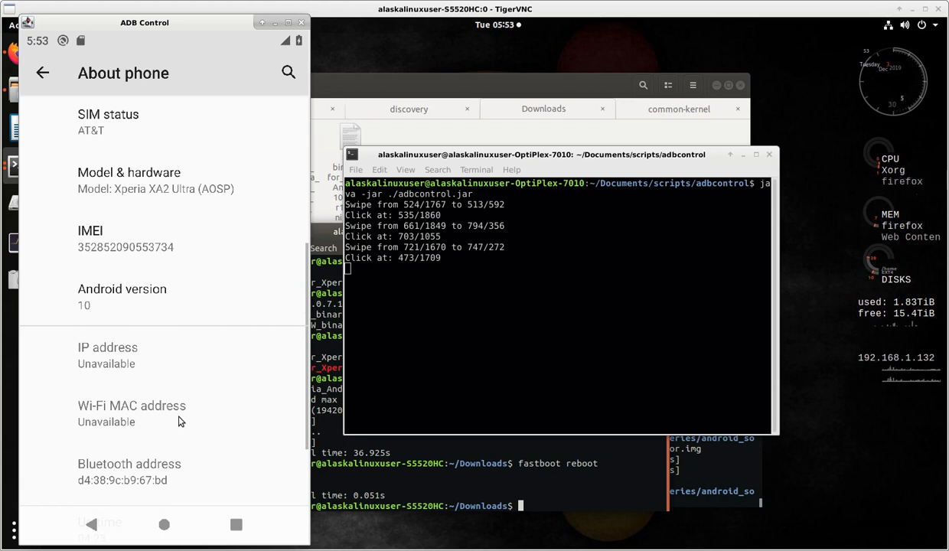
left_click(121, 297)
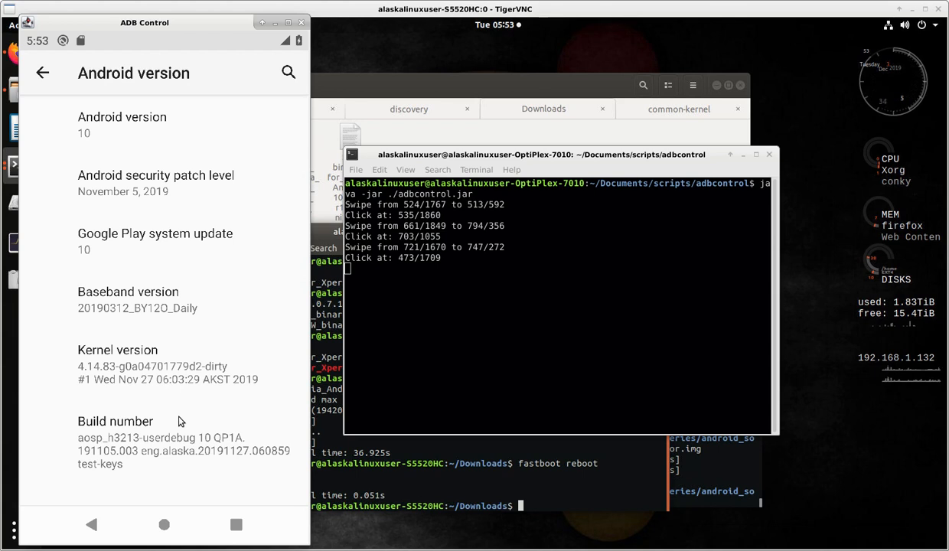
mouse_move(170, 503)
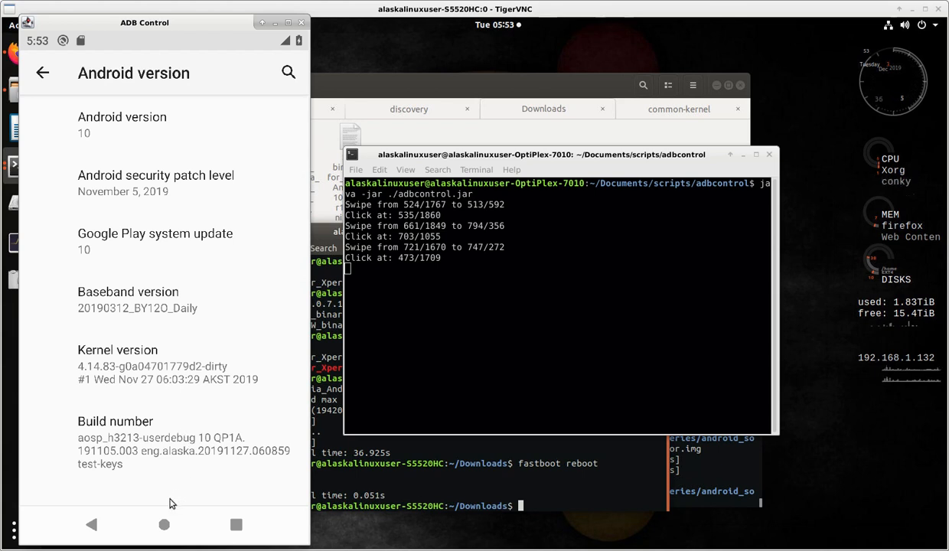
mouse_move(116, 397)
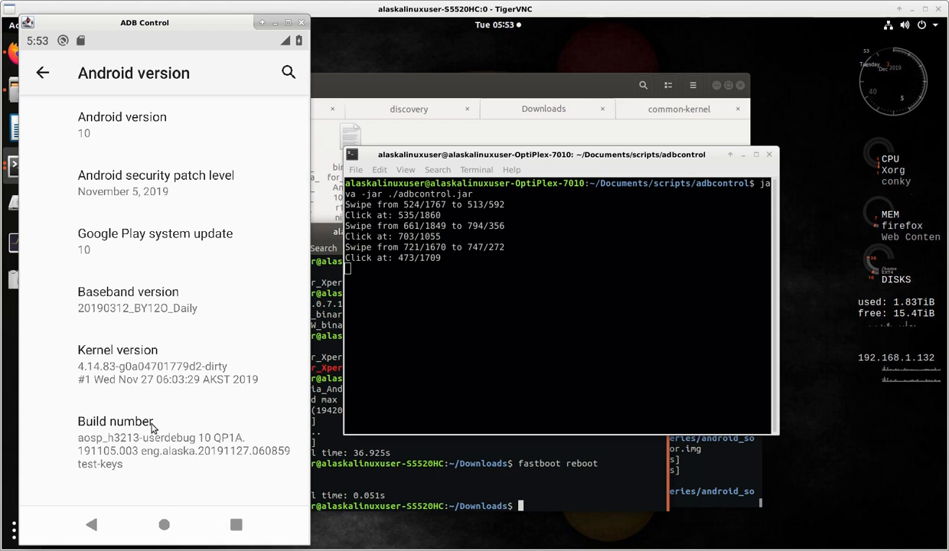
mouse_move(86, 382)
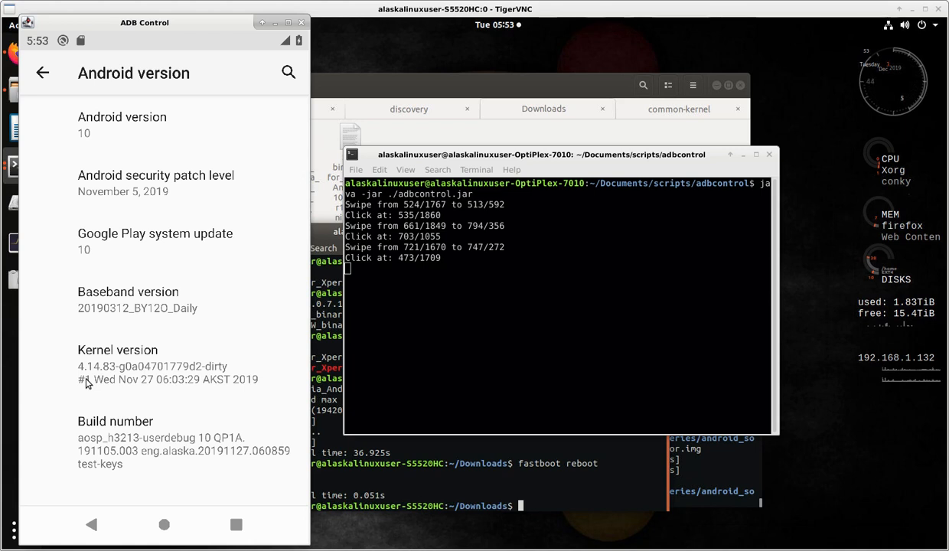
mouse_move(178, 450)
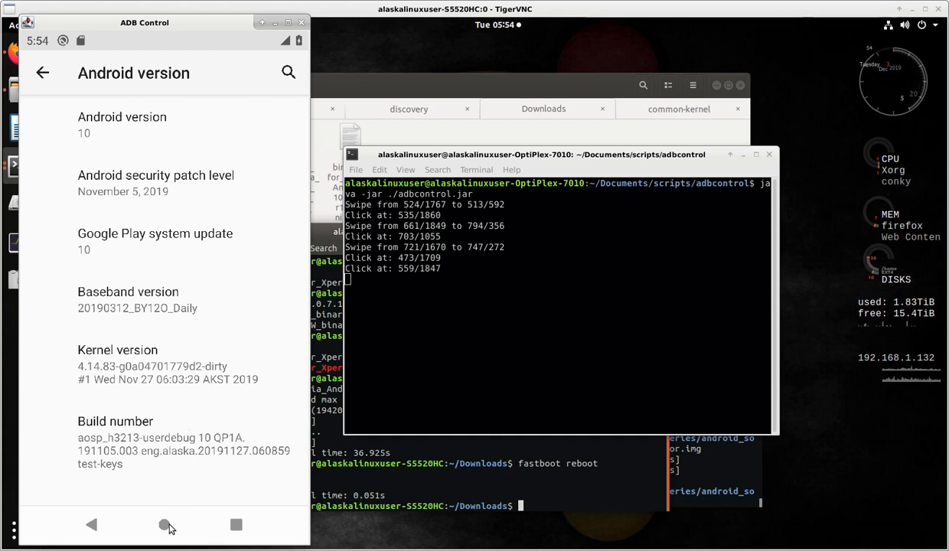
mouse_move(183, 337)
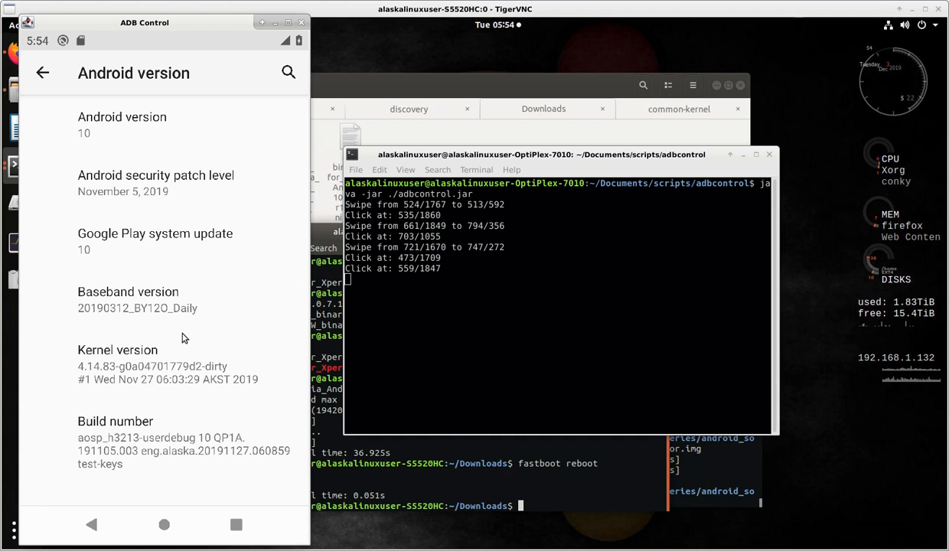
Use the mirrored navigation bar's home button to leave the Android version page
left_click(164, 524)
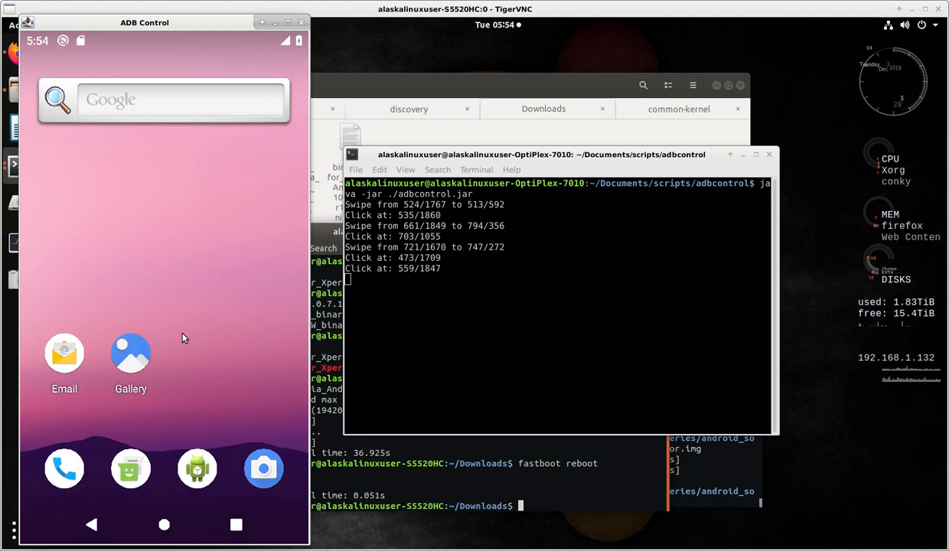
mouse_move(193, 260)
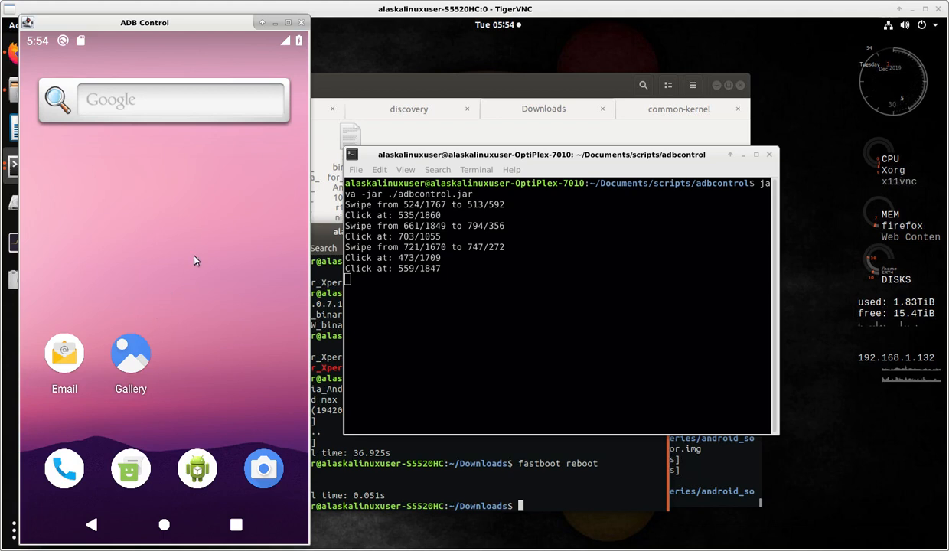